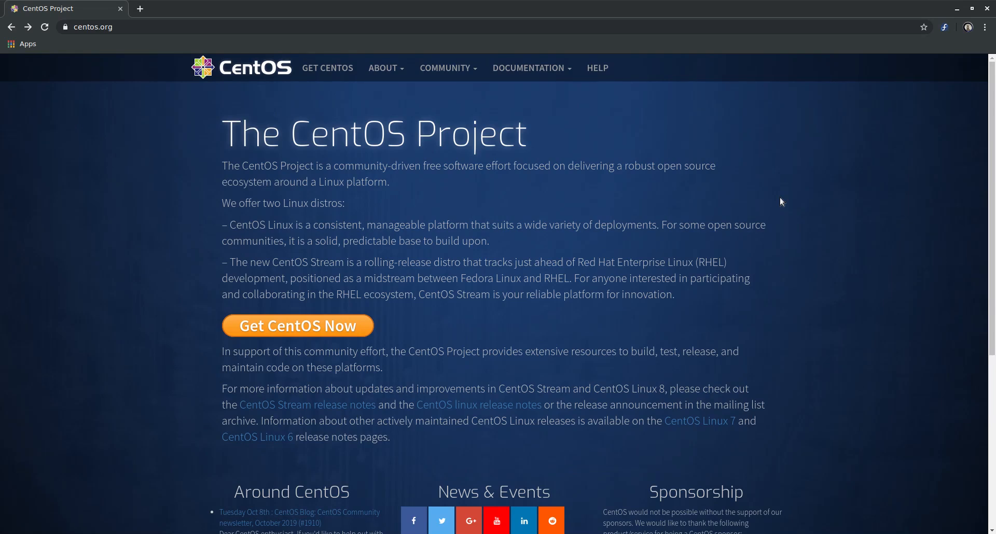
mouse_move(551, 256)
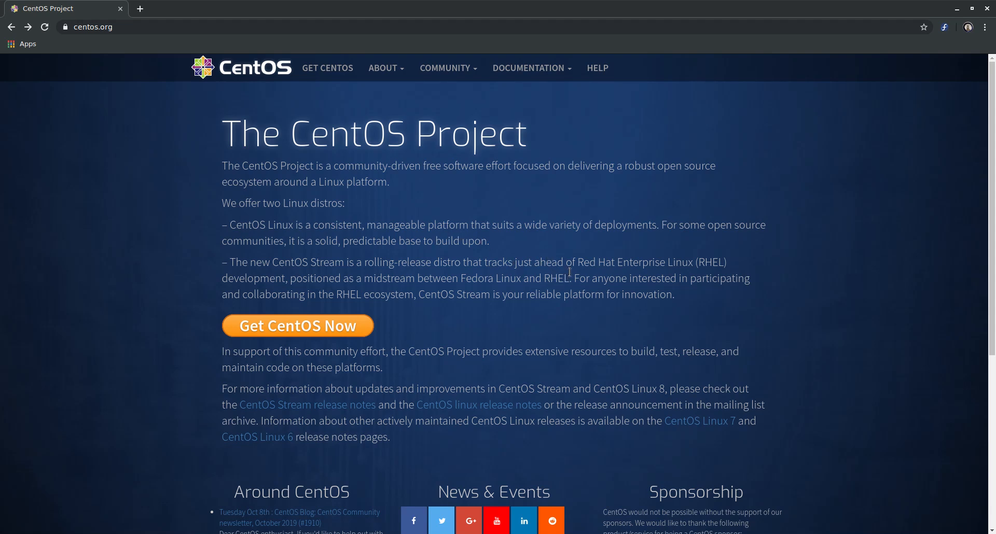
mouse_move(133, 94)
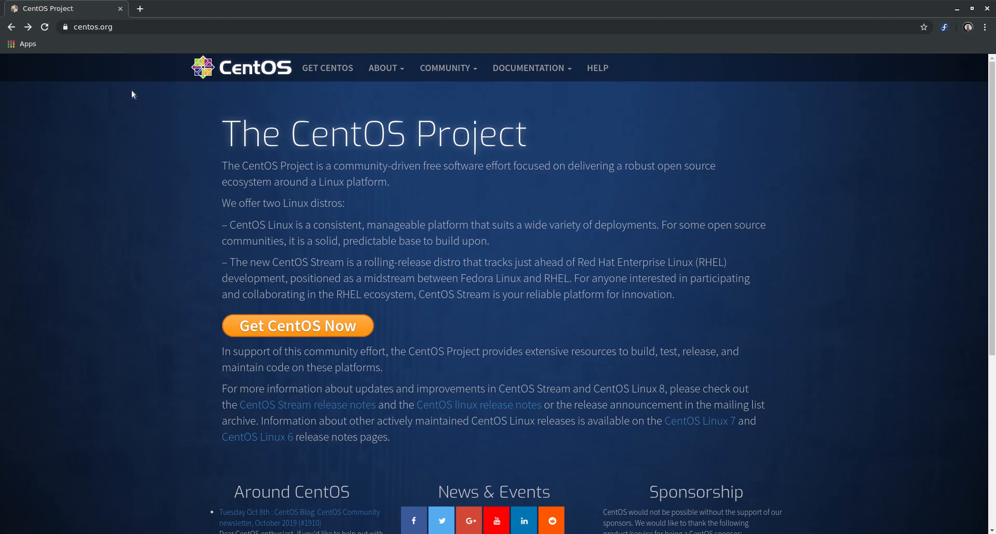
mouse_move(474, 213)
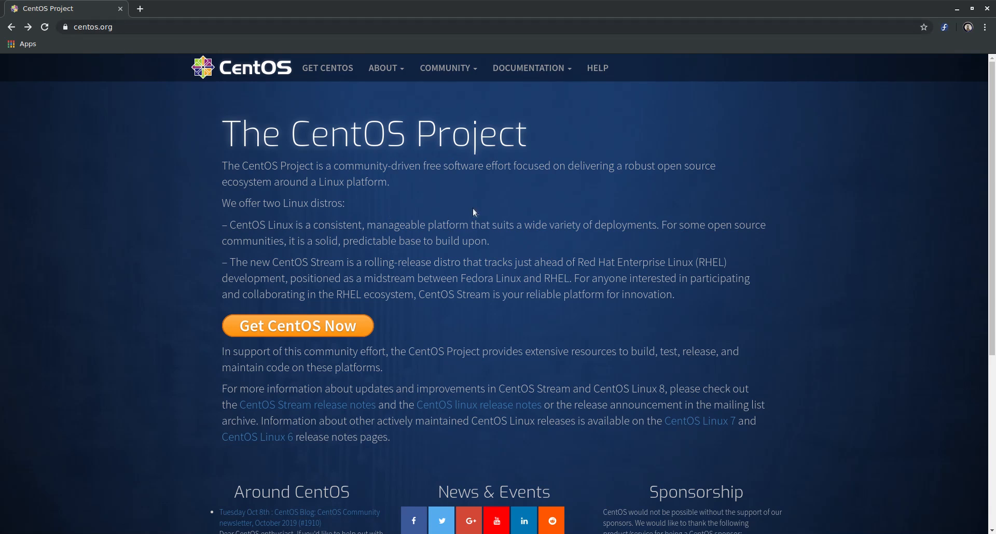
mouse_move(238, 190)
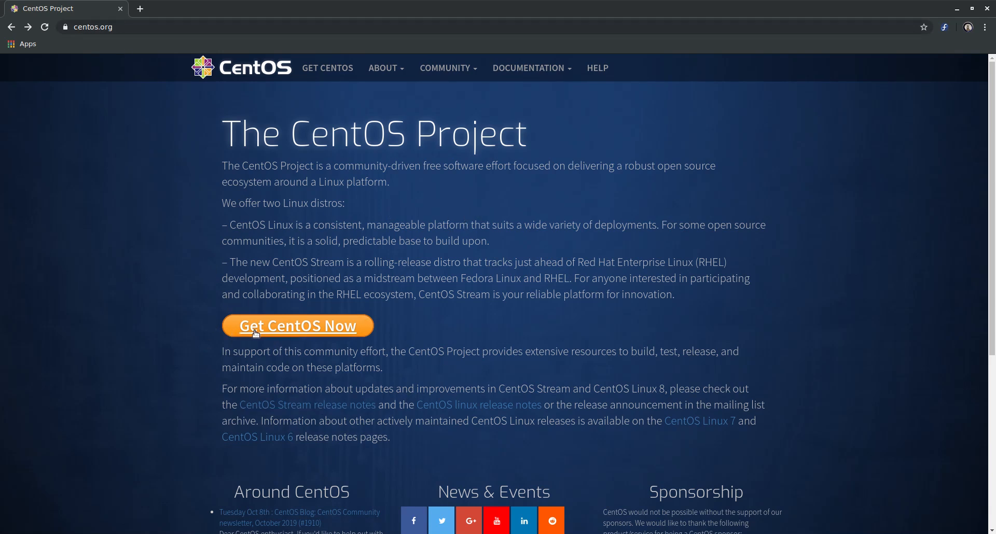
Bring up the Download CentOS page on the CentOS website
left_click(296, 326)
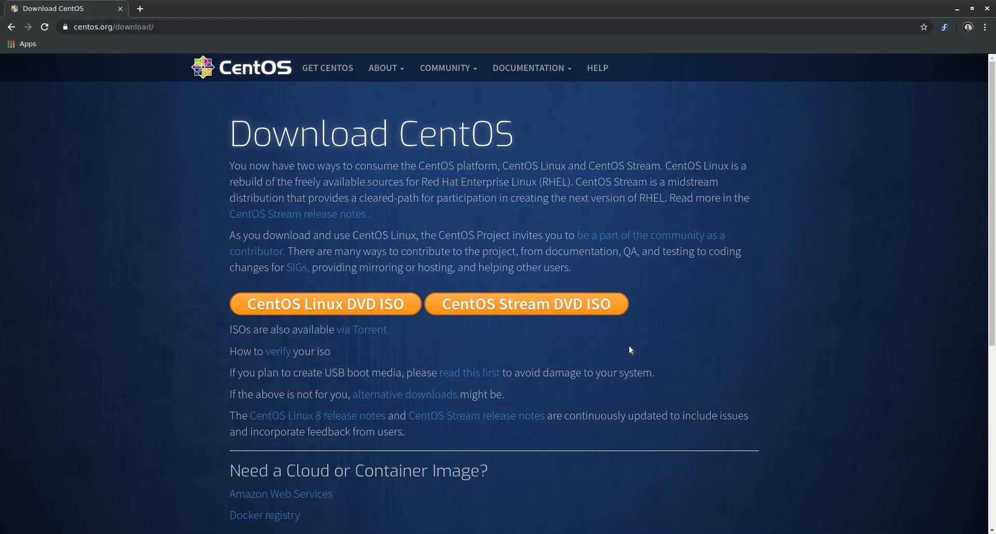
mouse_move(242, 194)
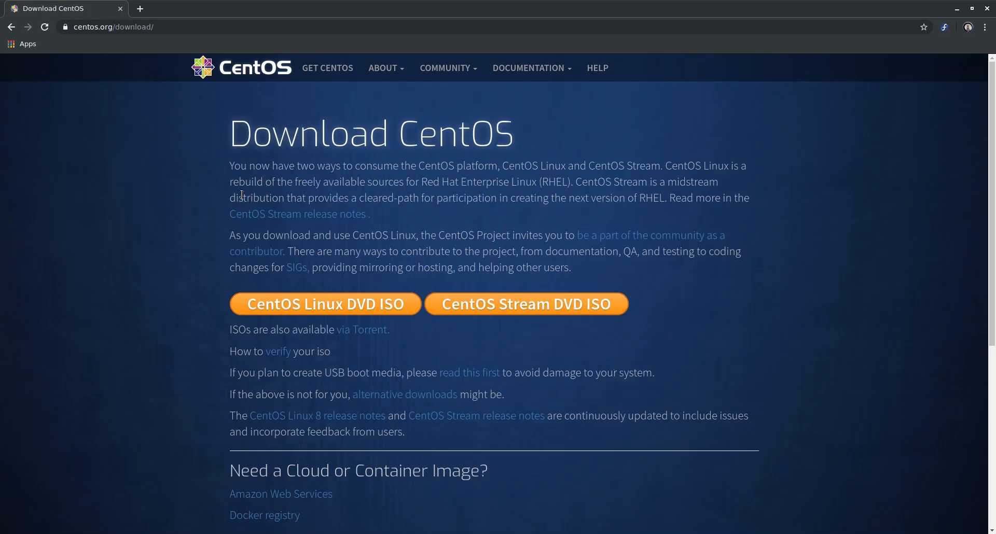
mouse_move(502, 326)
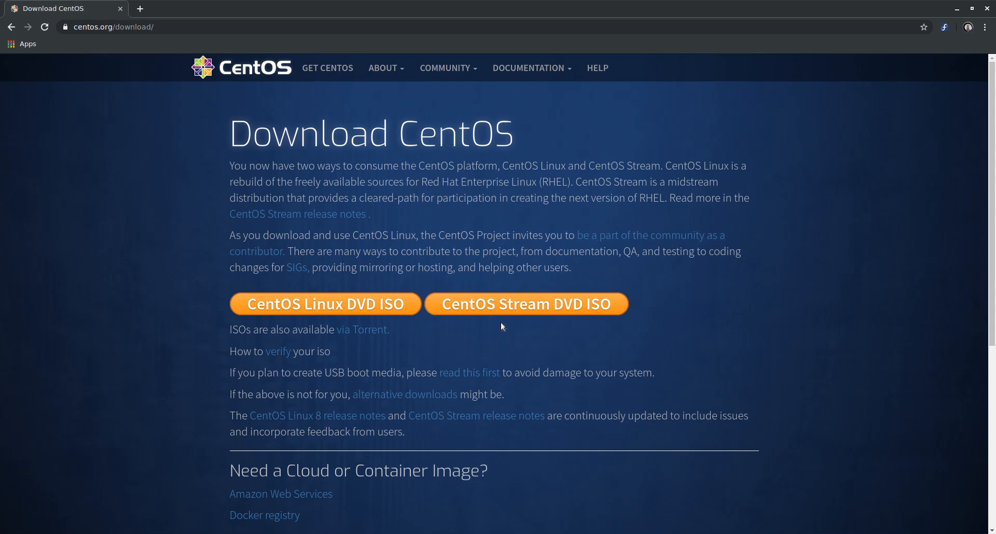
mouse_move(324, 310)
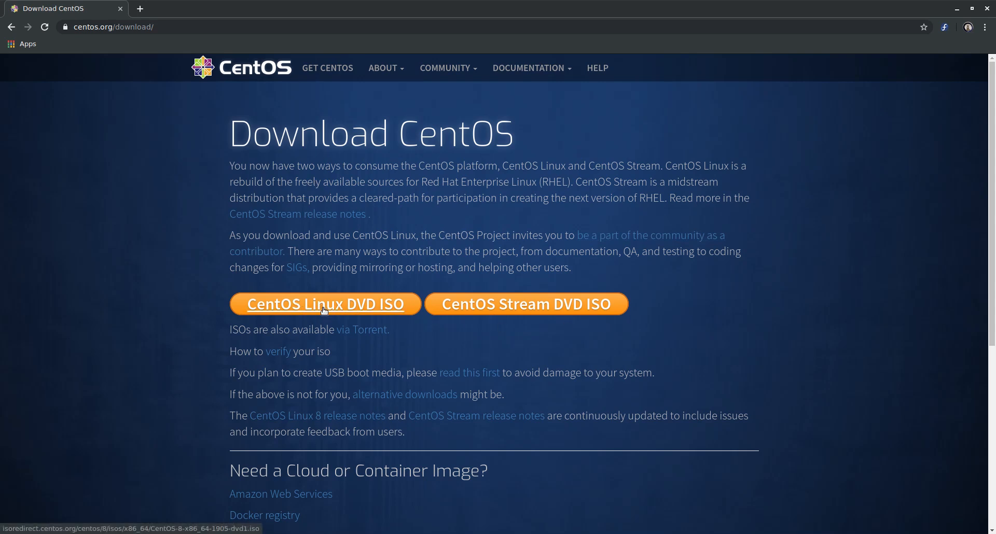
mouse_move(557, 332)
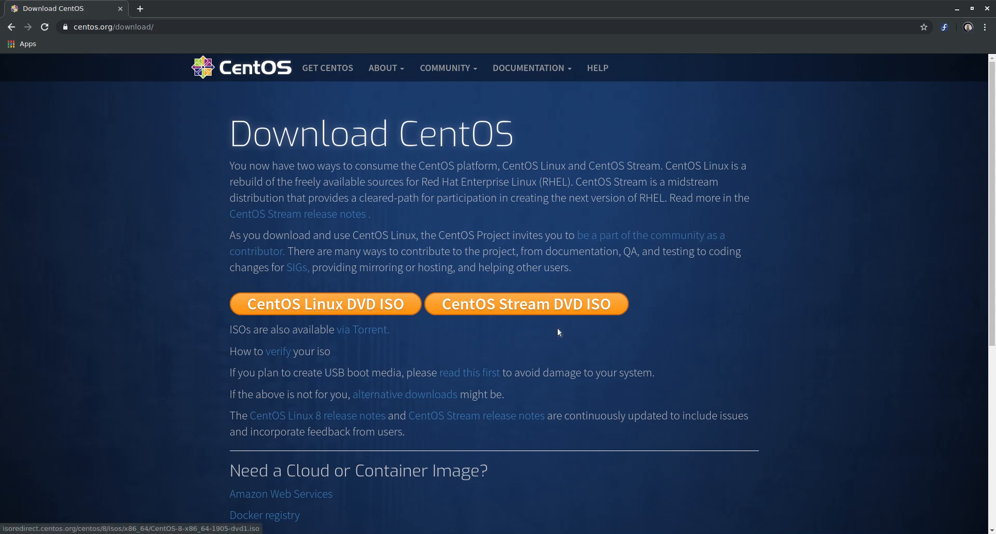
mouse_move(421, 235)
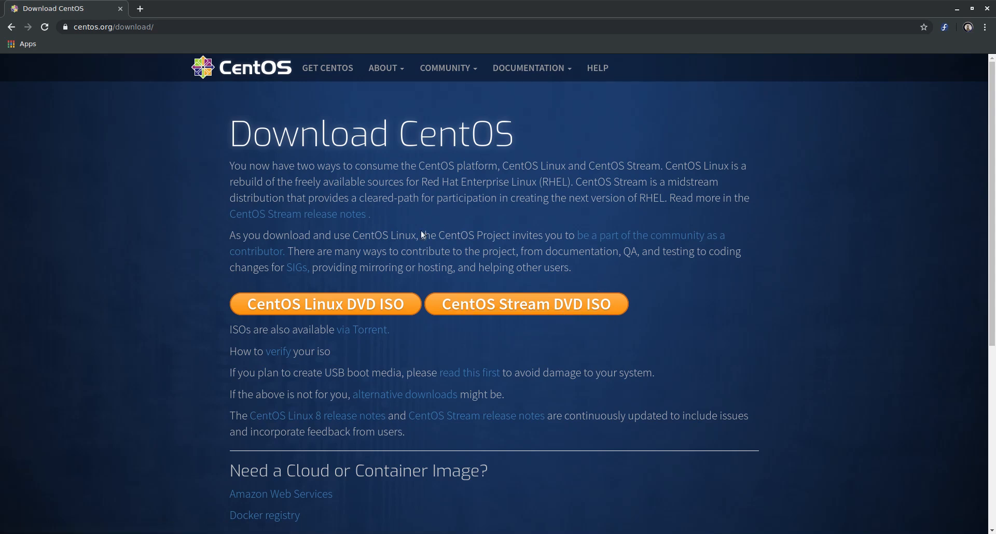
mouse_move(521, 355)
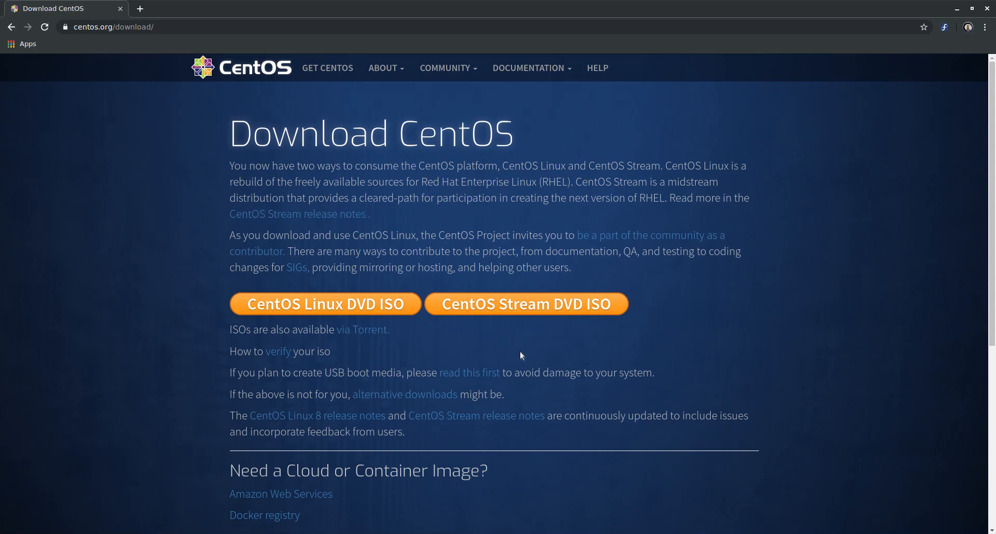
mouse_move(499, 326)
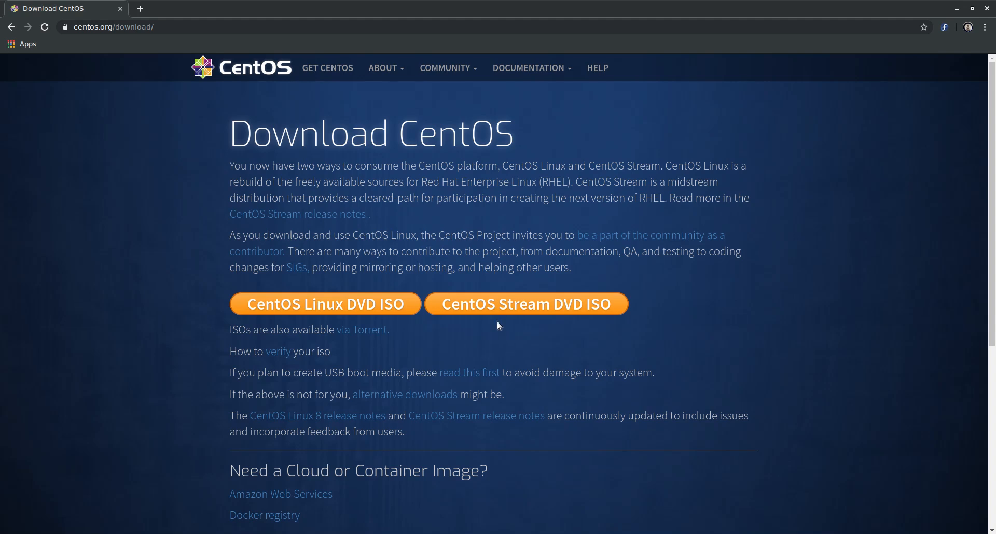
mouse_move(446, 313)
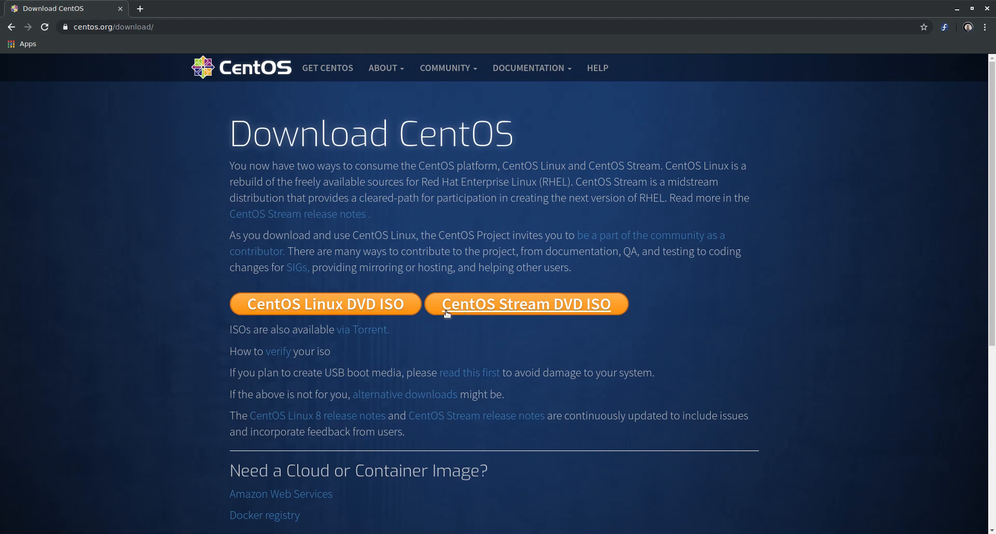
mouse_move(535, 372)
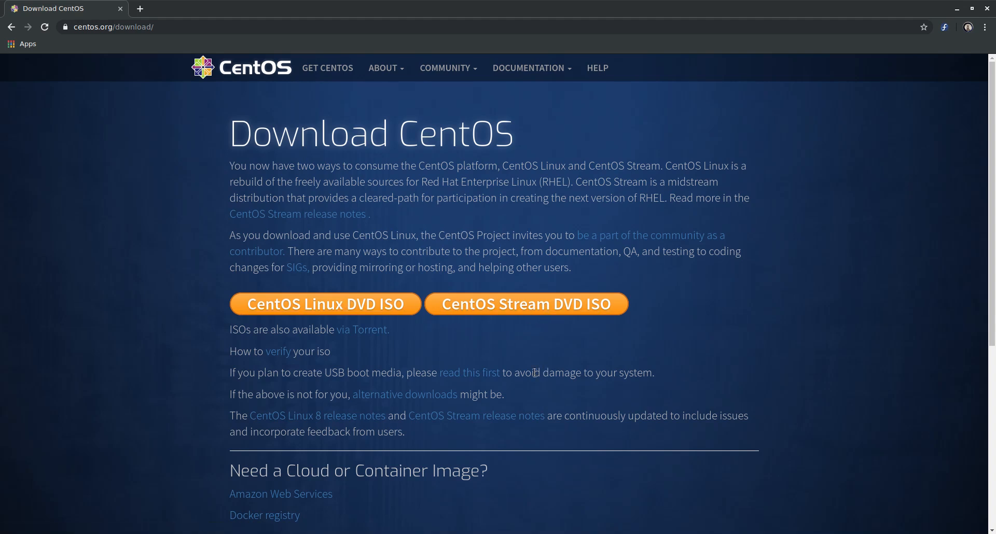
mouse_move(541, 368)
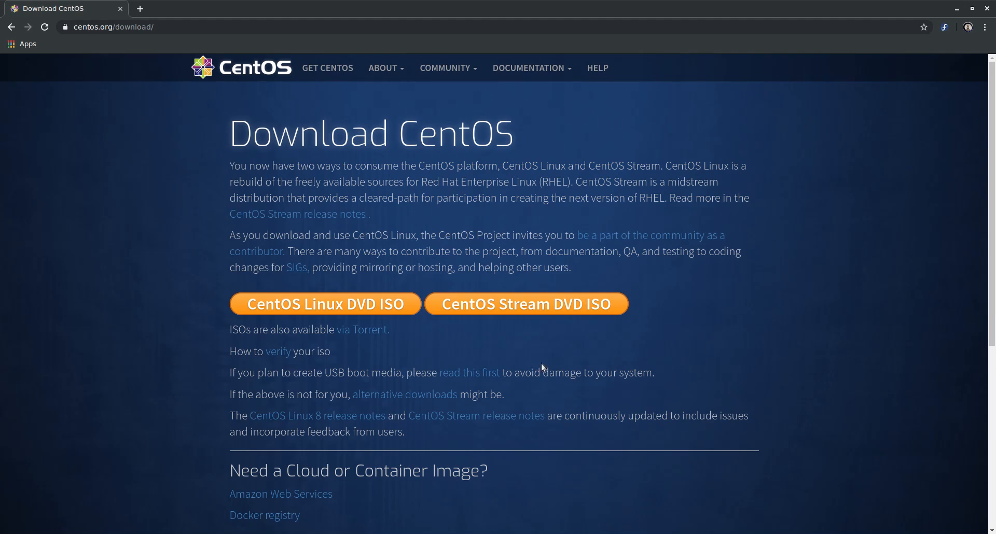
mouse_move(440, 315)
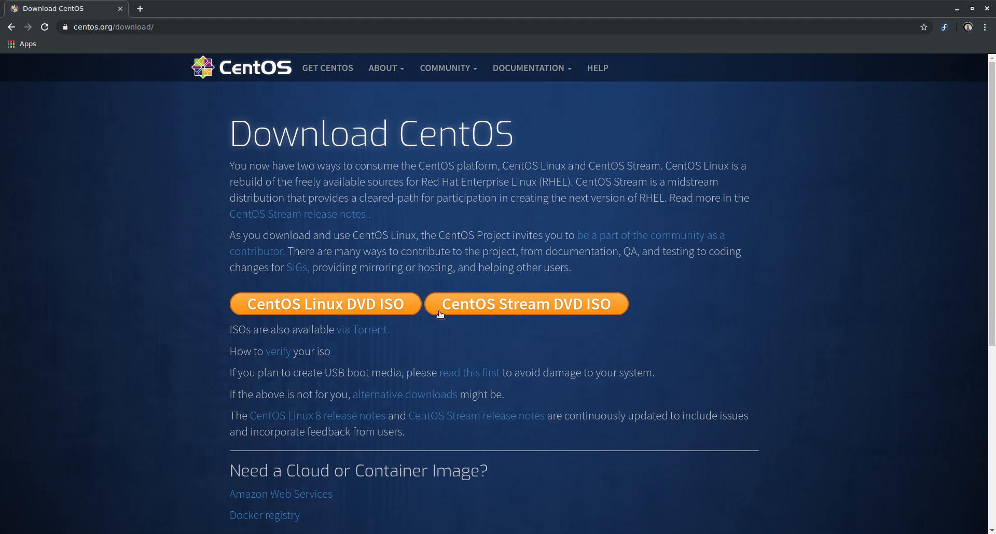
mouse_move(317, 409)
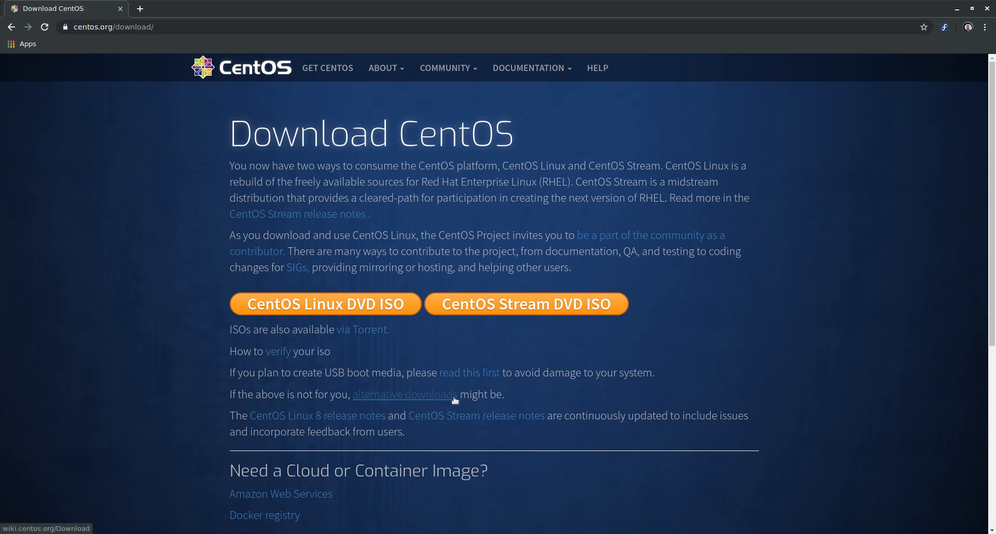
mouse_move(402, 397)
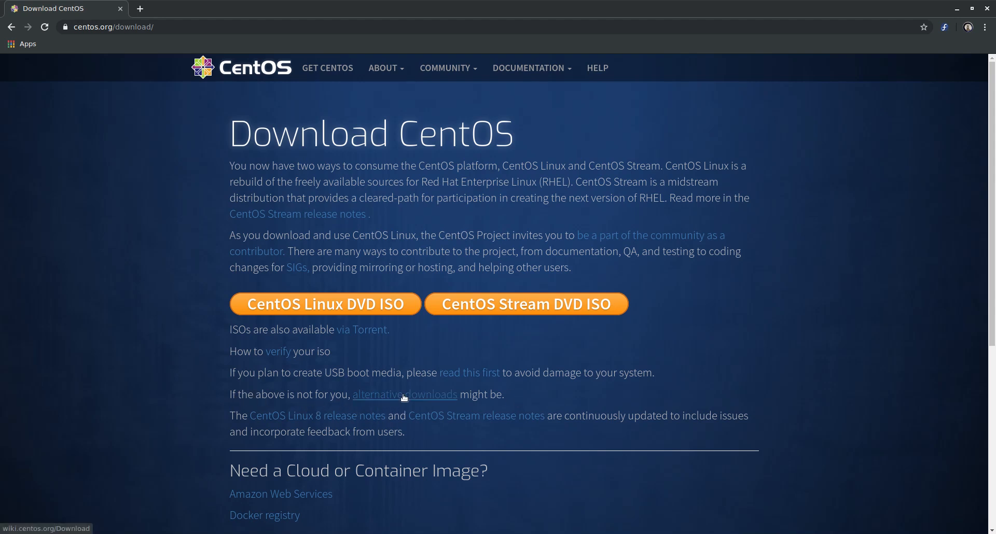
Reach the alternative downloads page and scroll to the CentOS version table
left_click(404, 394)
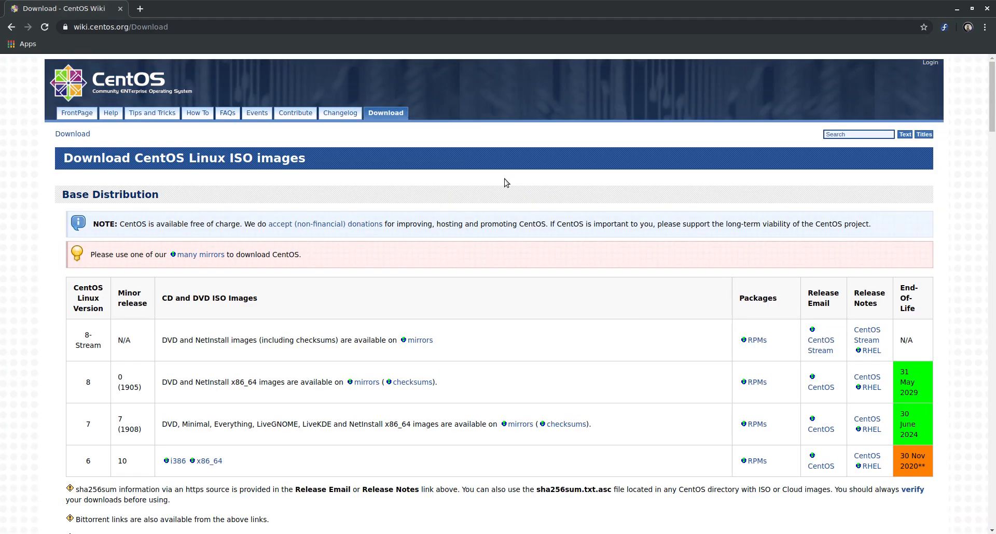
scroll("down", 3)
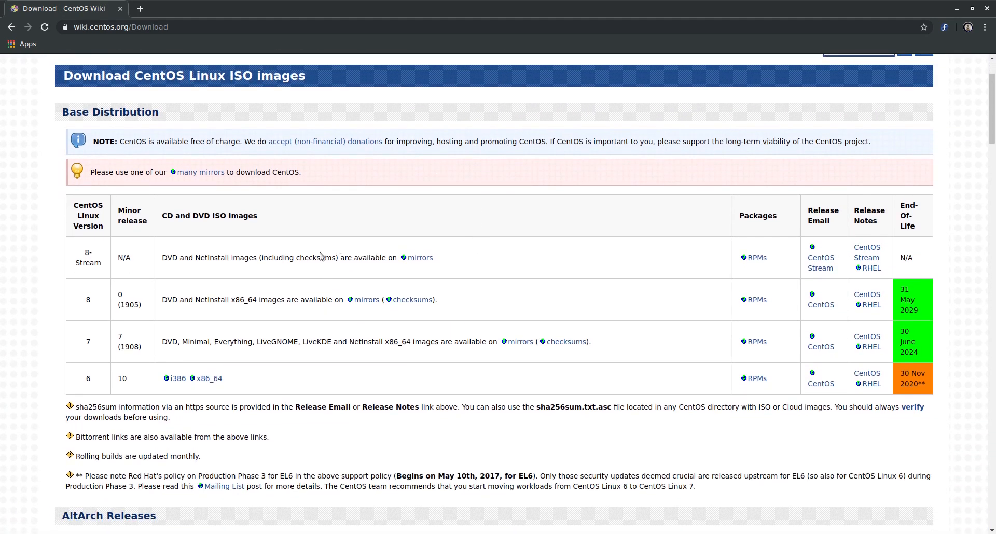
mouse_move(276, 363)
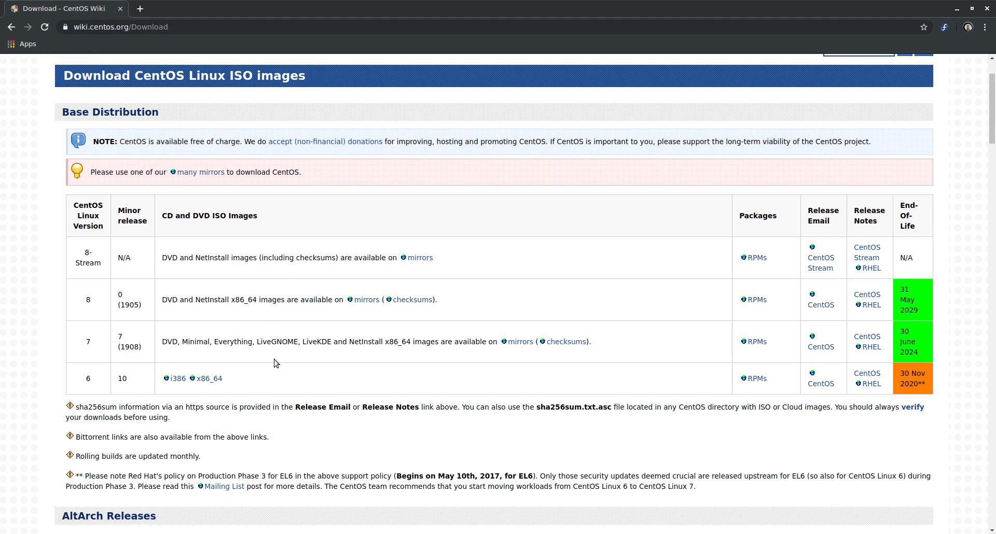
mouse_move(86, 342)
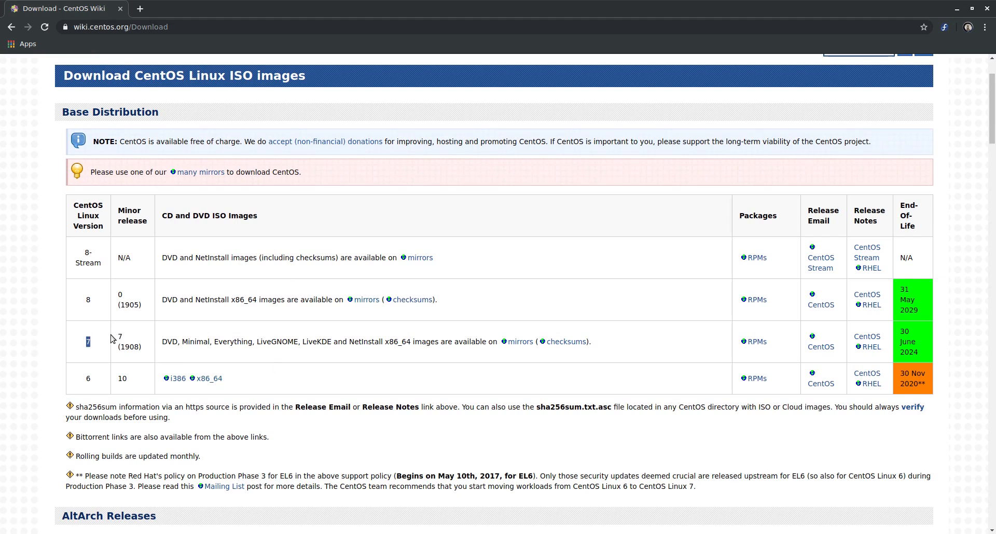
mouse_move(519, 341)
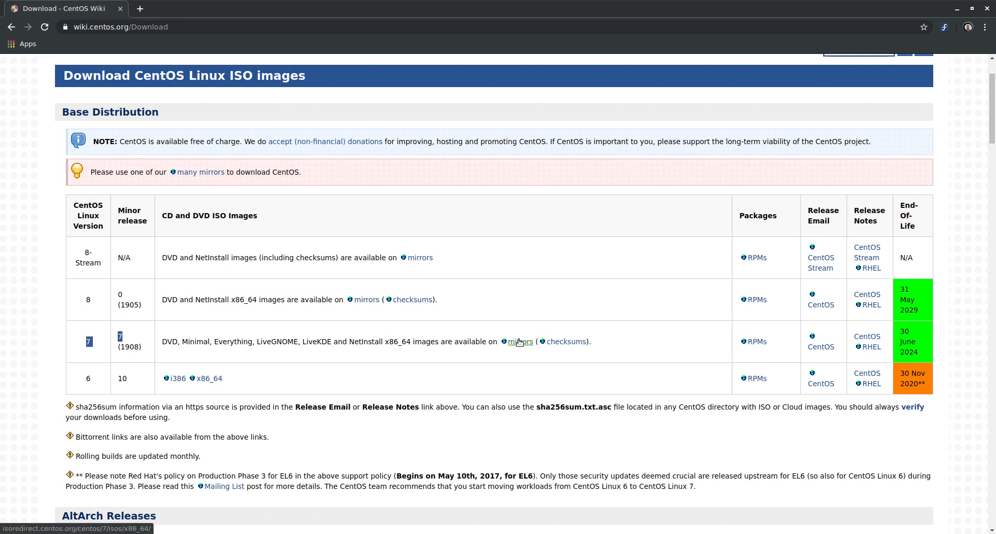
Show the mirror list for the CentOS 7.7.1908 x86_64 ISO images
left_click(519, 341)
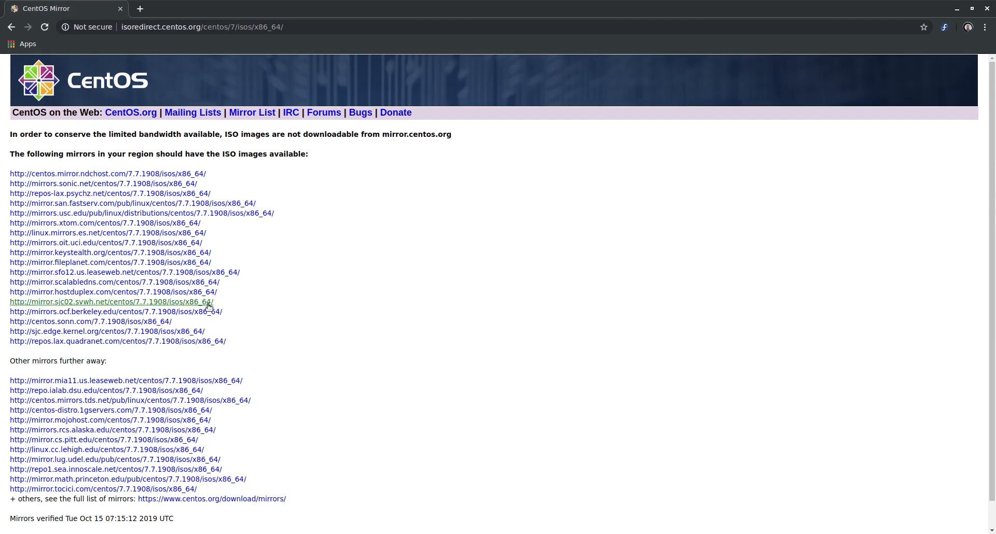
mouse_move(75, 305)
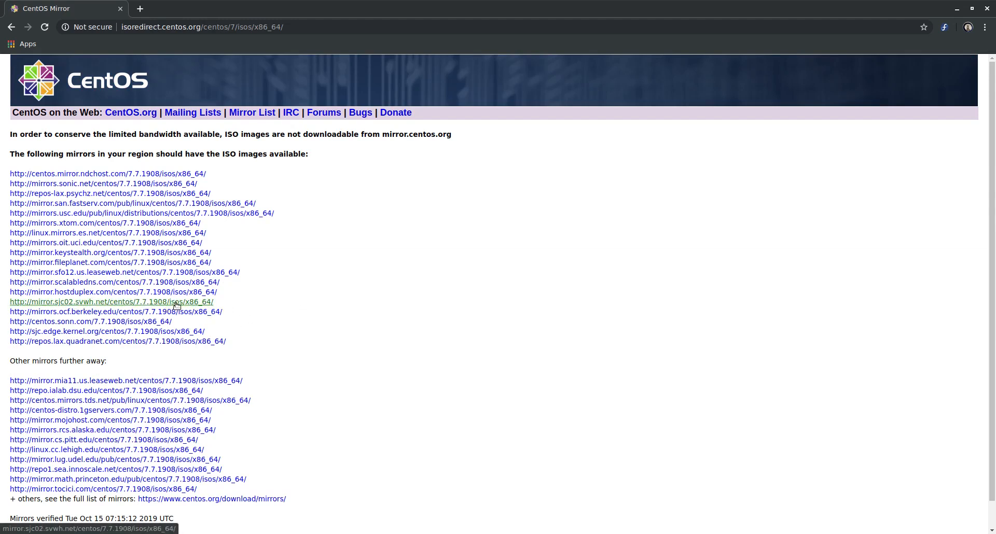
Show the mirror.sjc02.svwh.net index of CentOS 7.7.1908 x86_64 ISOs, including the Everything ISO
left_click(111, 301)
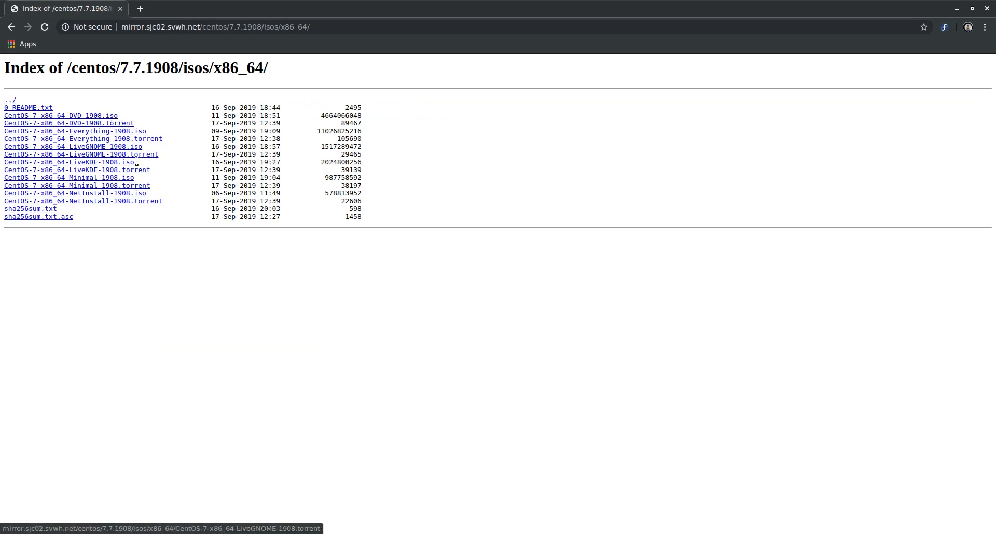
mouse_move(91, 293)
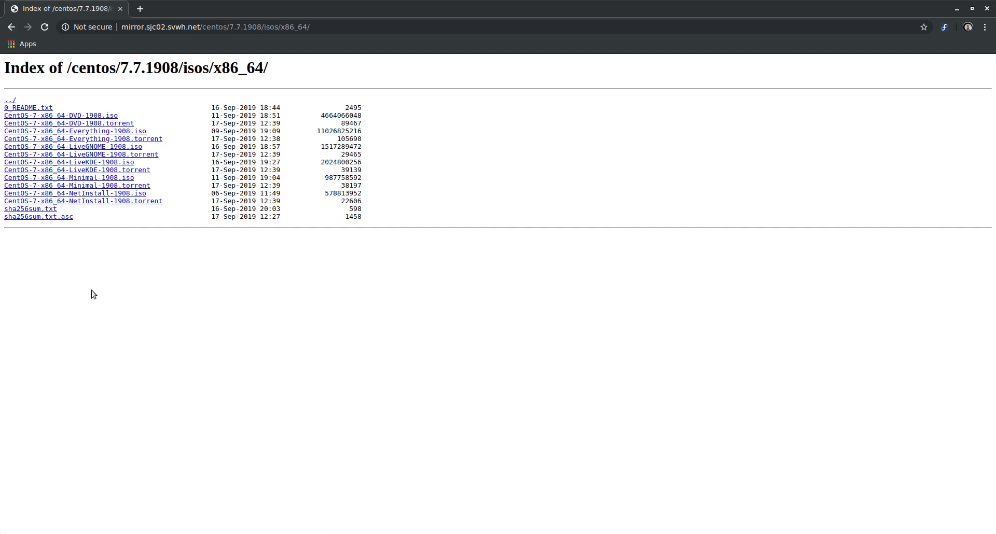
mouse_move(118, 237)
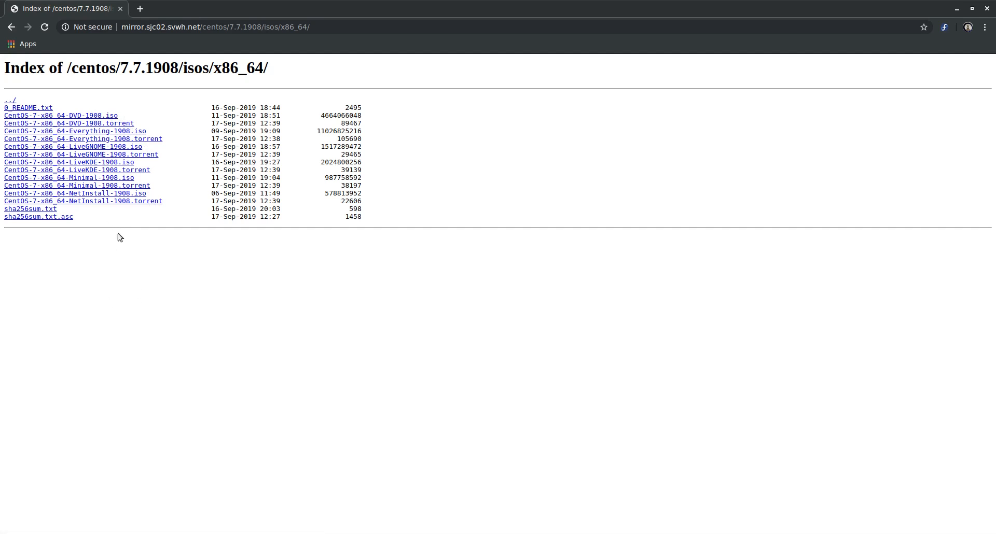
mouse_move(108, 119)
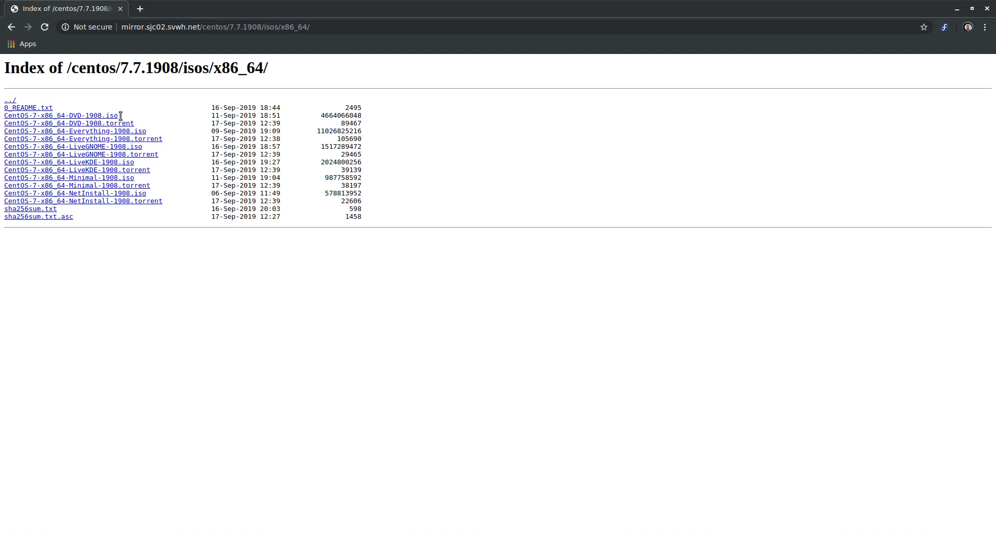
mouse_move(84, 120)
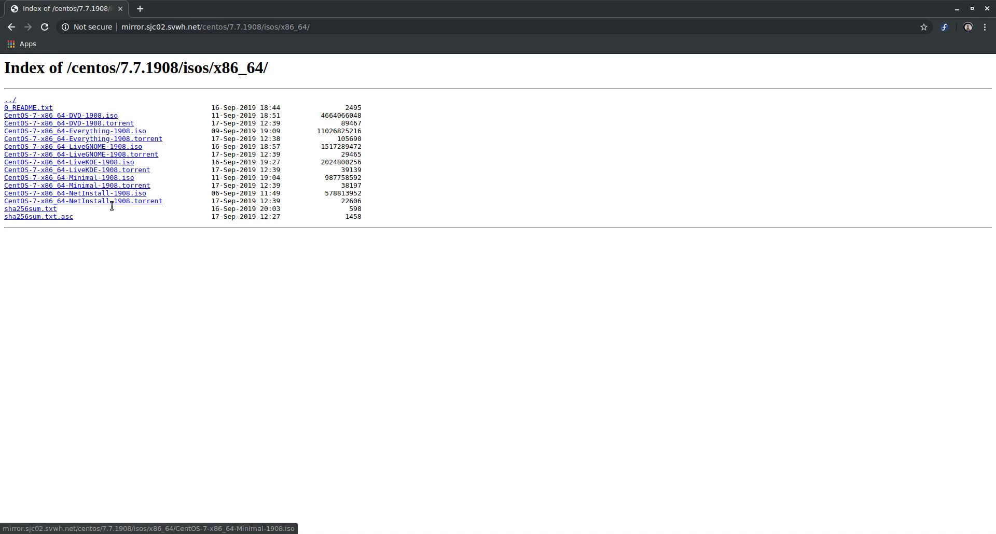
mouse_move(60, 115)
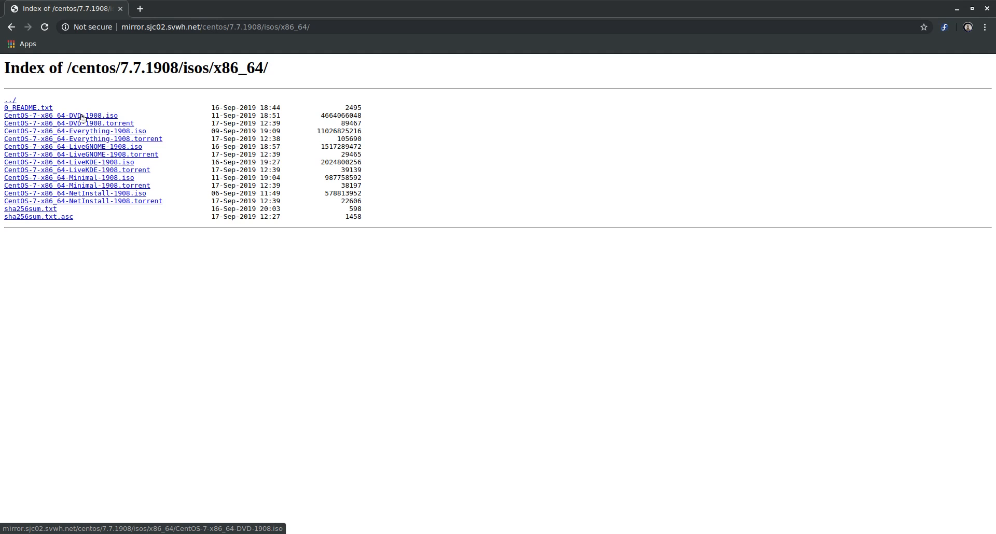
mouse_move(140, 337)
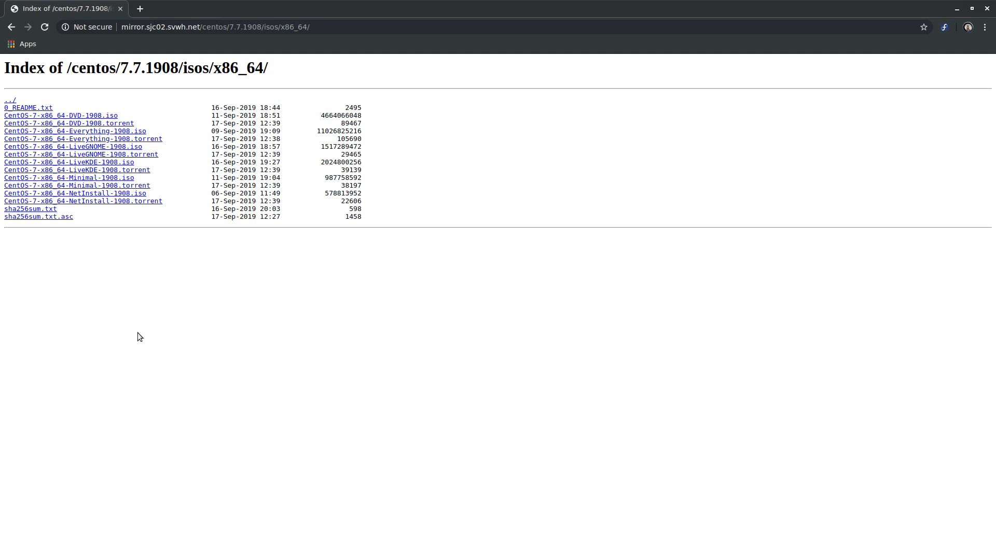
mouse_move(91, 115)
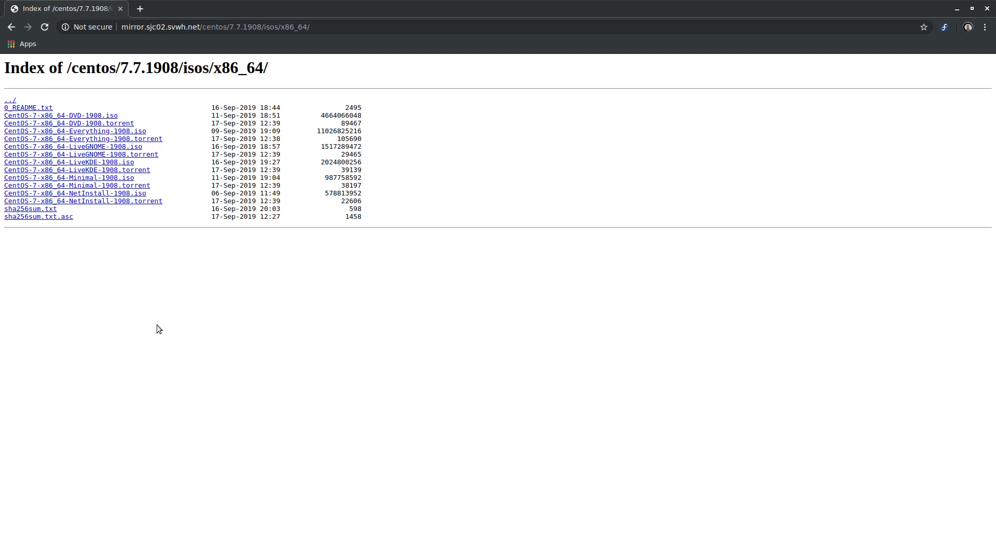
mouse_move(158, 344)
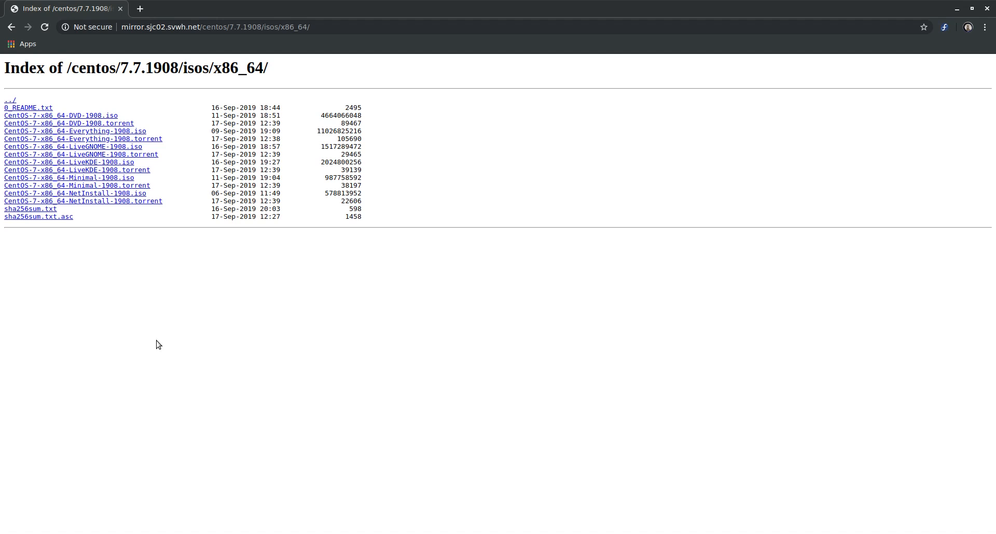
mouse_move(163, 353)
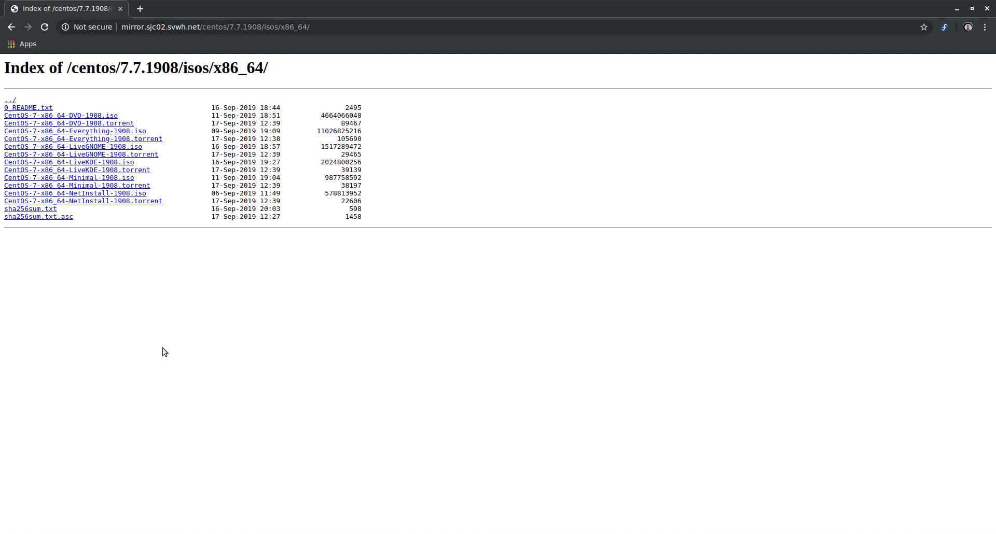
mouse_move(158, 344)
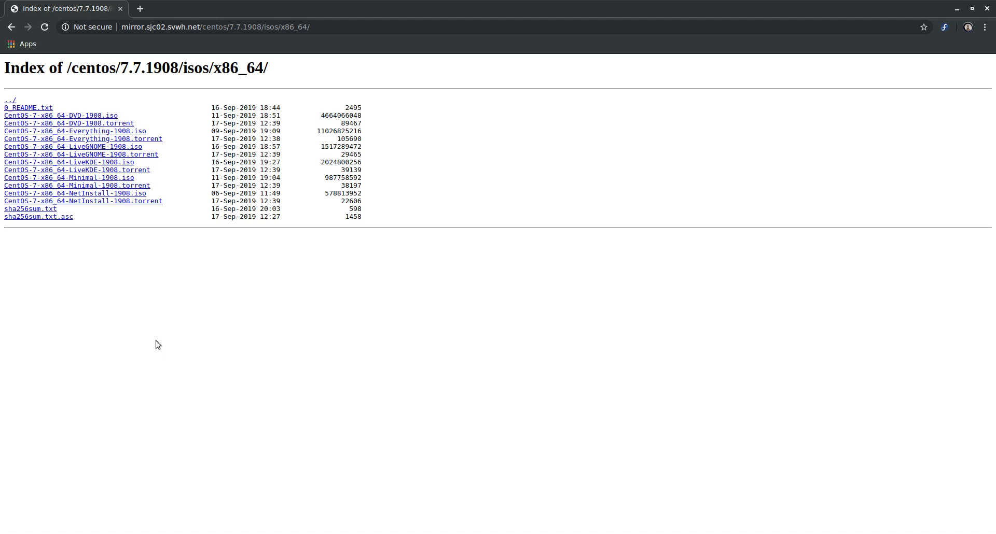
mouse_move(158, 314)
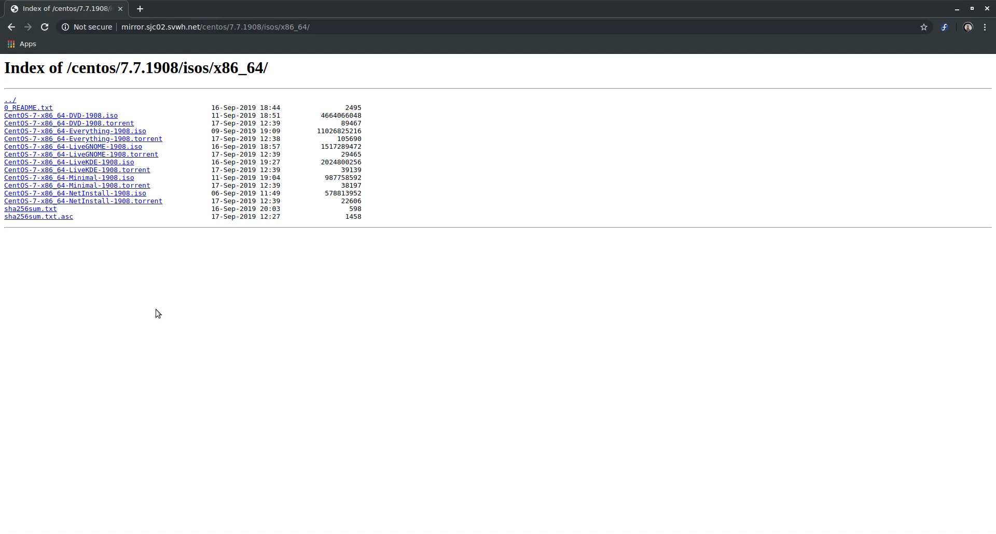
mouse_move(168, 301)
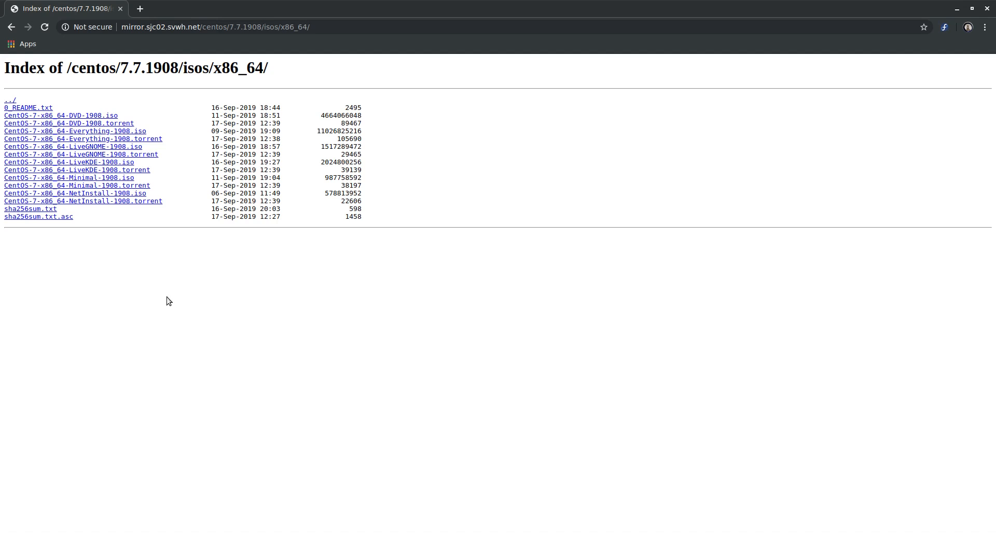
mouse_move(144, 134)
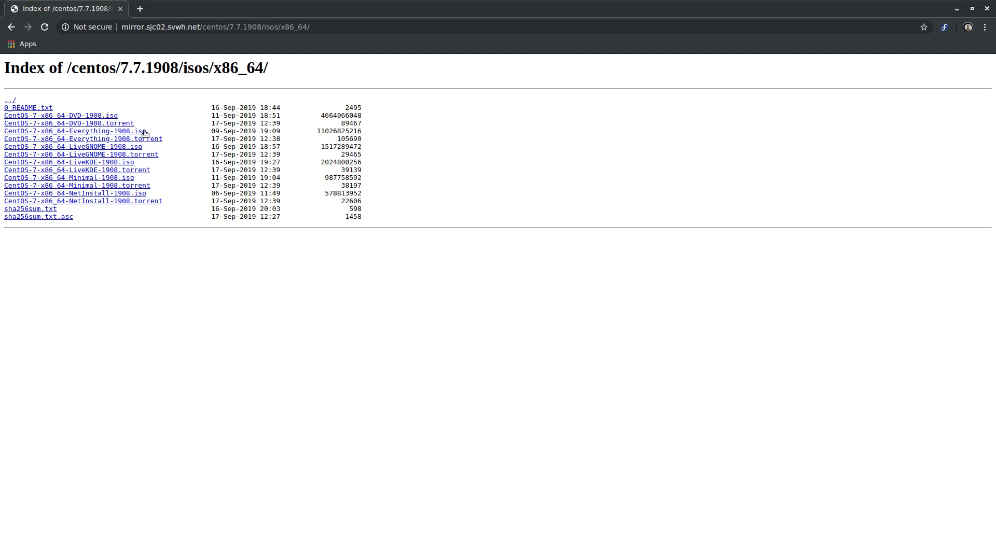
mouse_move(182, 126)
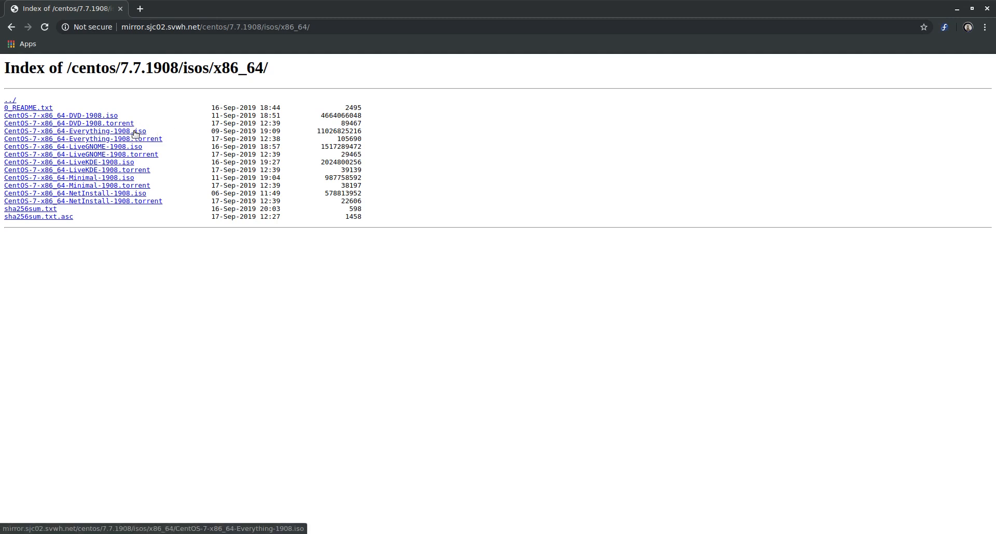
mouse_move(327, 133)
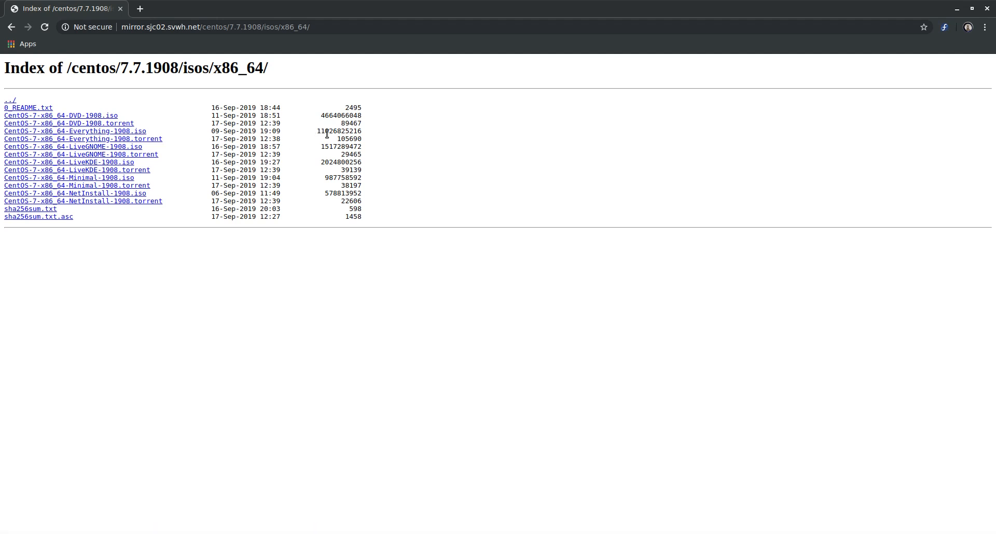
mouse_move(146, 273)
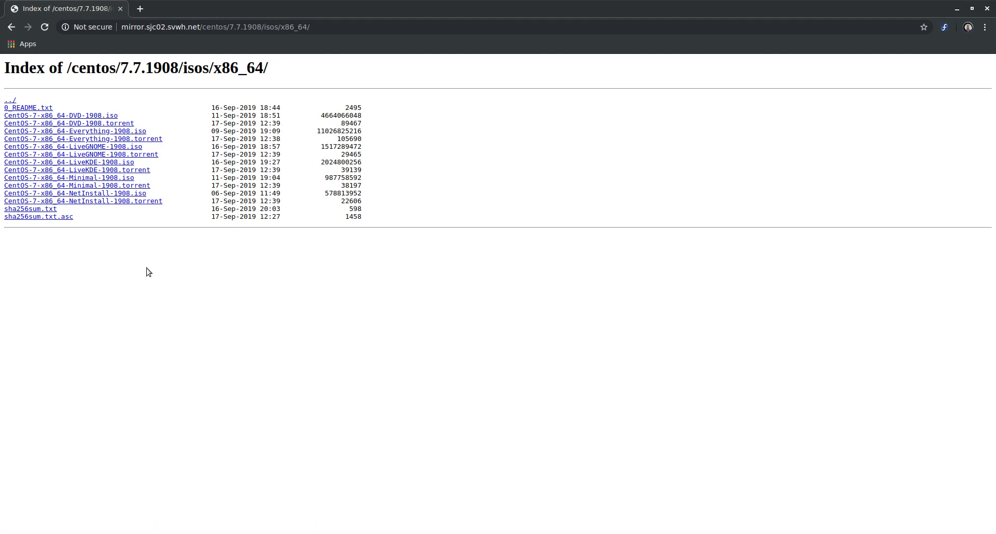
mouse_move(187, 298)
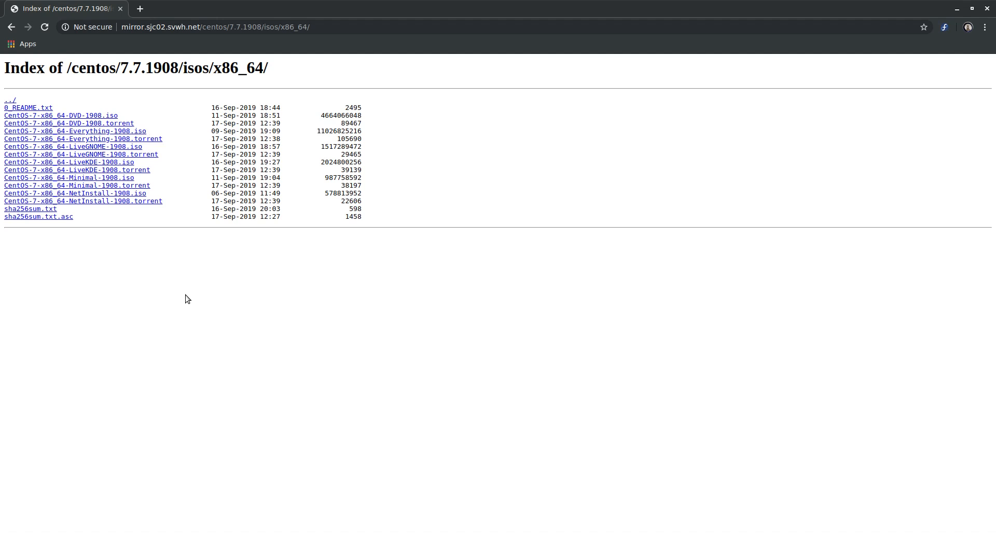
mouse_move(157, 130)
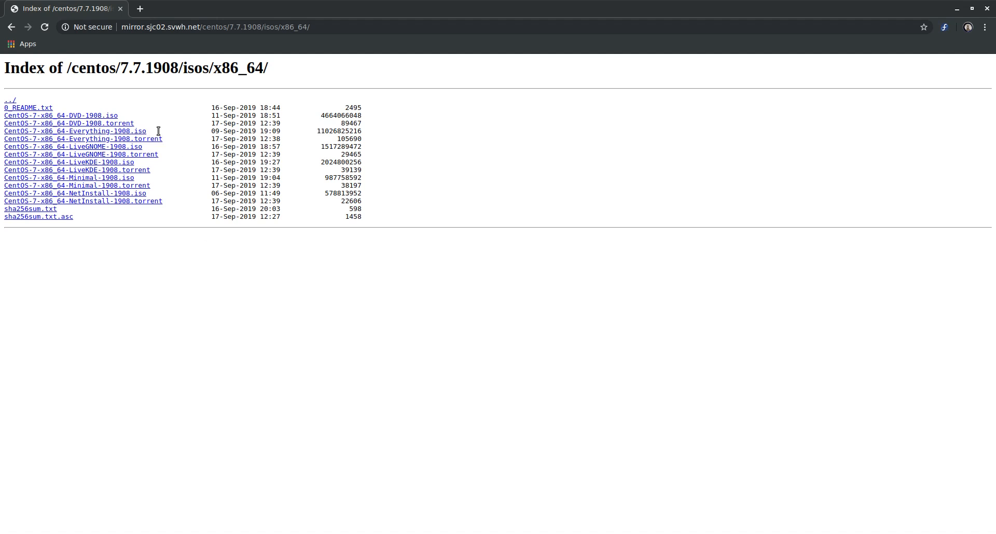
mouse_move(187, 317)
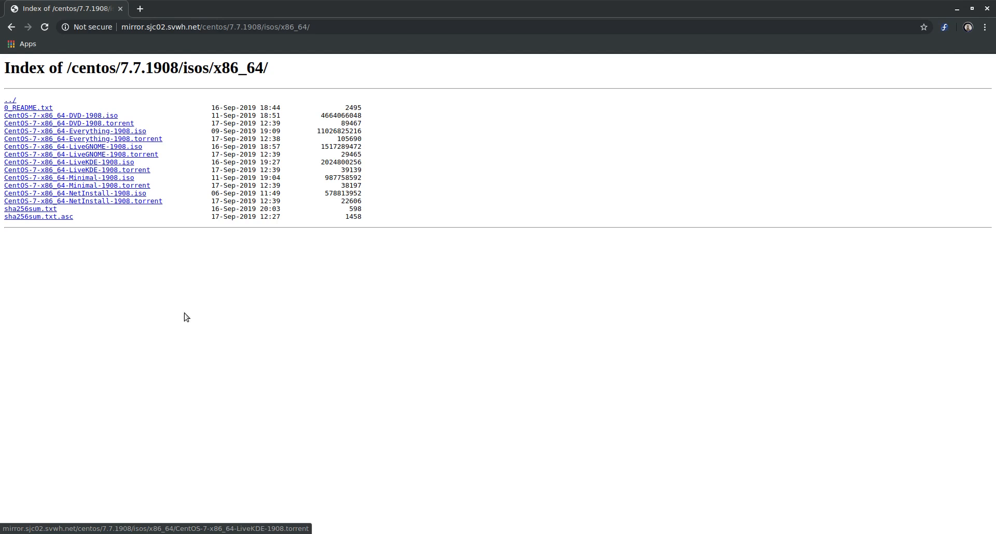
mouse_move(168, 202)
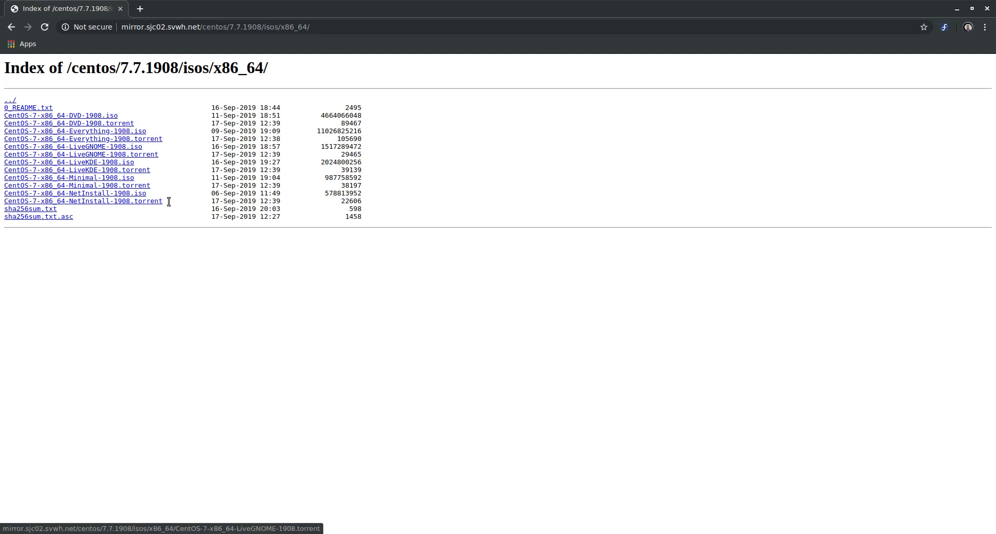
mouse_move(374, 341)
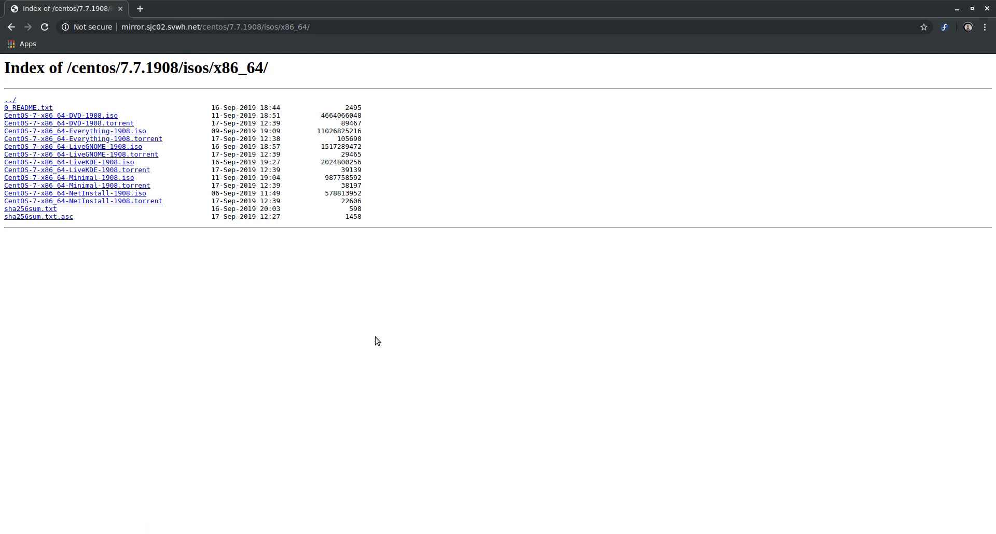
mouse_move(145, 178)
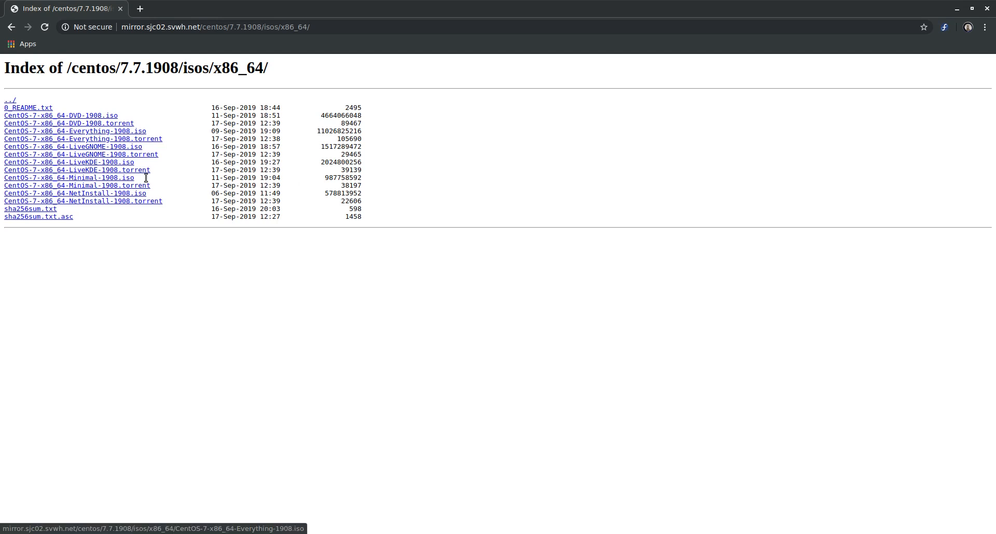
mouse_move(276, 360)
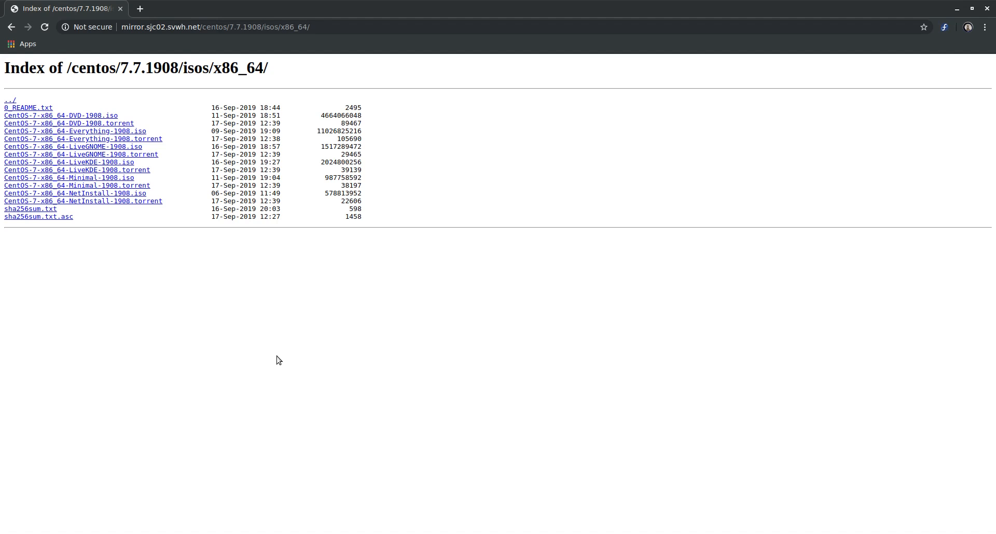
mouse_move(216, 278)
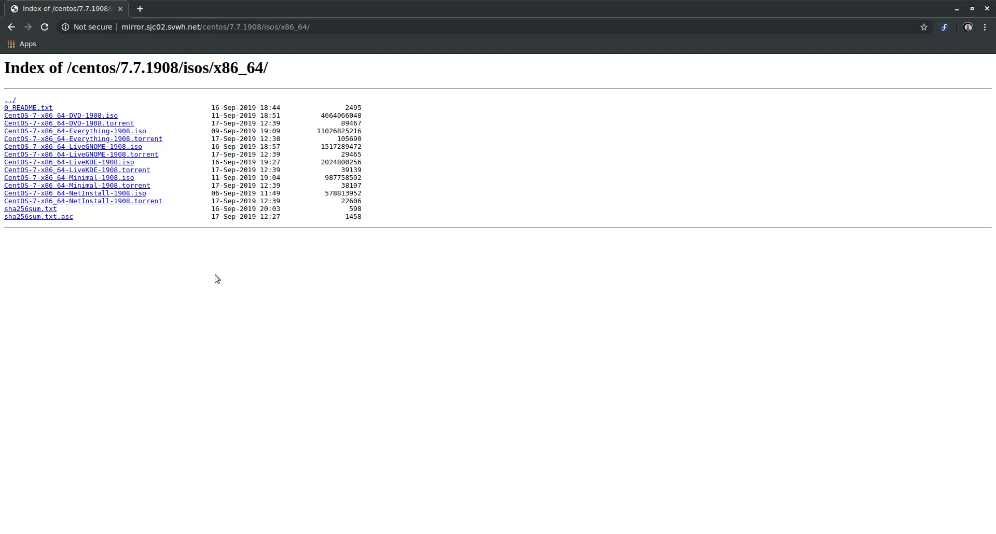
mouse_move(83, 201)
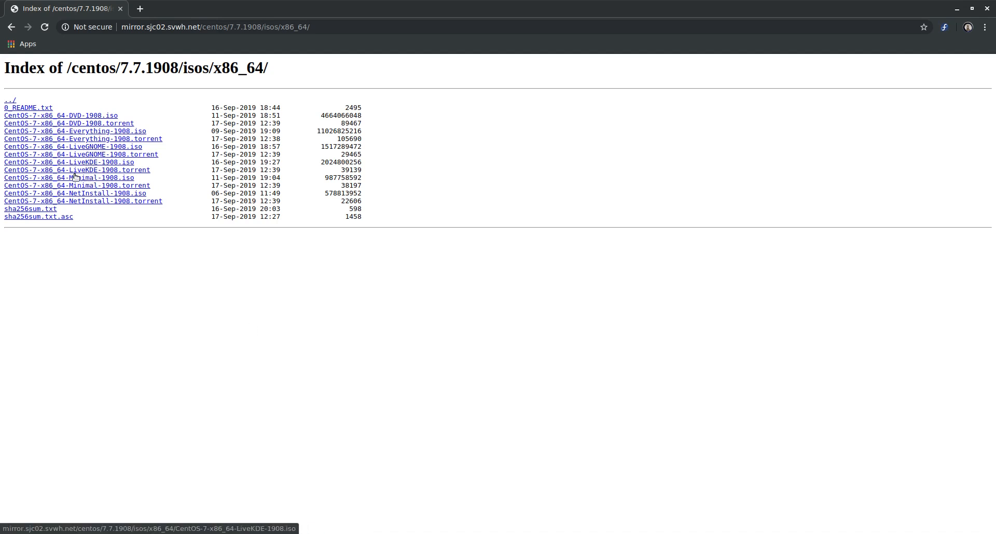
mouse_move(103, 170)
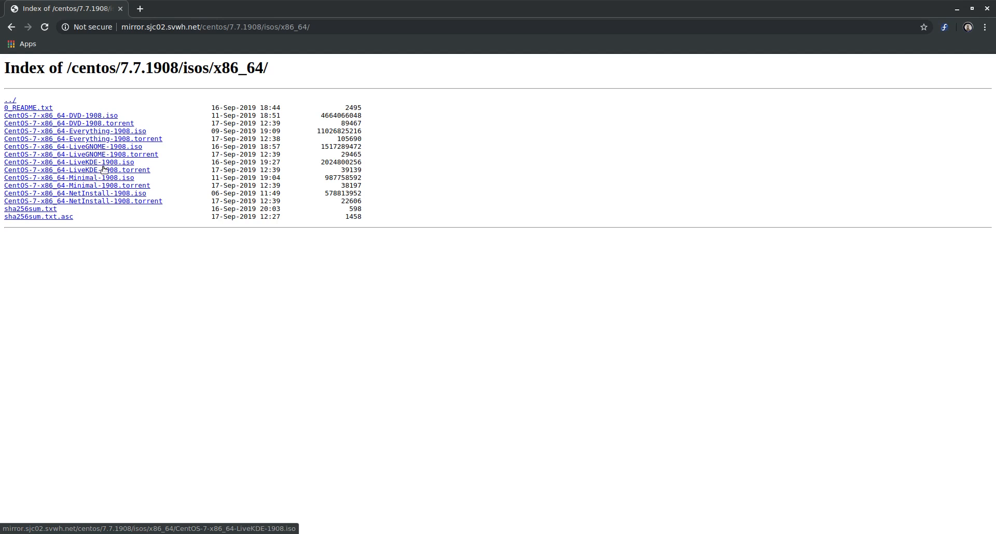
mouse_move(107, 275)
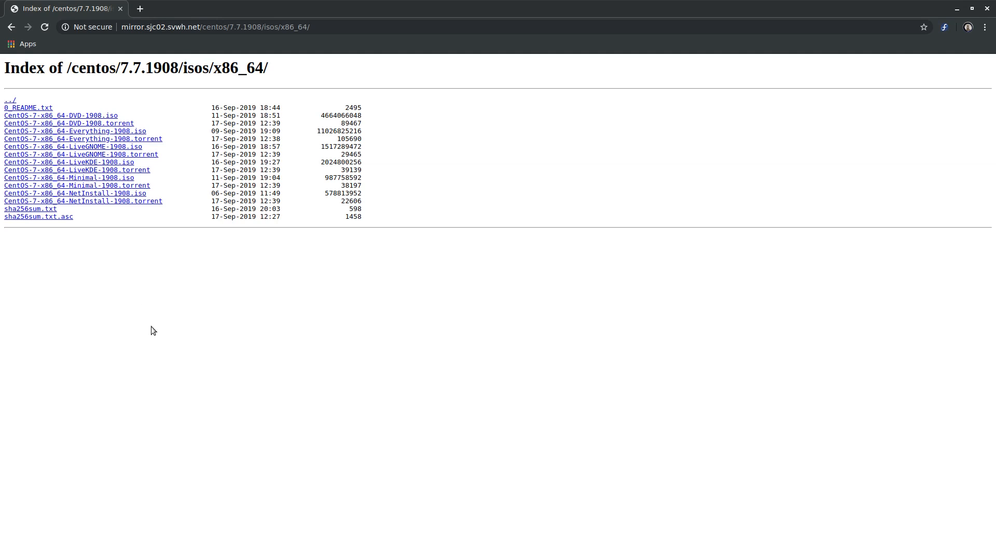
mouse_move(146, 335)
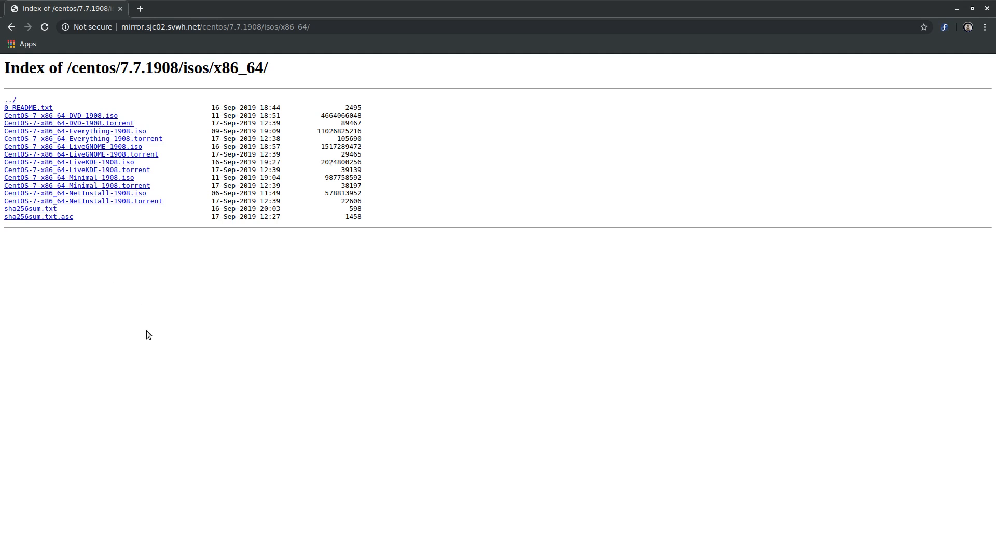
mouse_move(169, 337)
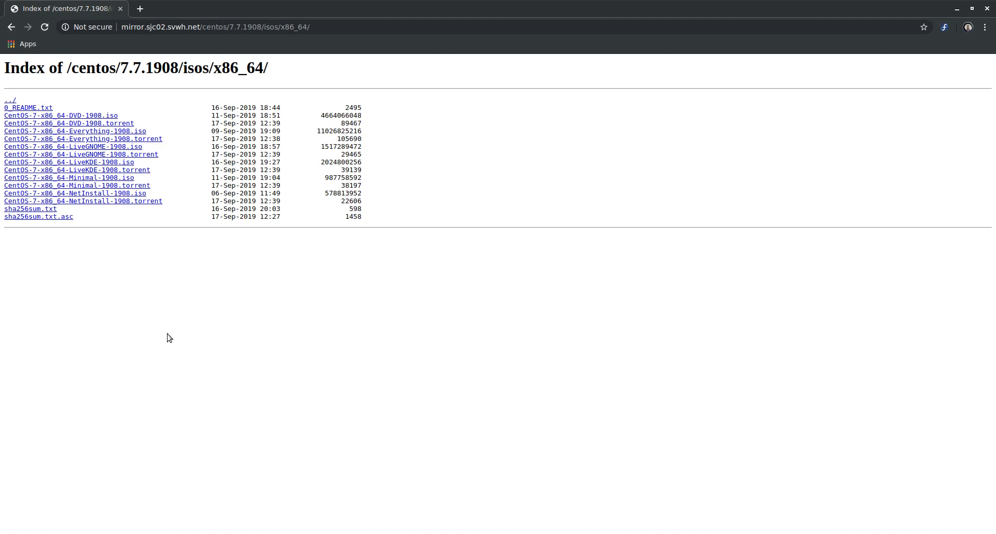
mouse_move(163, 187)
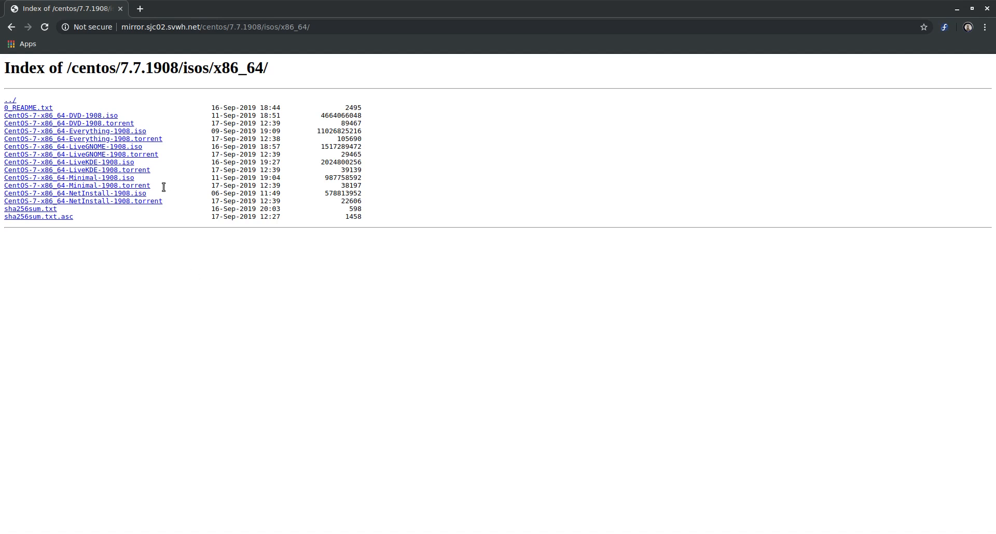
mouse_move(98, 181)
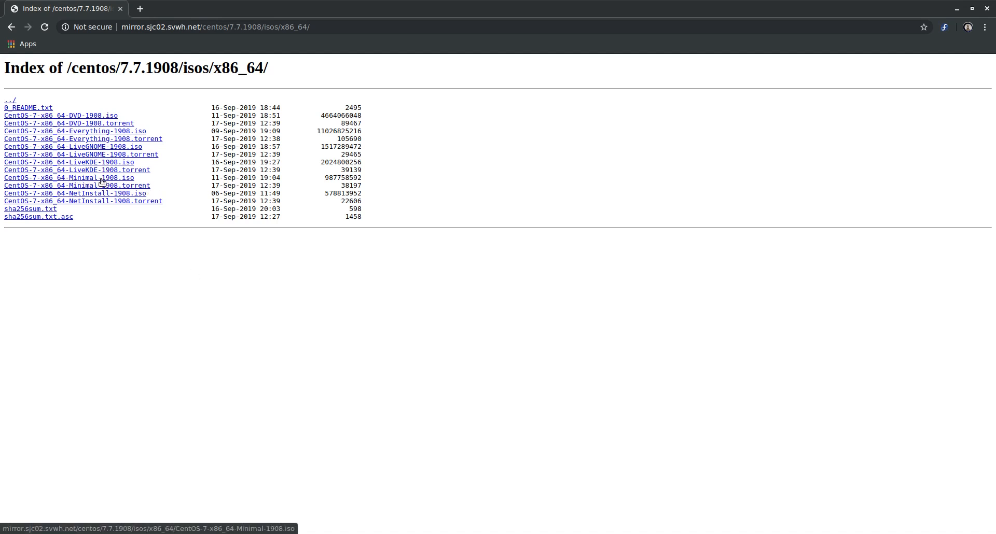
mouse_move(325, 180)
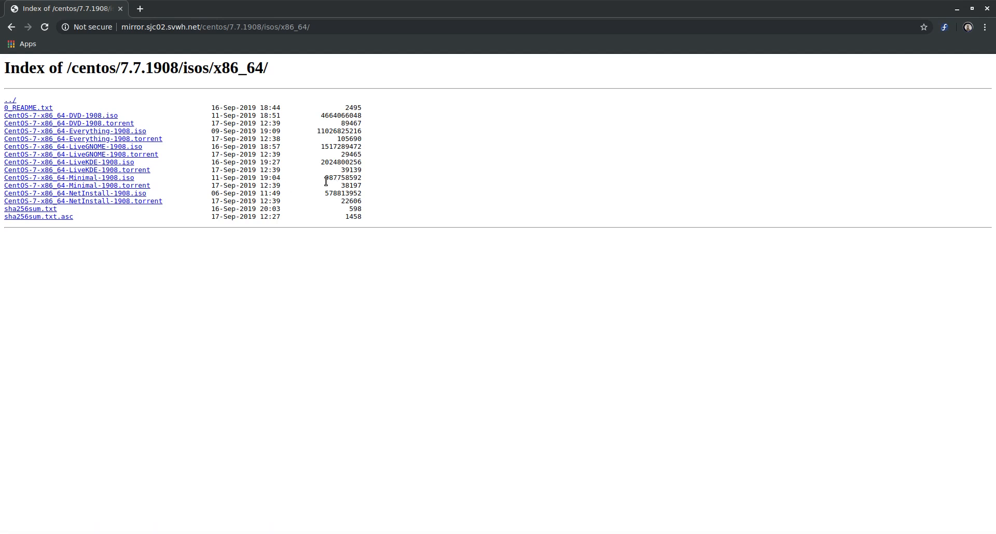
mouse_move(154, 251)
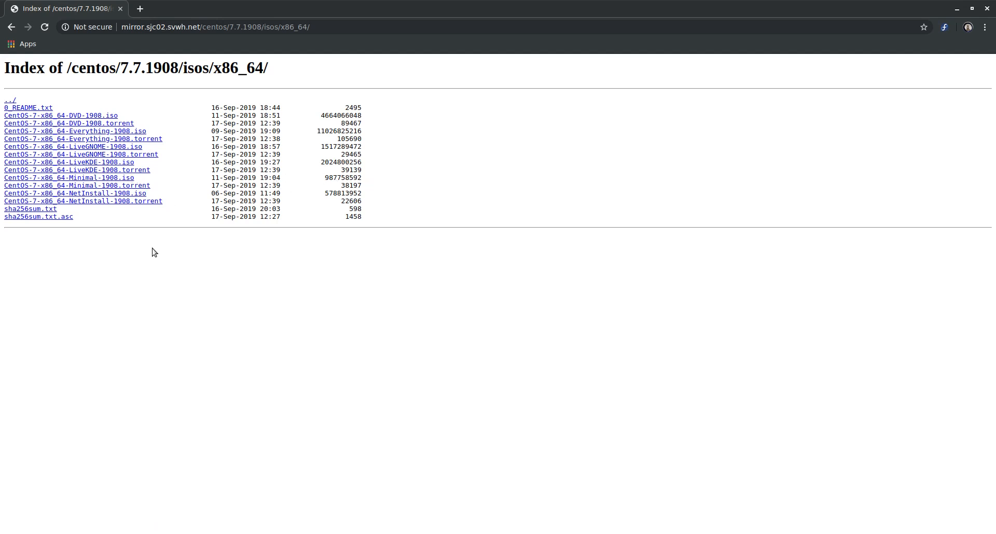
mouse_move(138, 323)
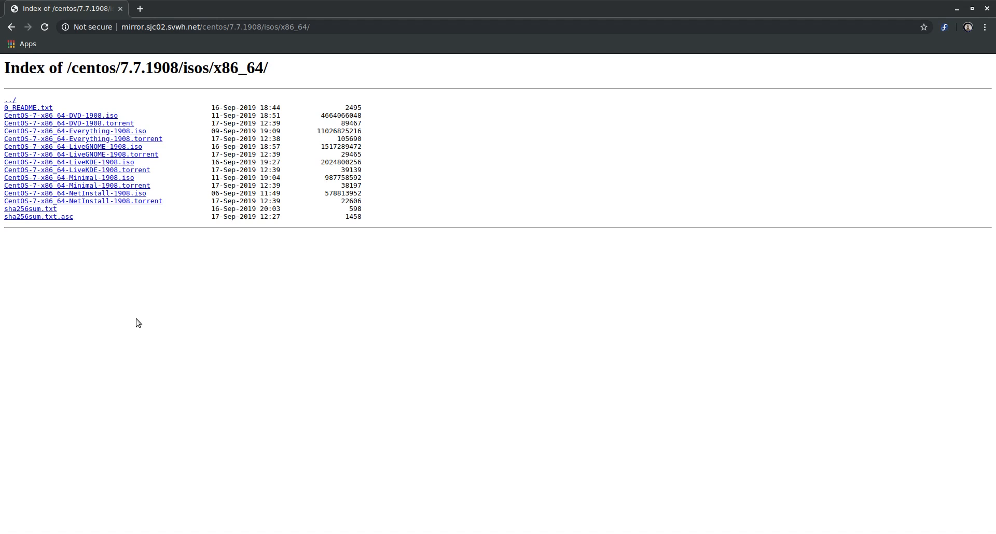
mouse_move(134, 317)
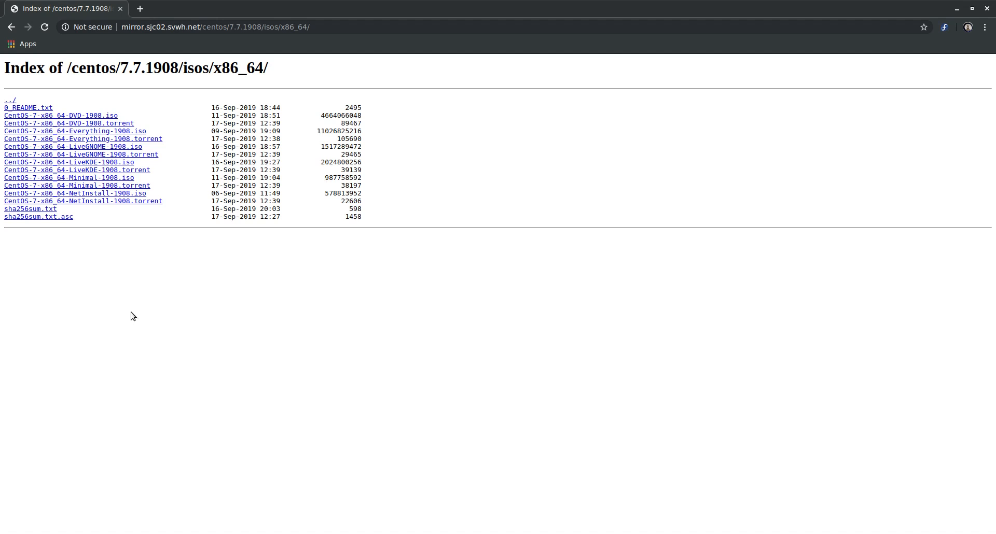
mouse_move(131, 288)
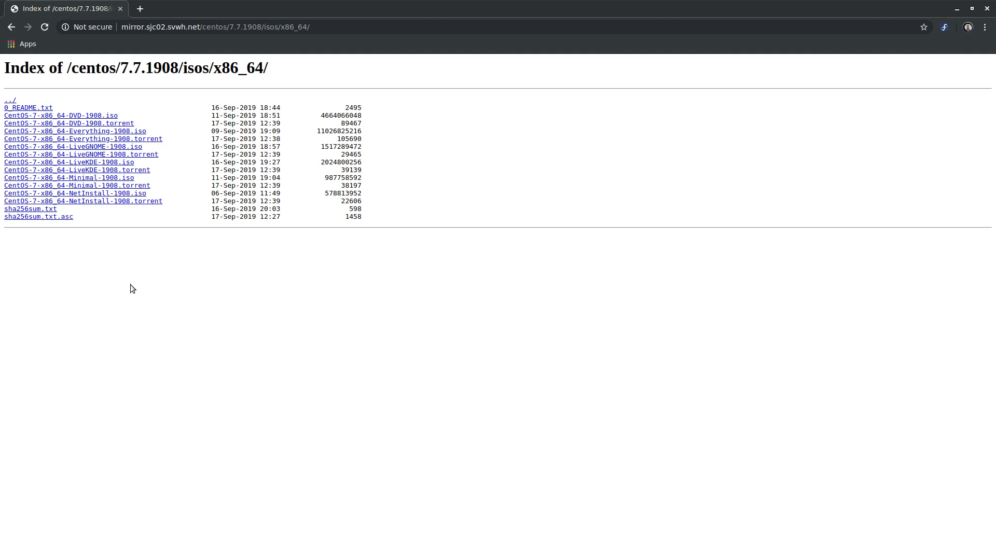
mouse_move(140, 303)
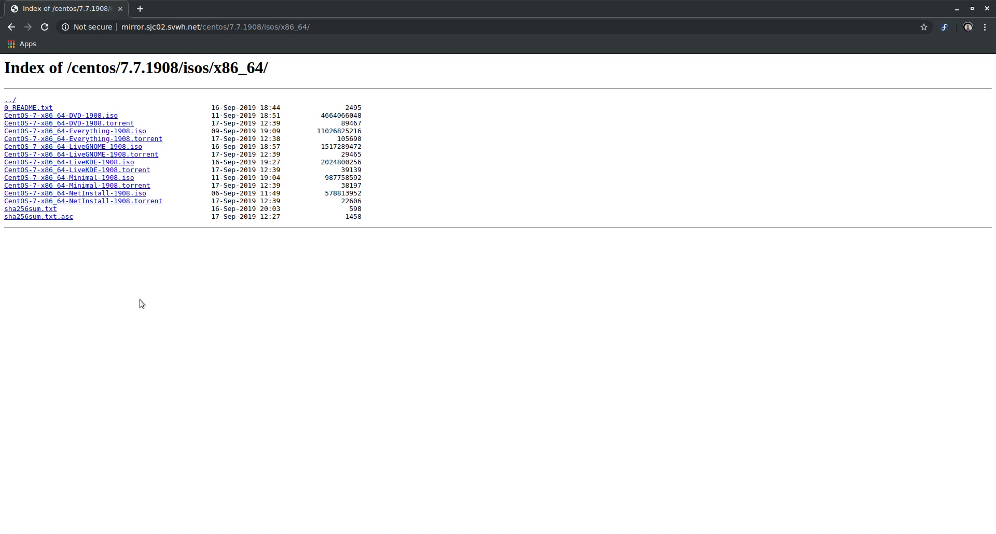
mouse_move(146, 297)
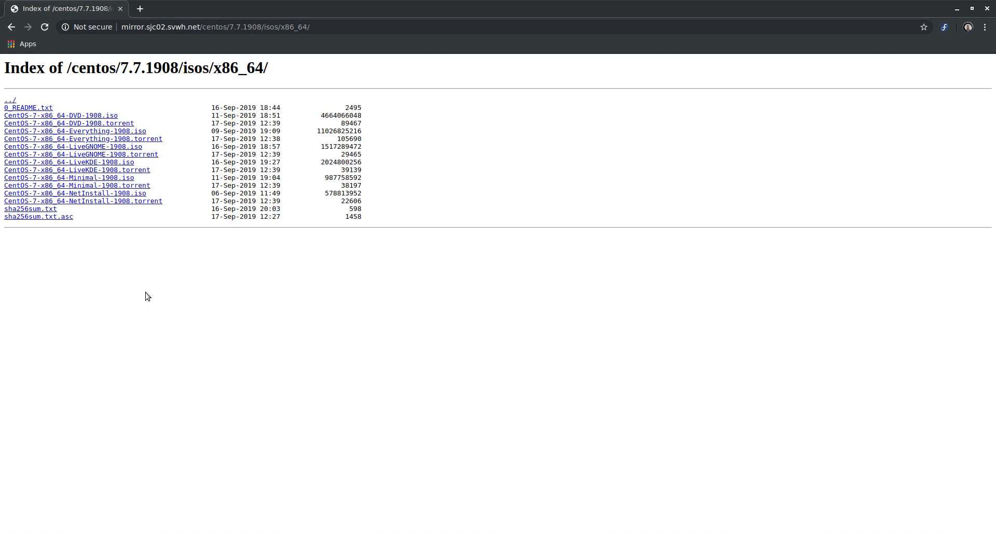
mouse_move(88, 200)
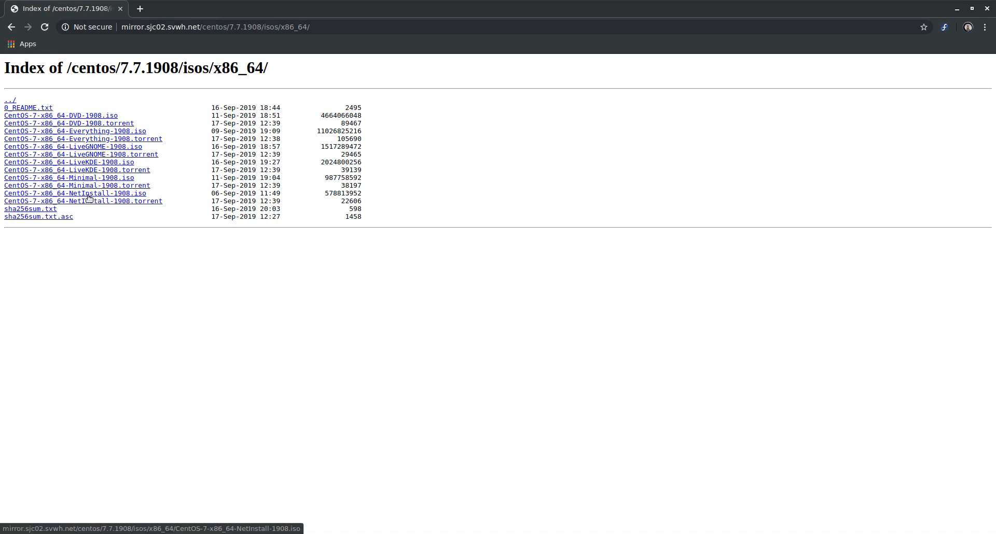
mouse_move(133, 325)
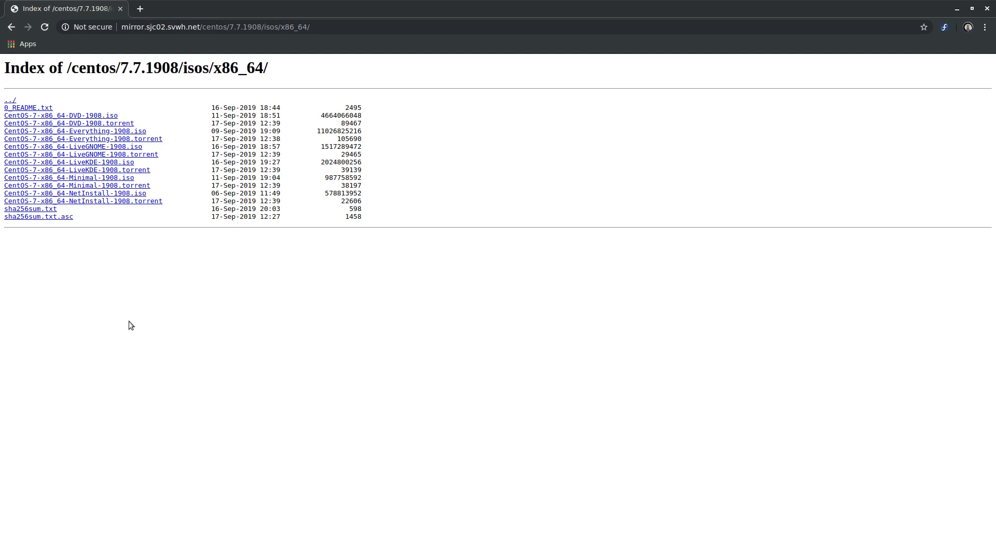
mouse_move(161, 319)
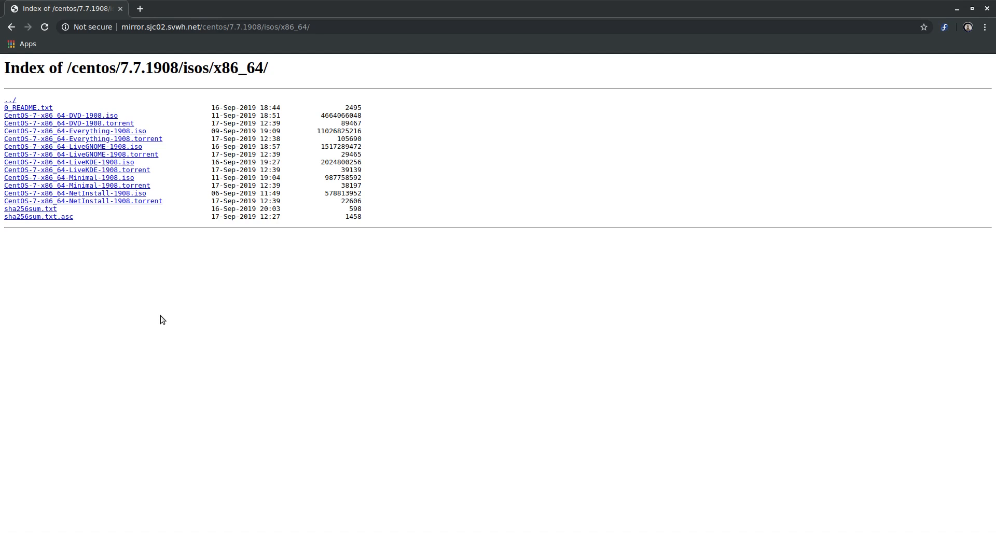
mouse_move(143, 326)
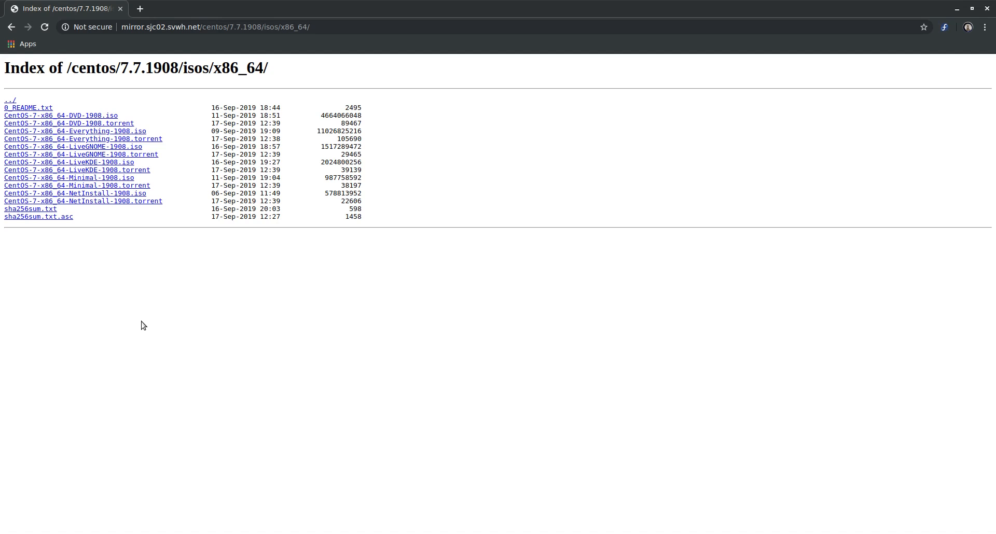
mouse_move(148, 299)
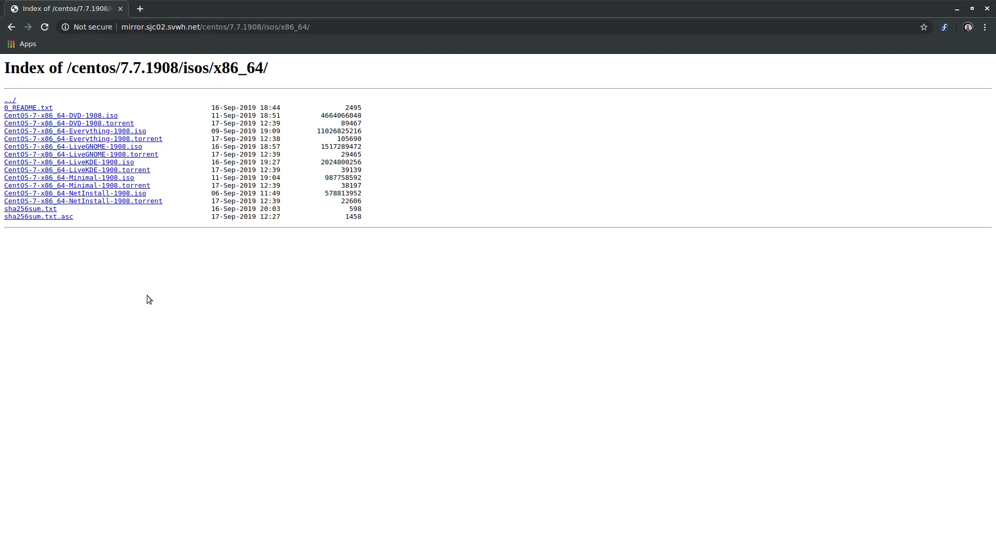
mouse_move(162, 131)
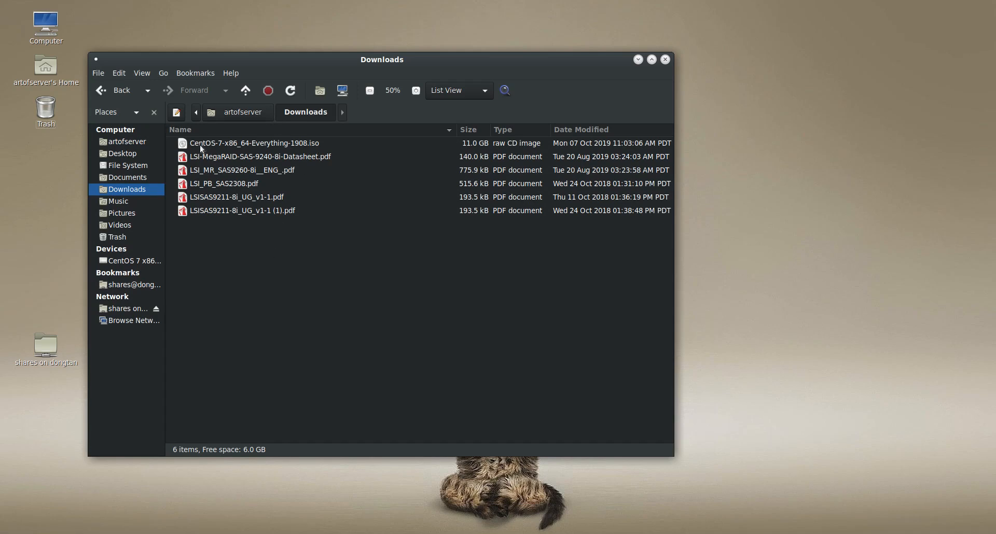
Select the 11.0 GB CentOS-7-x86_64-Everything-1908.iso in Caja's Downloads folder
left_click(254, 143)
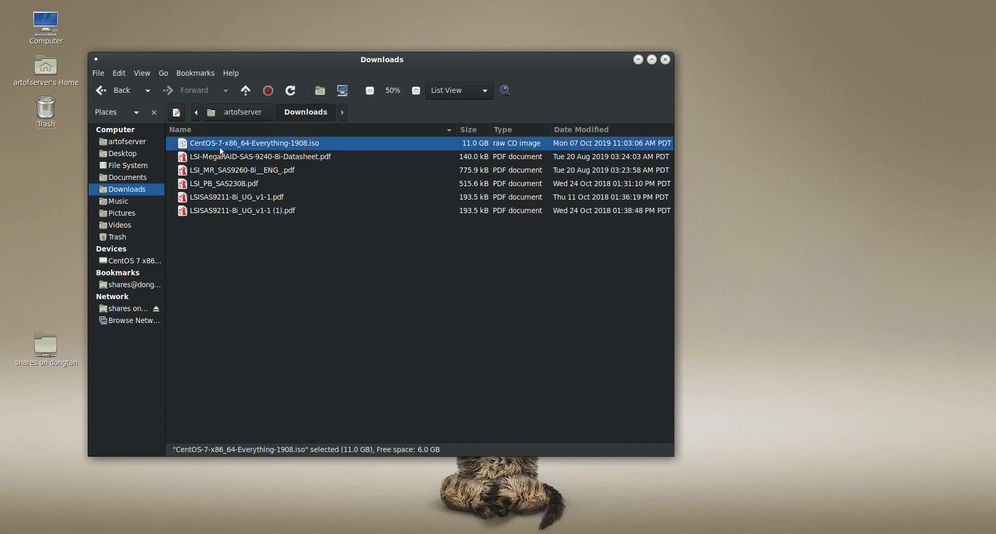
mouse_move(289, 152)
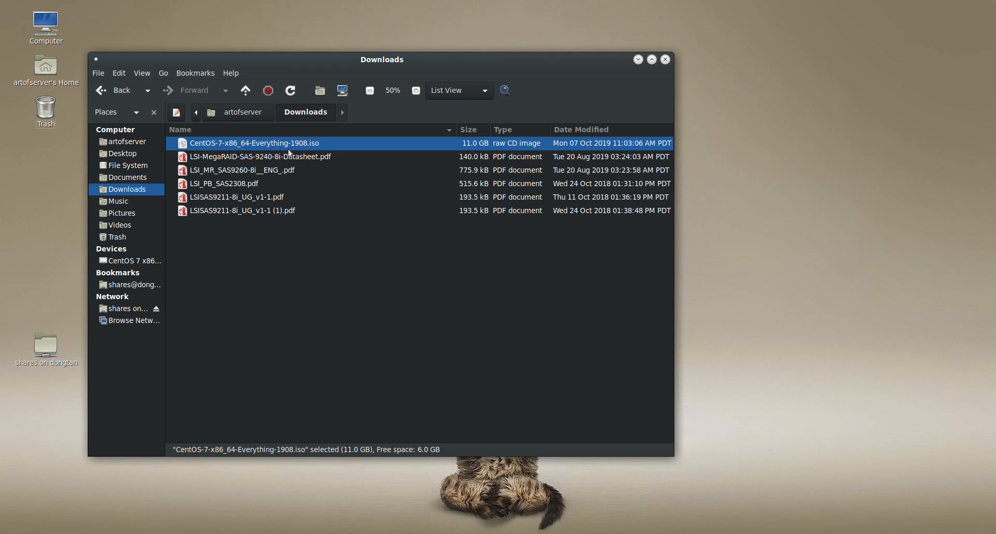
mouse_move(286, 256)
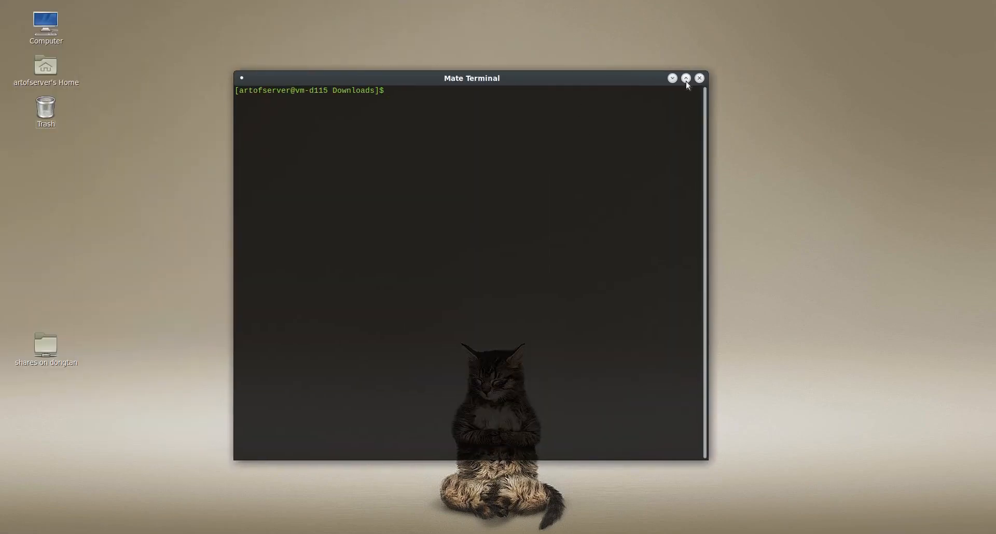
Maximize the terminal and list the Downloads files with ls, then the USB devices
left_click(686, 77)
type("ls")
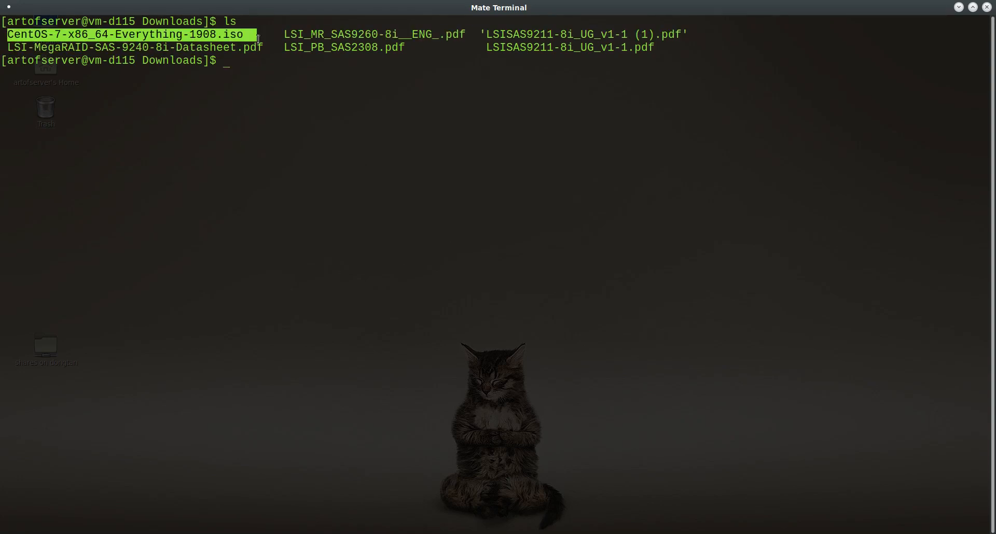
mouse_move(398, 207)
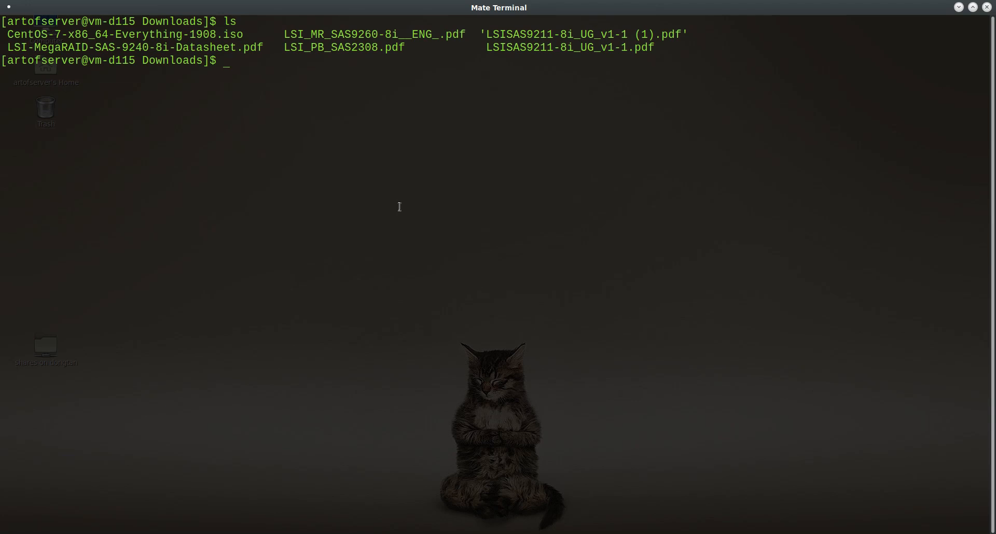
type("ls")
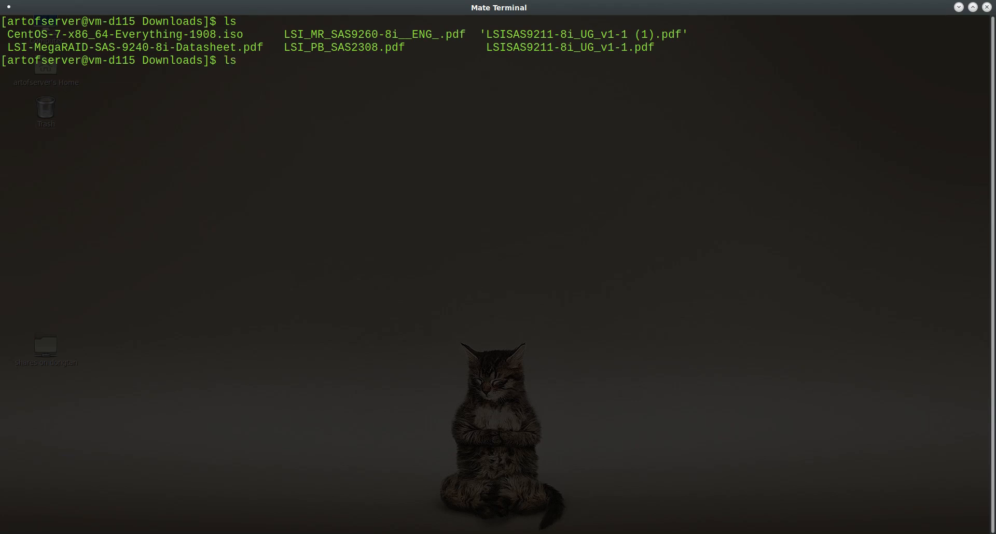
key("Return")
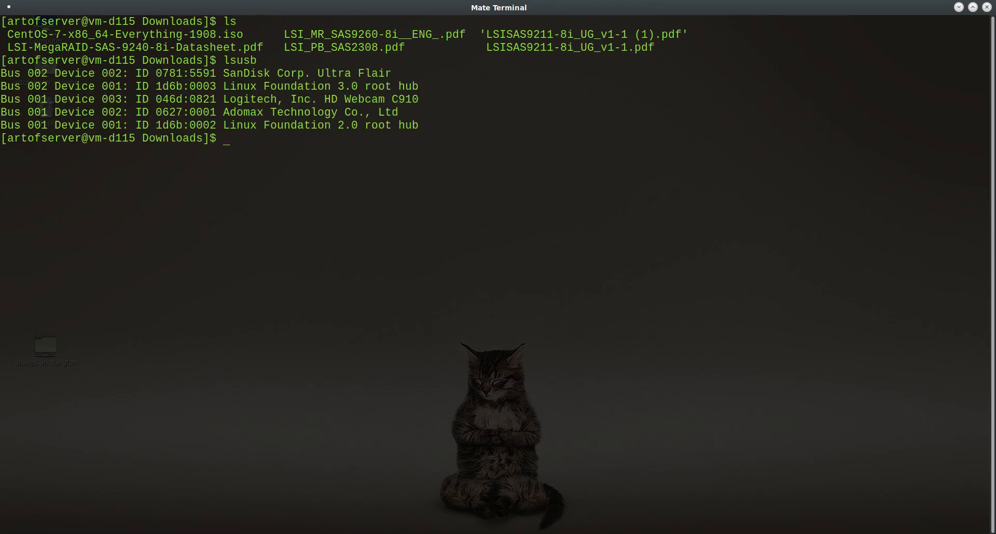
mouse_move(316, 212)
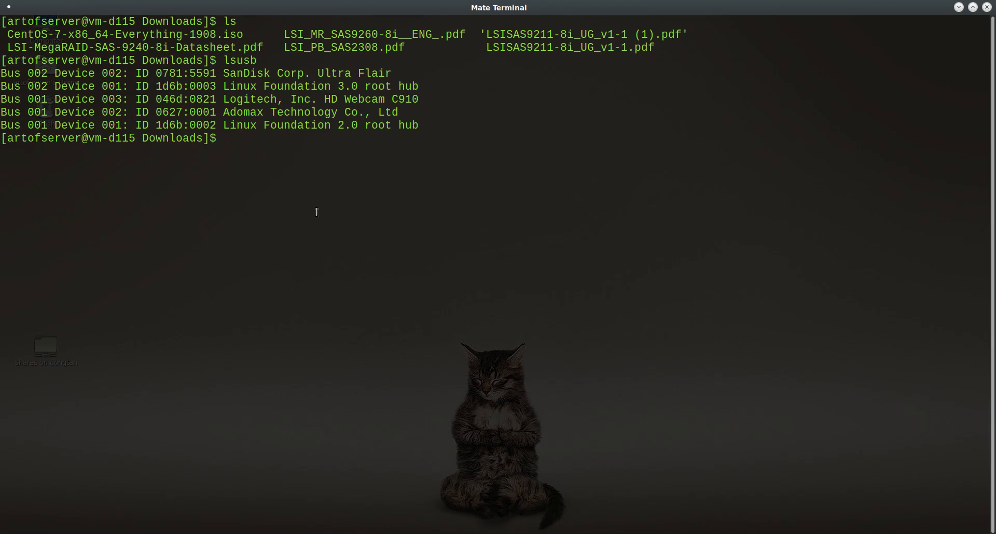
mouse_move(361, 212)
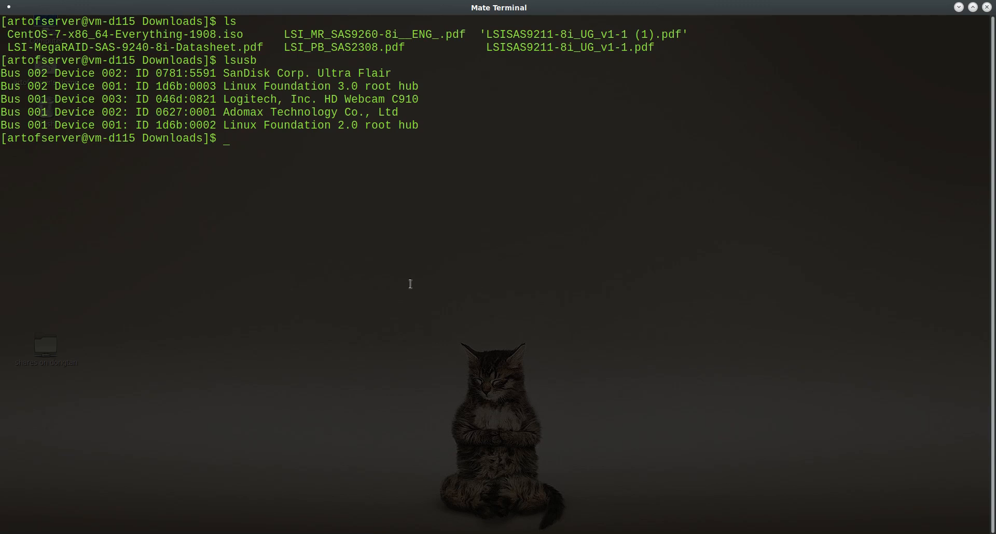
mouse_move(397, 283)
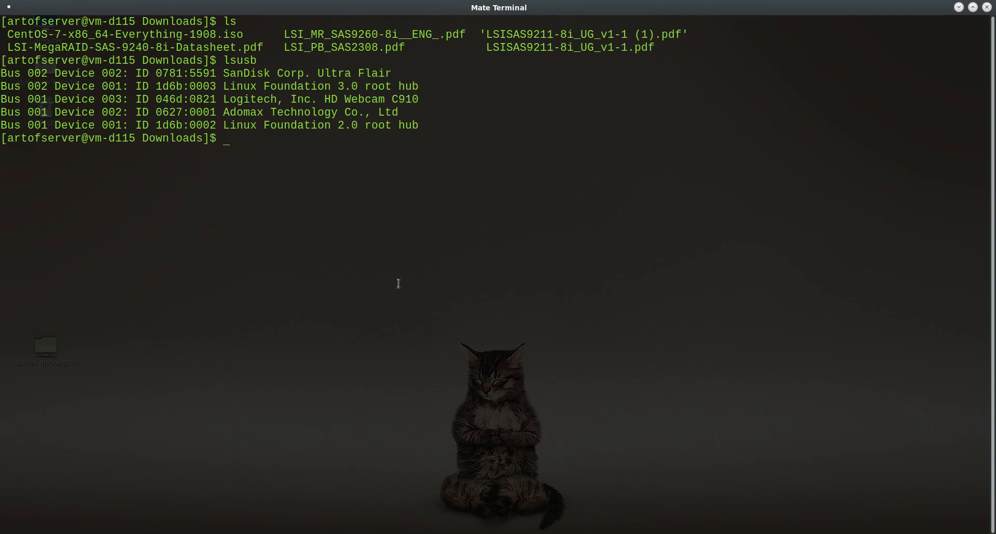
mouse_move(406, 278)
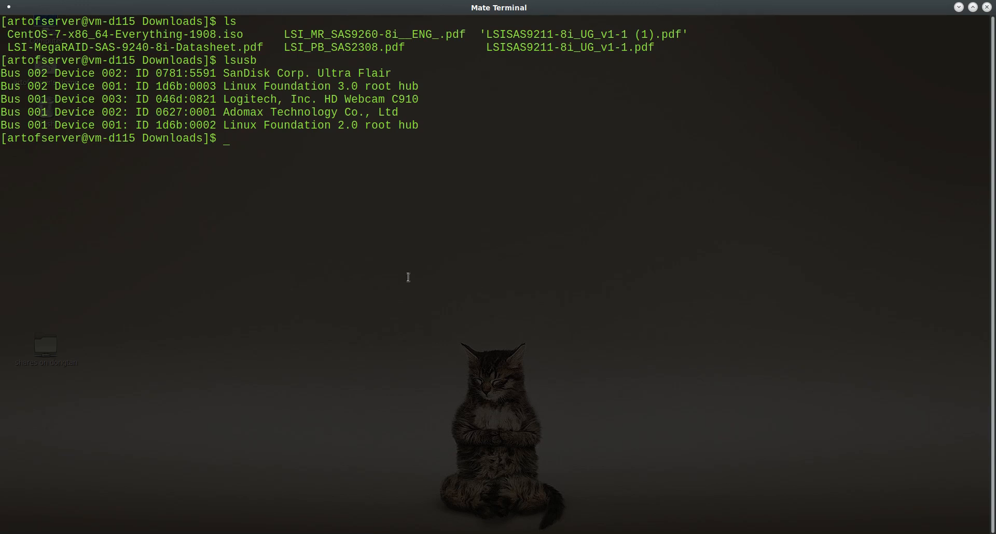
mouse_move(398, 268)
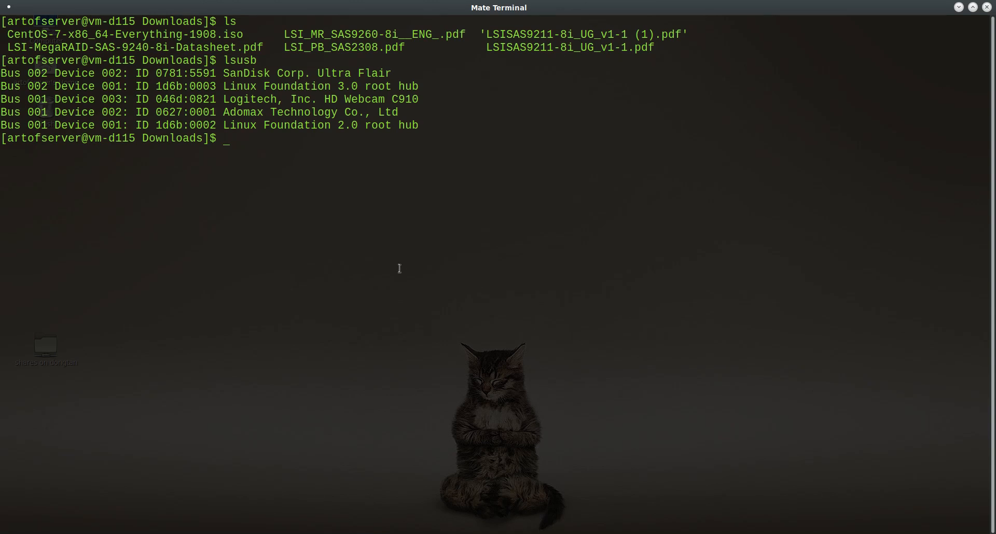
mouse_move(406, 260)
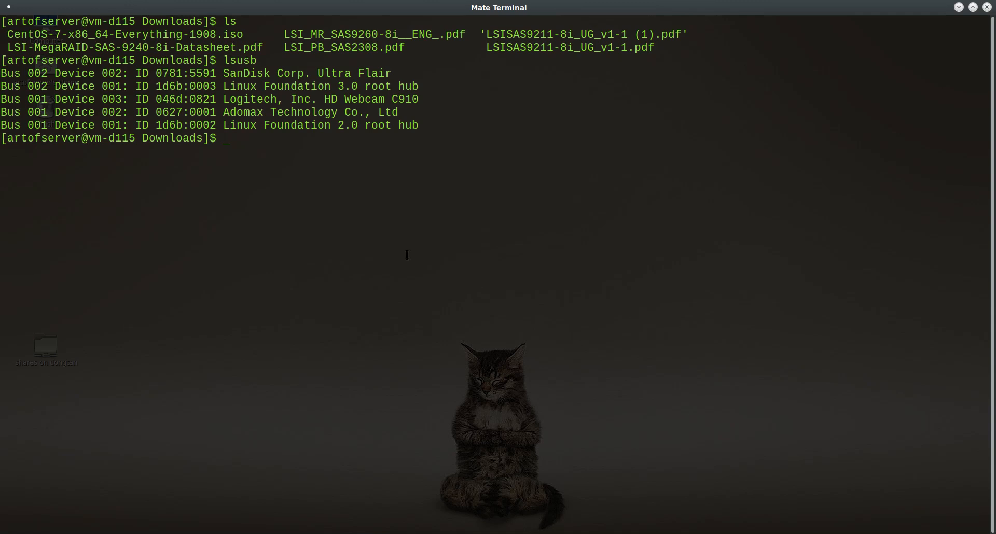
mouse_move(268, 156)
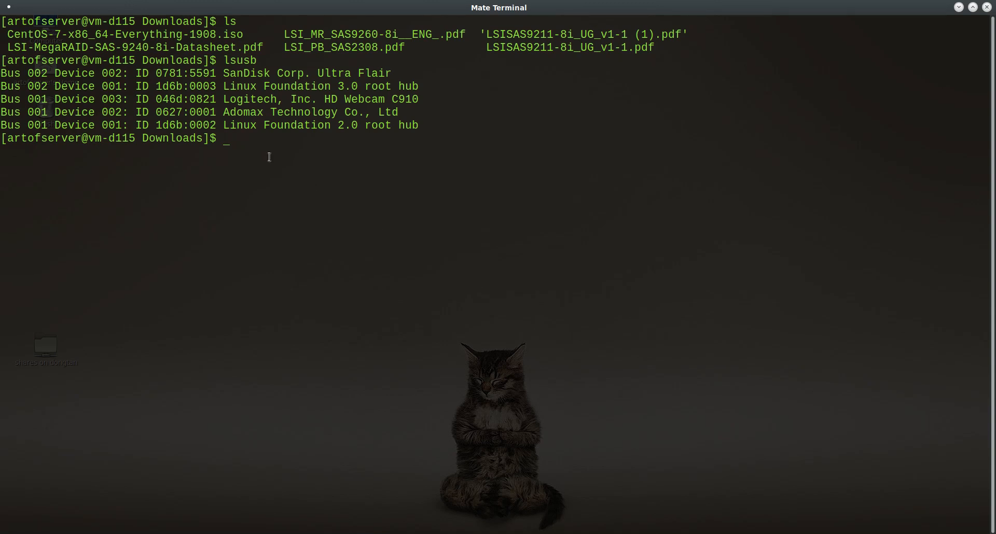
mouse_move(307, 189)
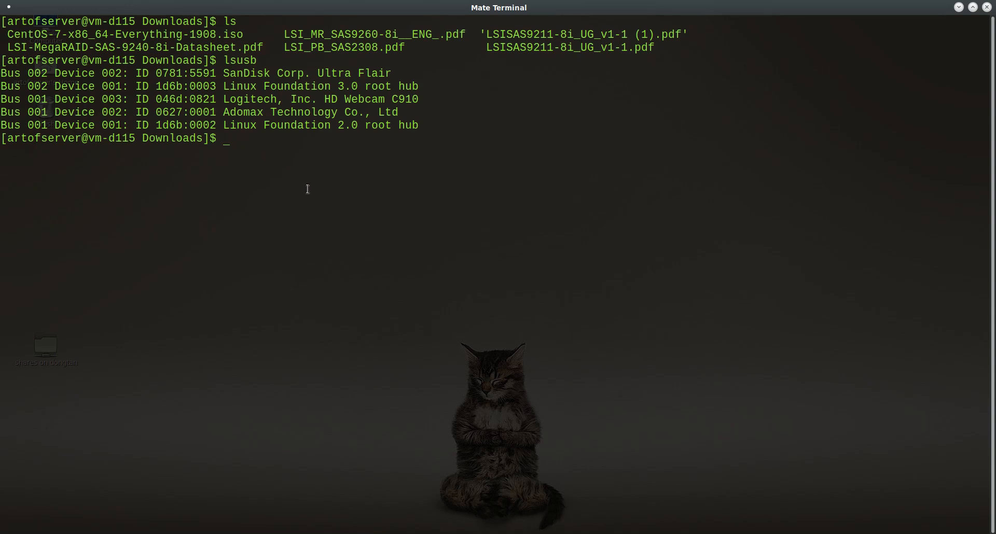
mouse_move(301, 168)
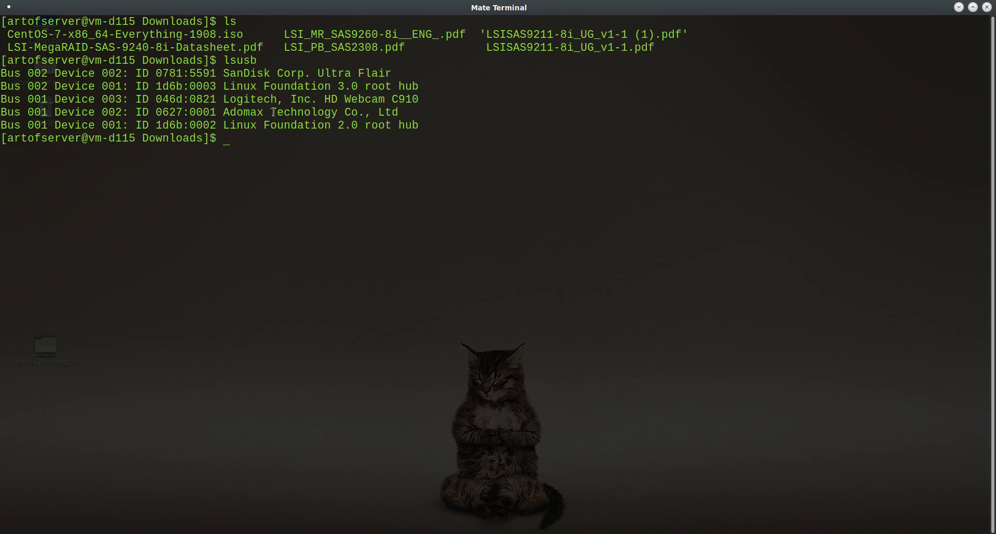
Highlight the SanDisk Corp. Ultra Flair entry in the lsusb output and begin an ls command
left_click_drag(222, 73, 386, 73)
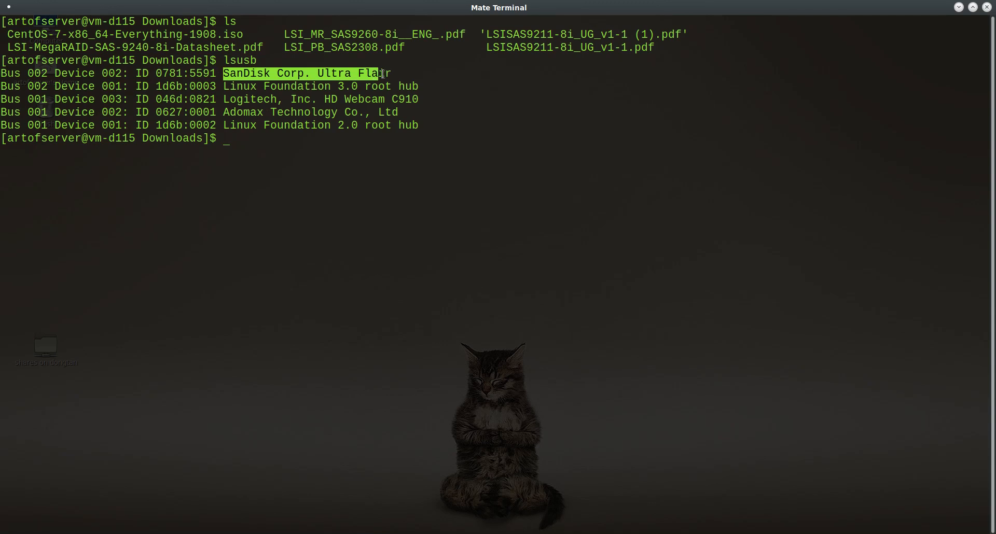
type("ls")
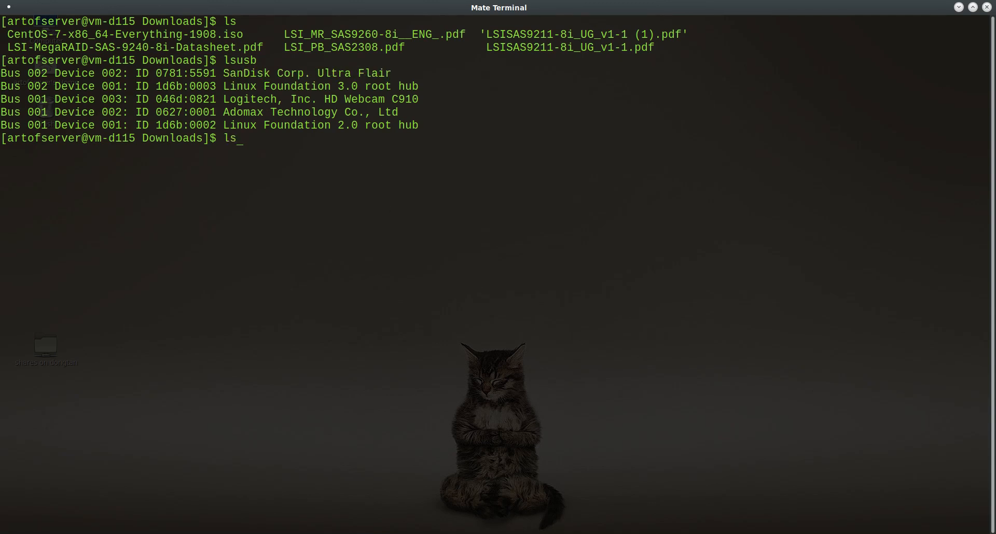
Run lsscsi and point out /dev/sda as the SanDisk Ultra USB 3.0 disk
key("Return")
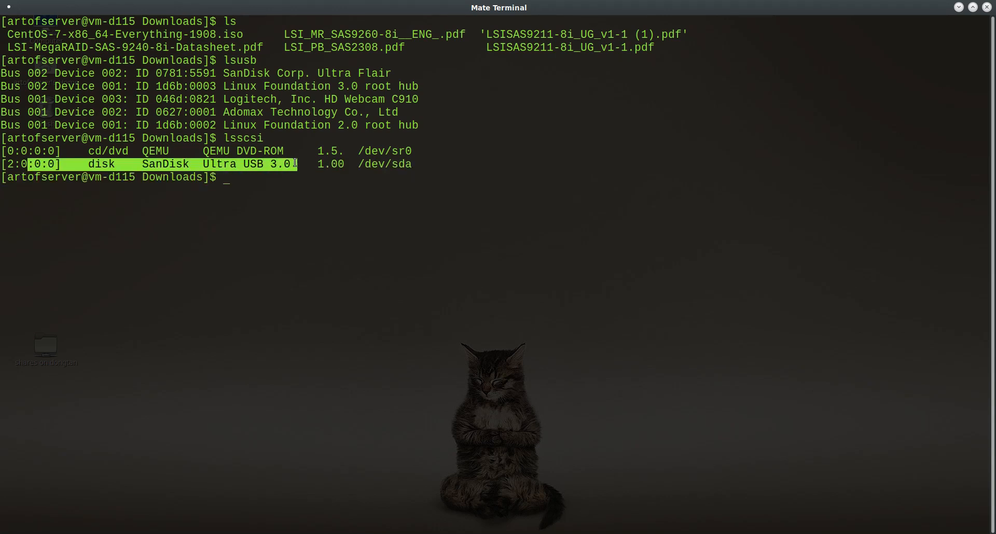
mouse_move(337, 167)
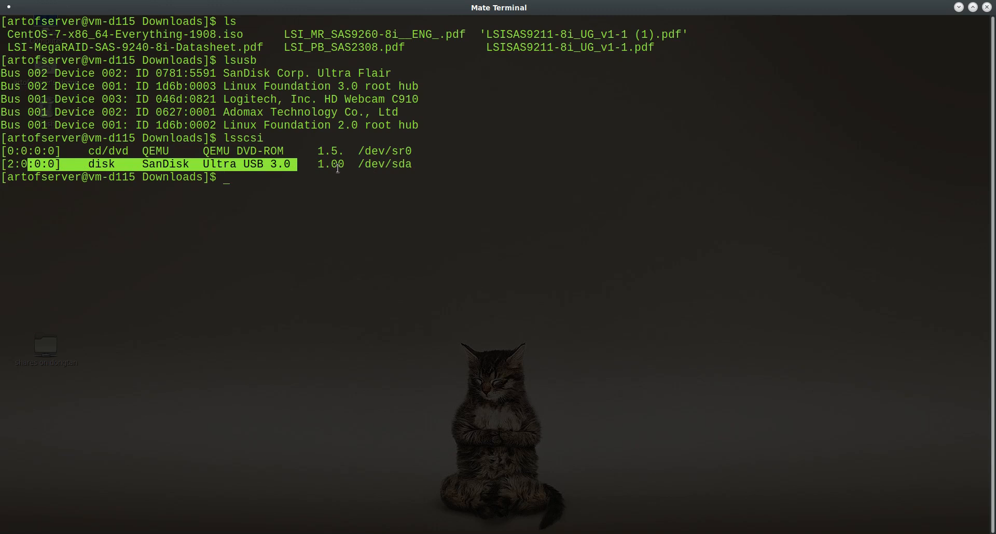
double_click(383, 165)
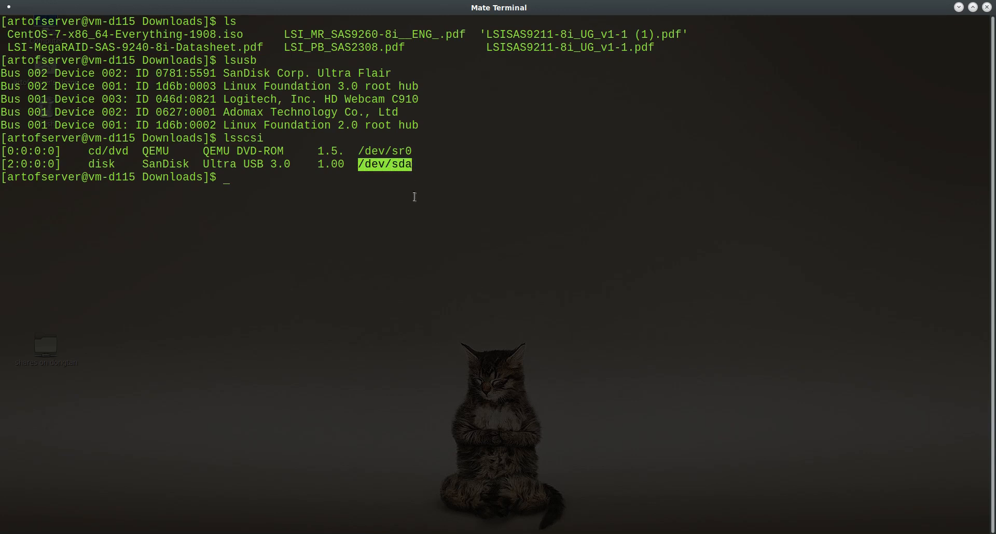
mouse_move(261, 168)
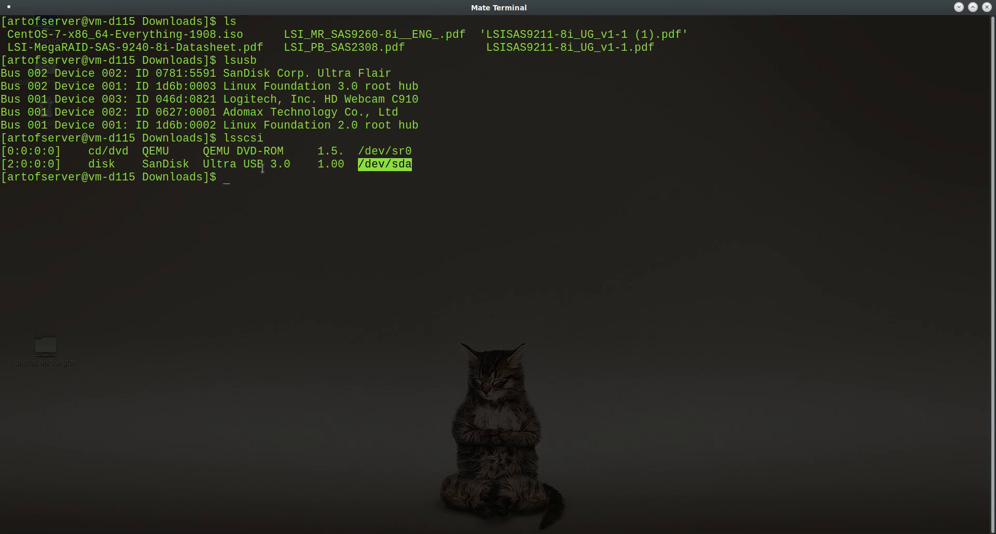
mouse_move(348, 240)
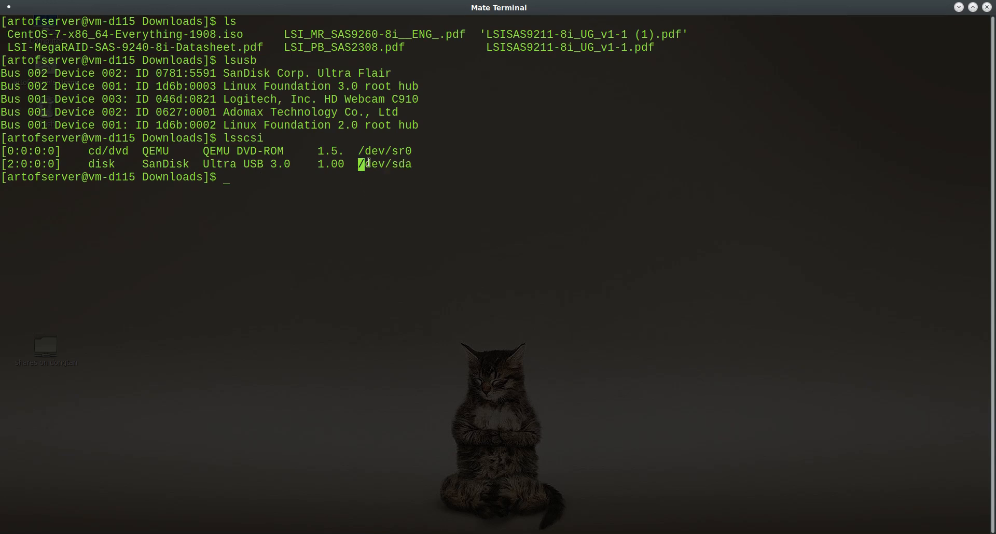
double_click(384, 164)
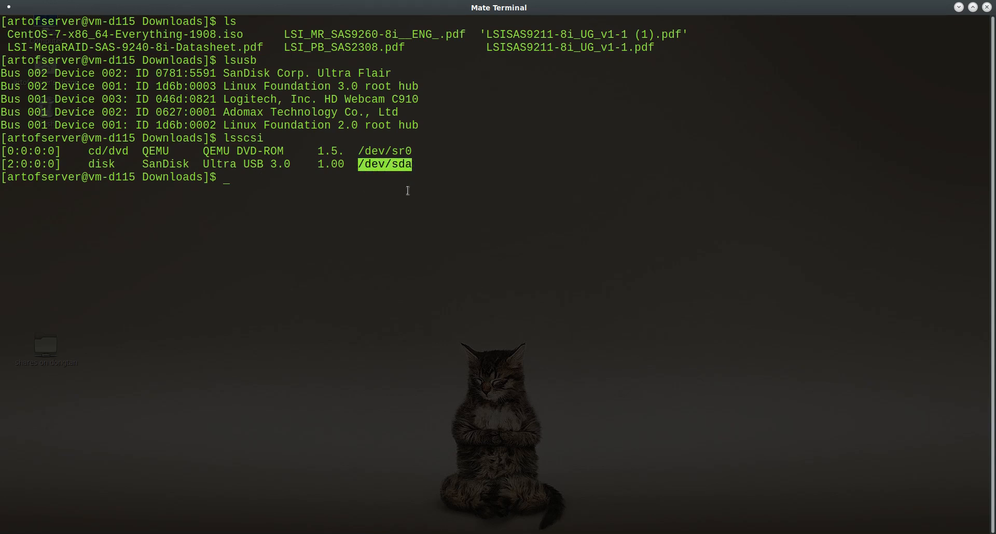
mouse_move(394, 210)
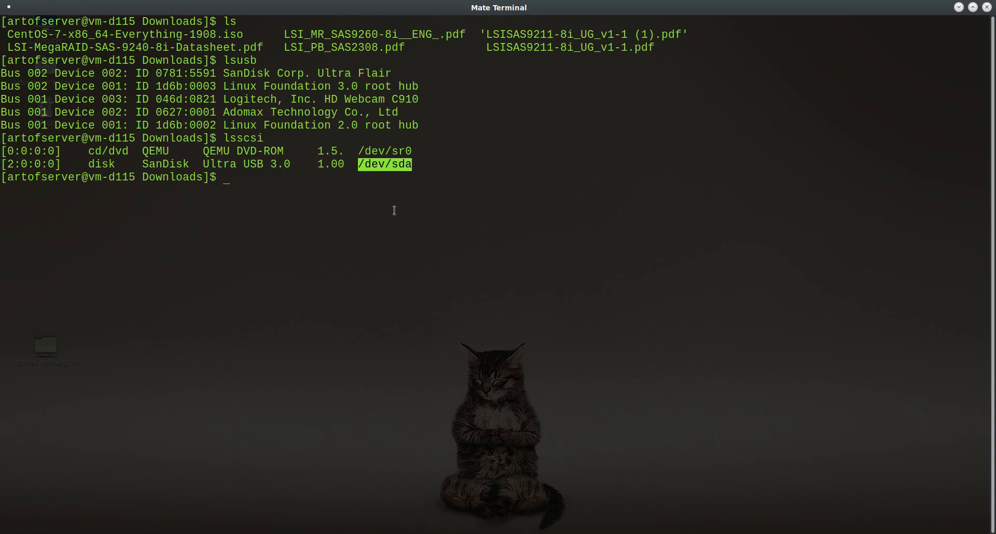
mouse_move(388, 222)
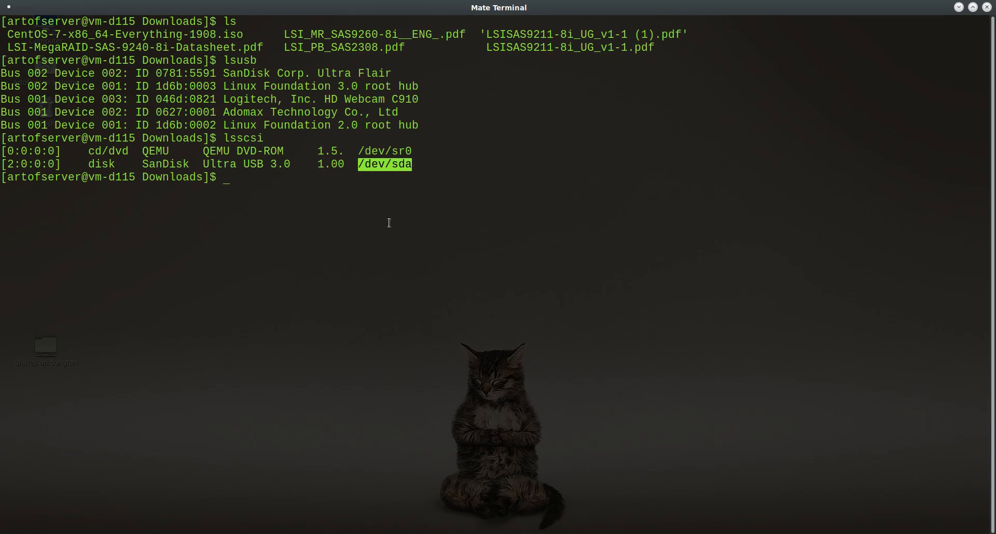
mouse_move(369, 222)
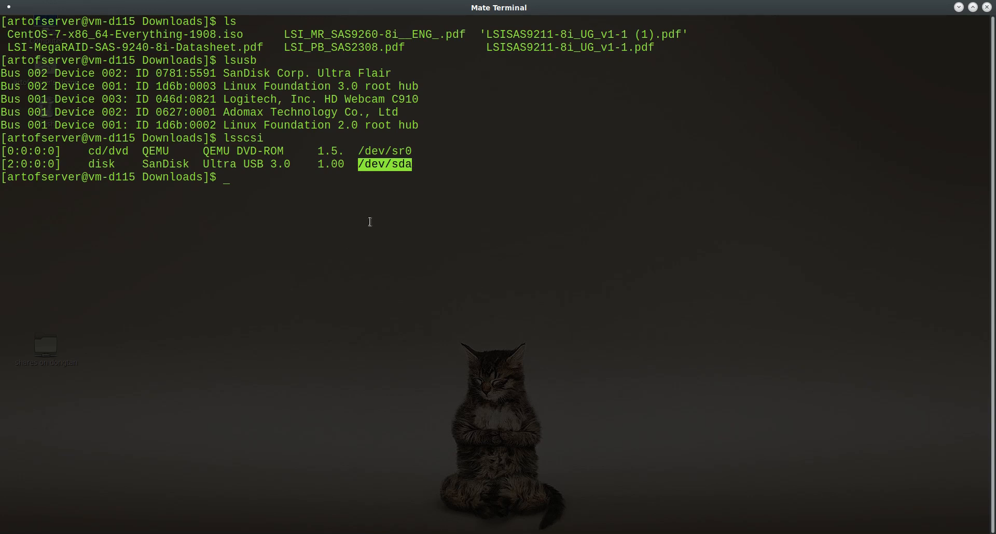
mouse_move(379, 222)
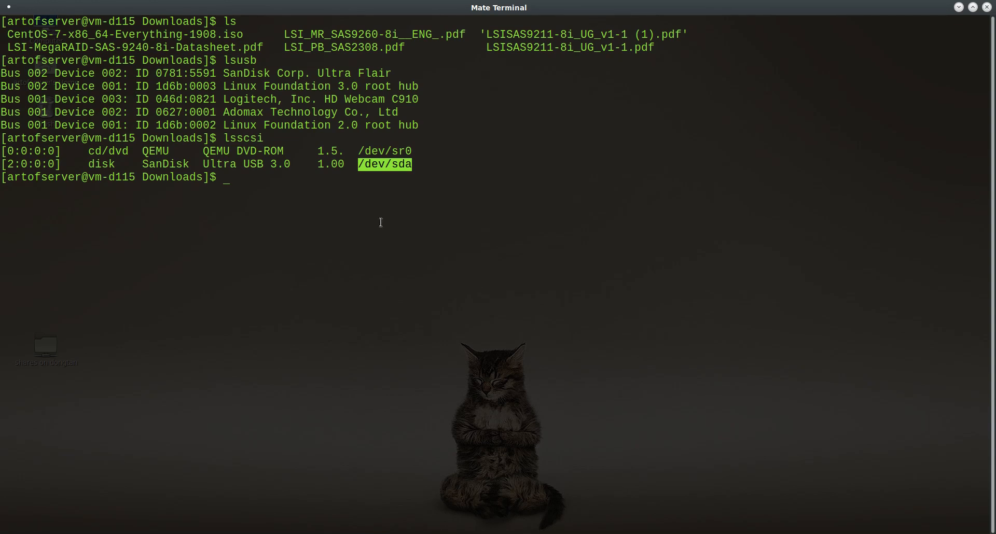
mouse_move(368, 182)
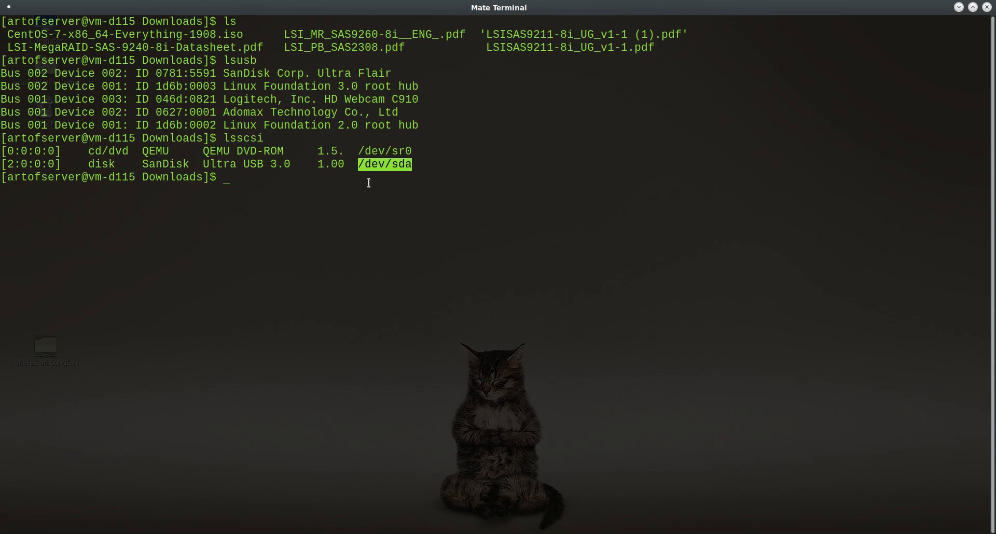
mouse_move(407, 274)
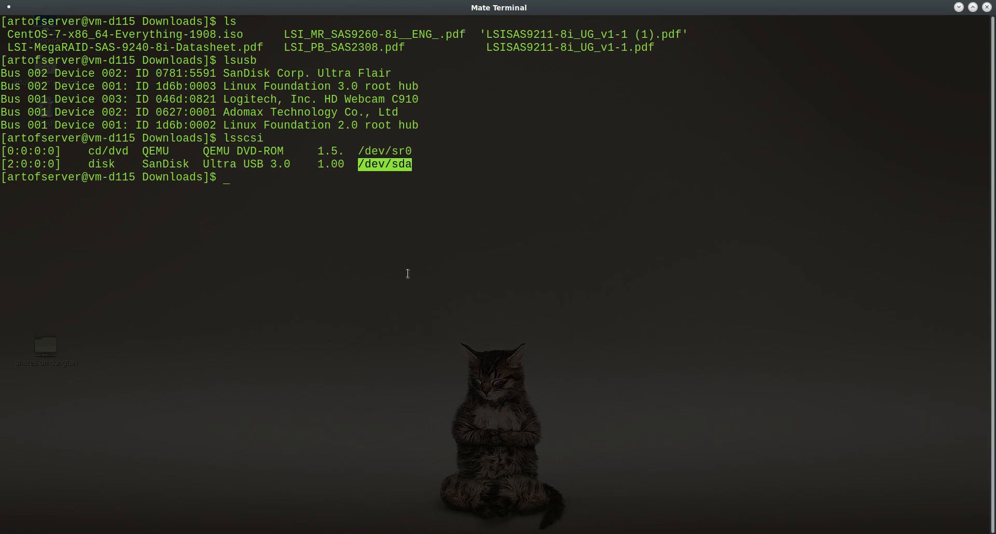
mouse_move(294, 173)
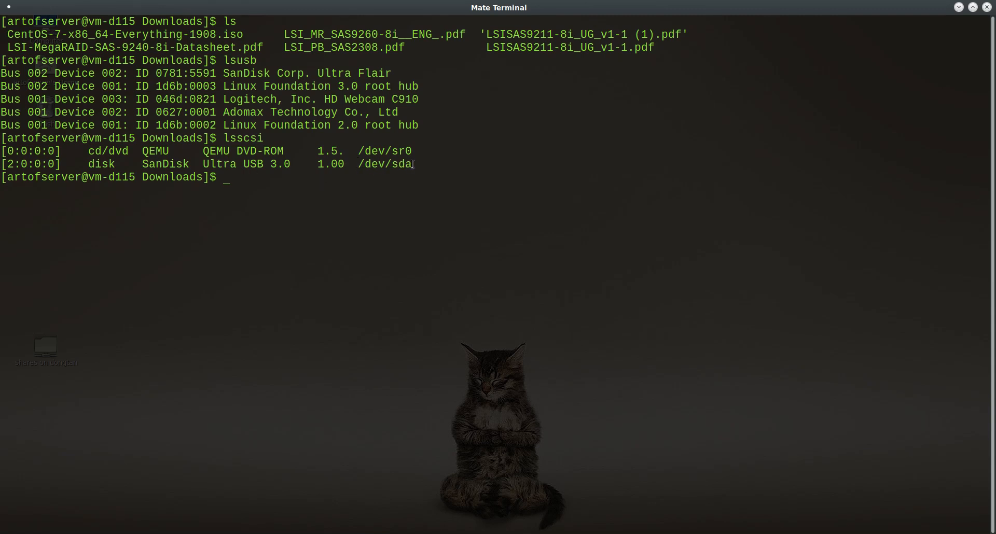
mouse_move(407, 252)
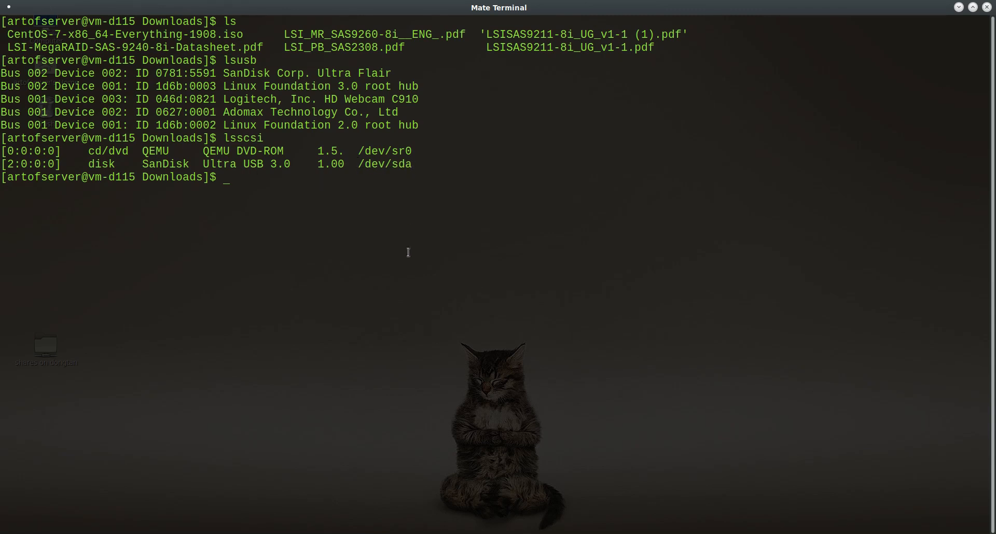
double_click(392, 164)
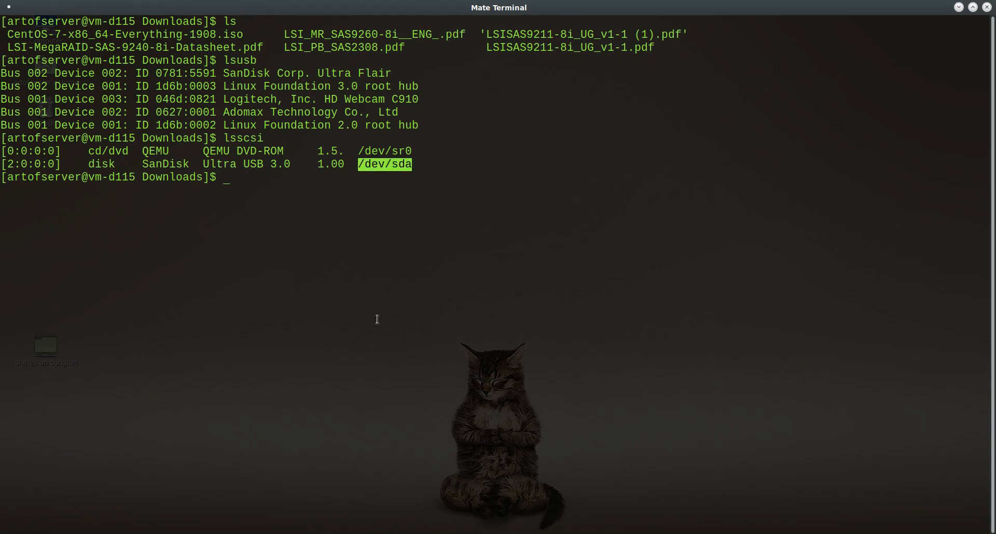
mouse_move(352, 290)
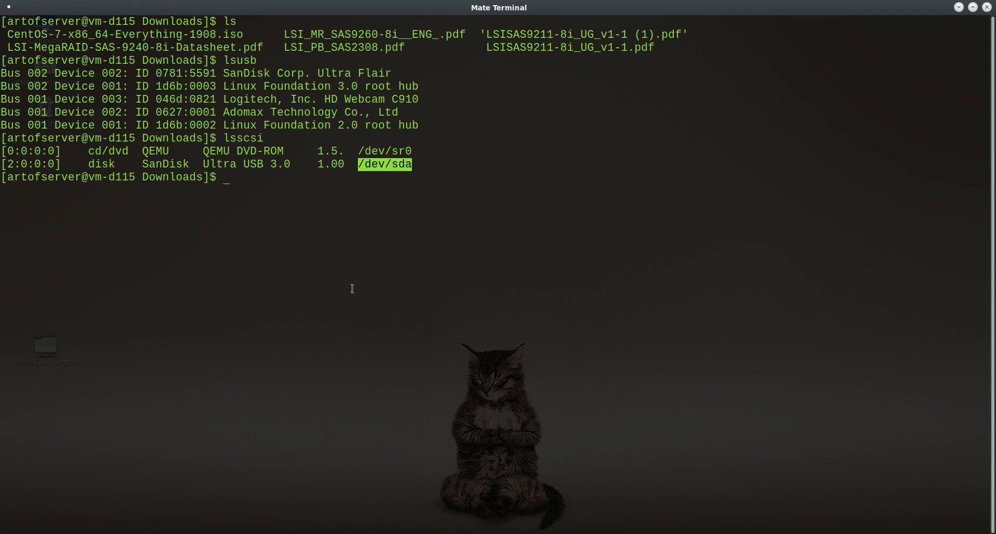
mouse_move(354, 219)
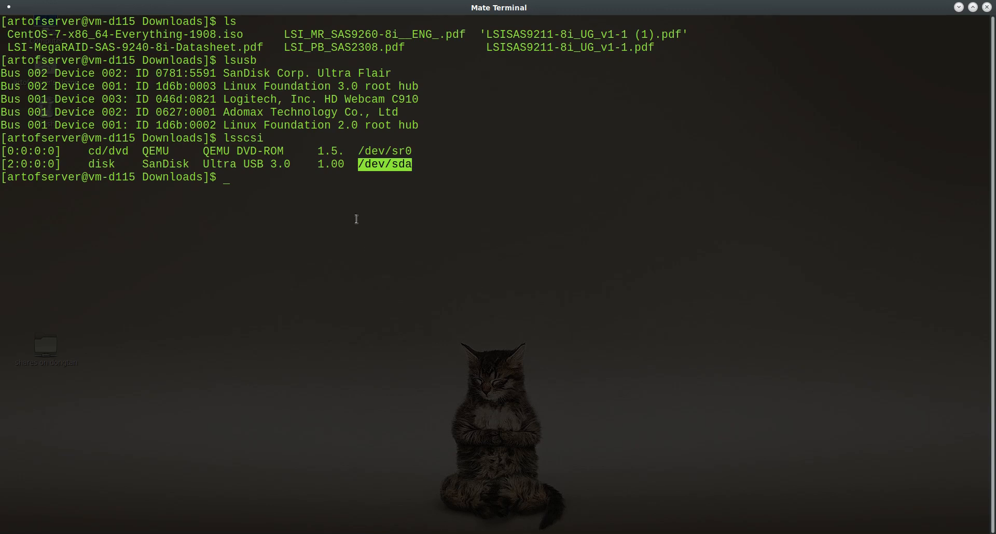
mouse_move(408, 162)
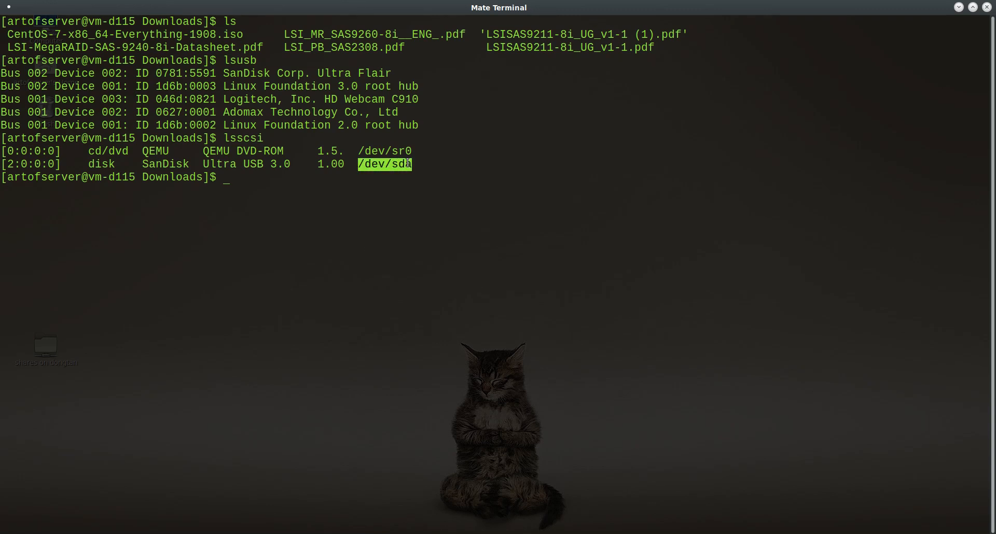
mouse_move(396, 240)
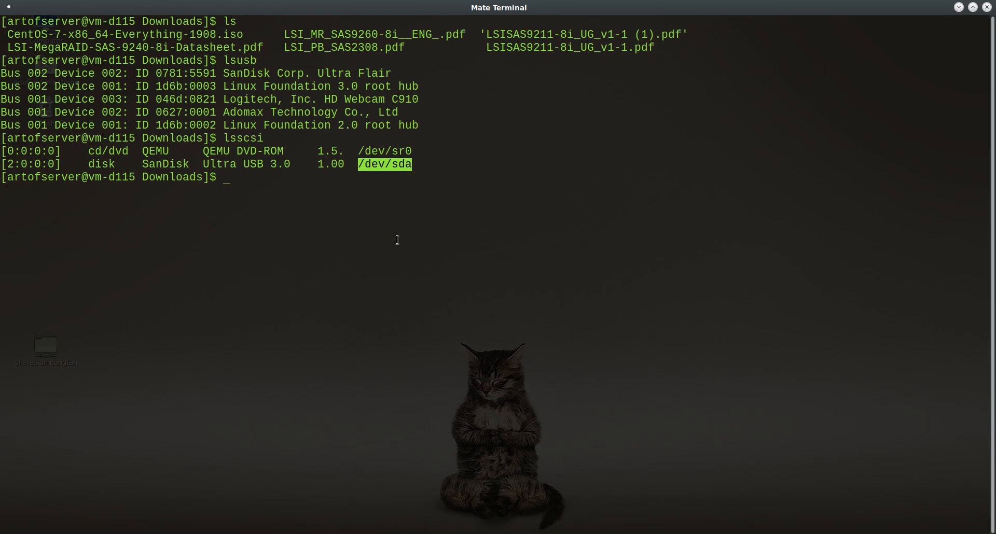
mouse_move(387, 246)
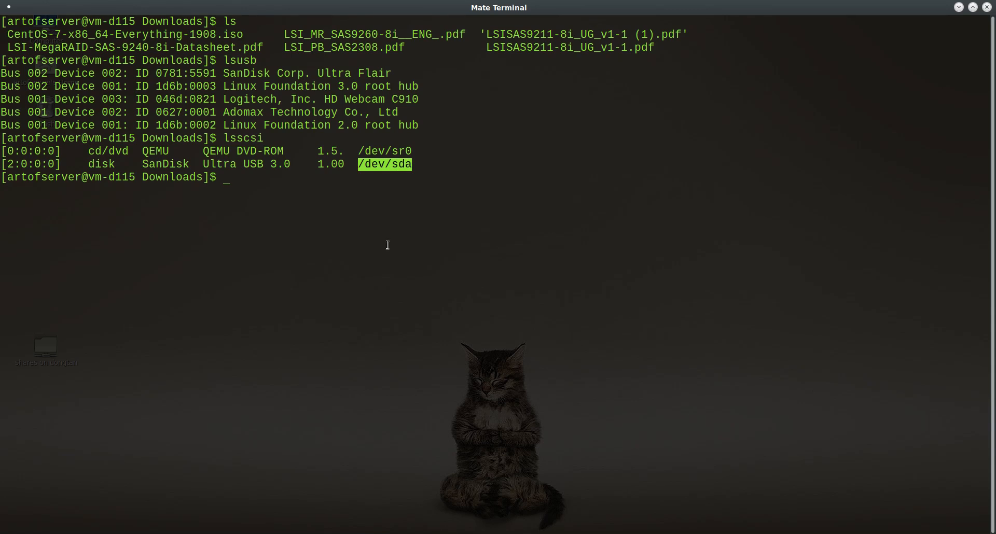
mouse_move(263, 168)
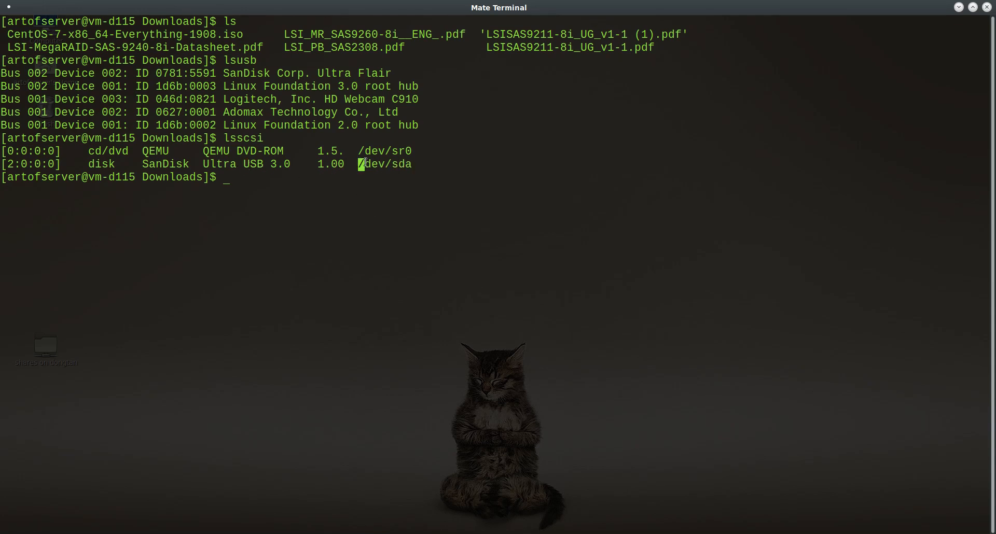
double_click(384, 164)
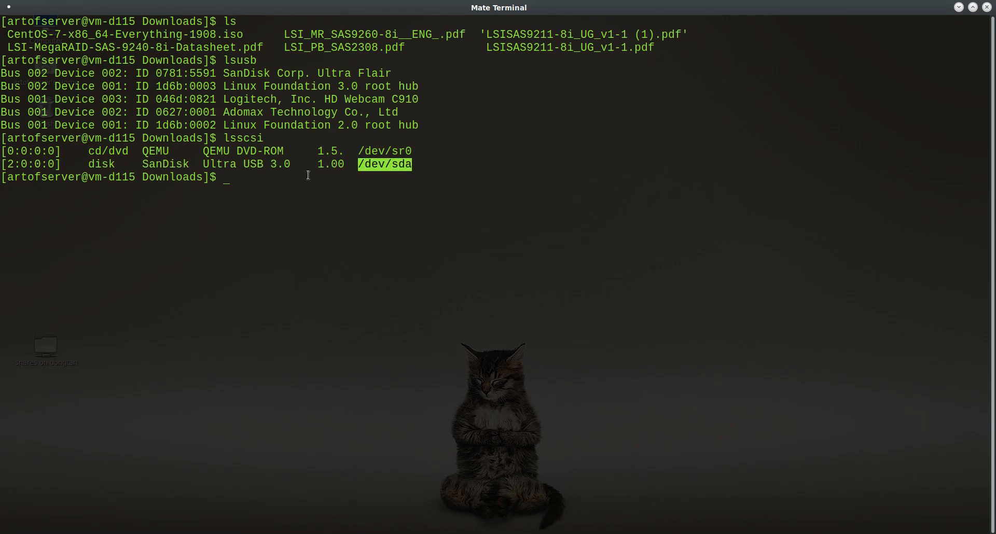
mouse_move(312, 249)
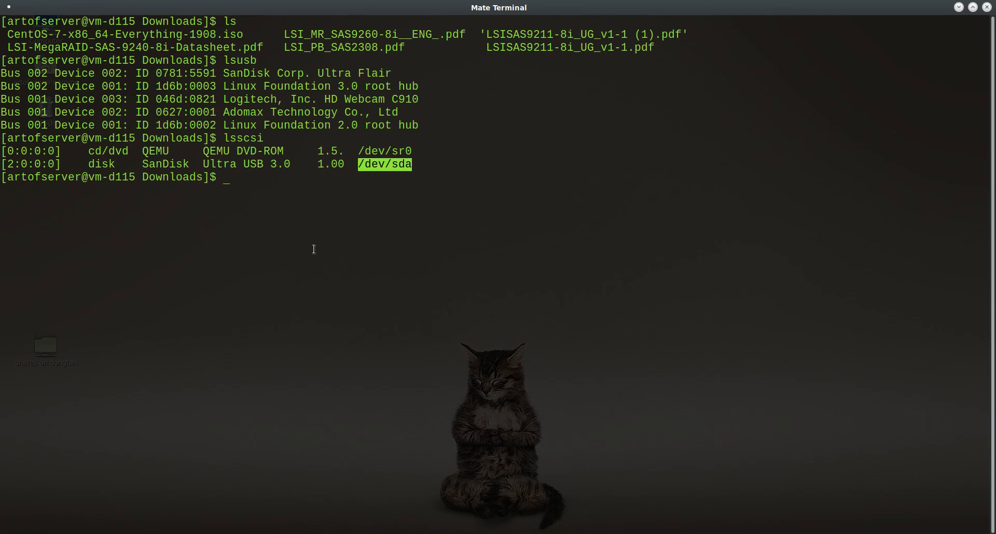
mouse_move(440, 259)
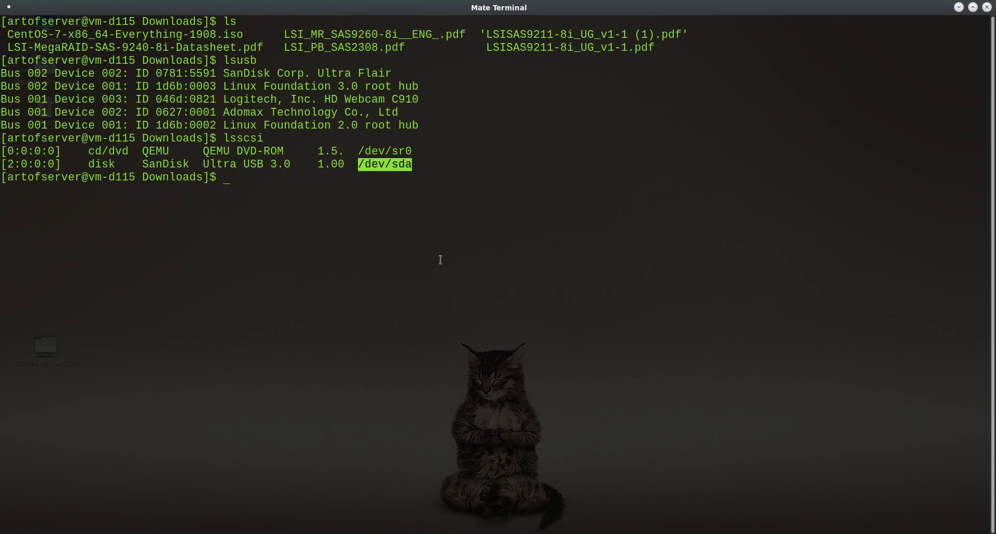
mouse_move(422, 259)
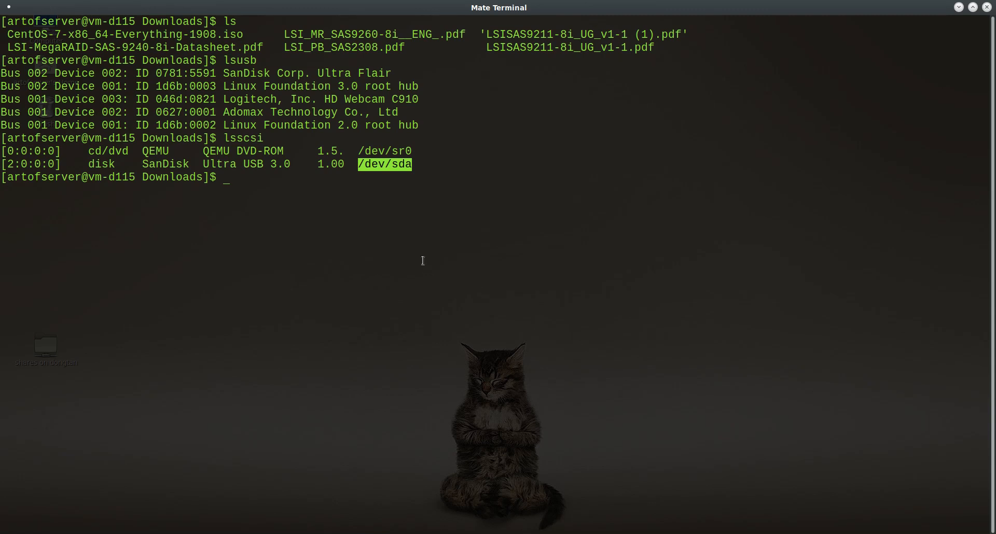
mouse_move(405, 246)
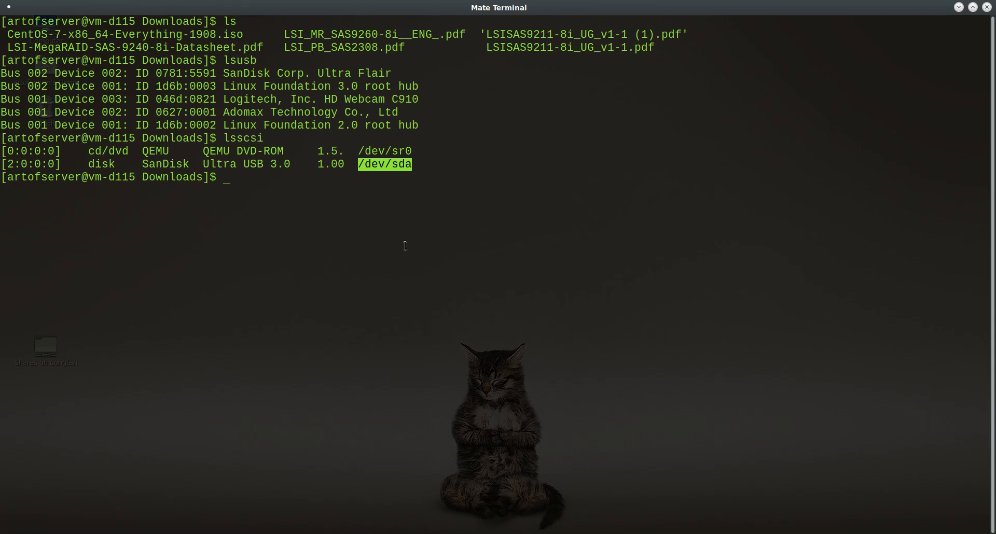
mouse_move(370, 174)
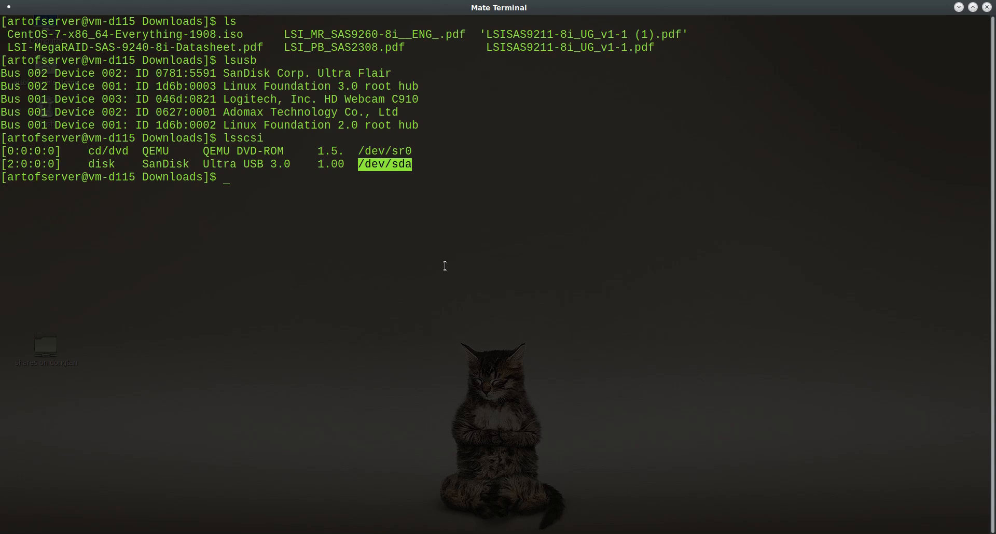
Become root with su by submitting the root password
type("dd")
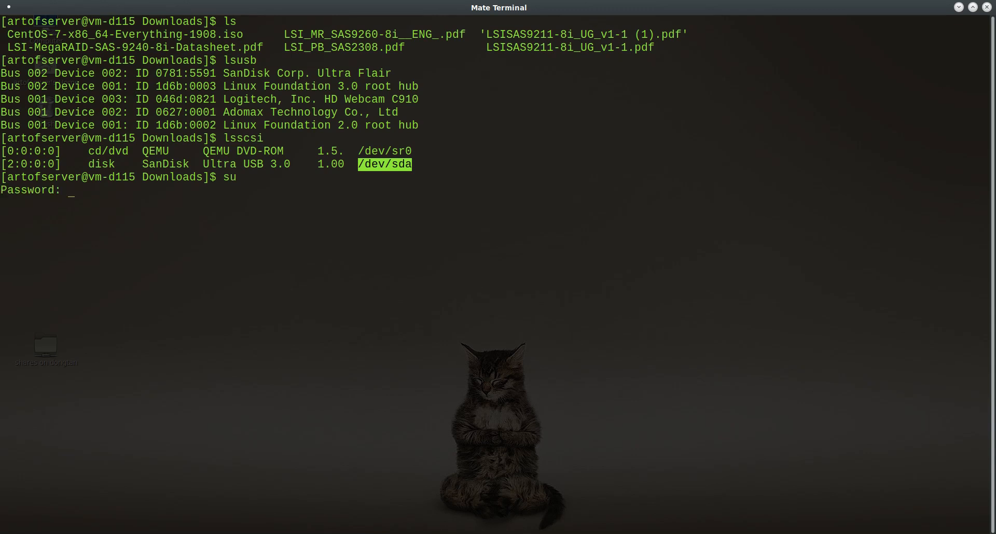
key("Return")
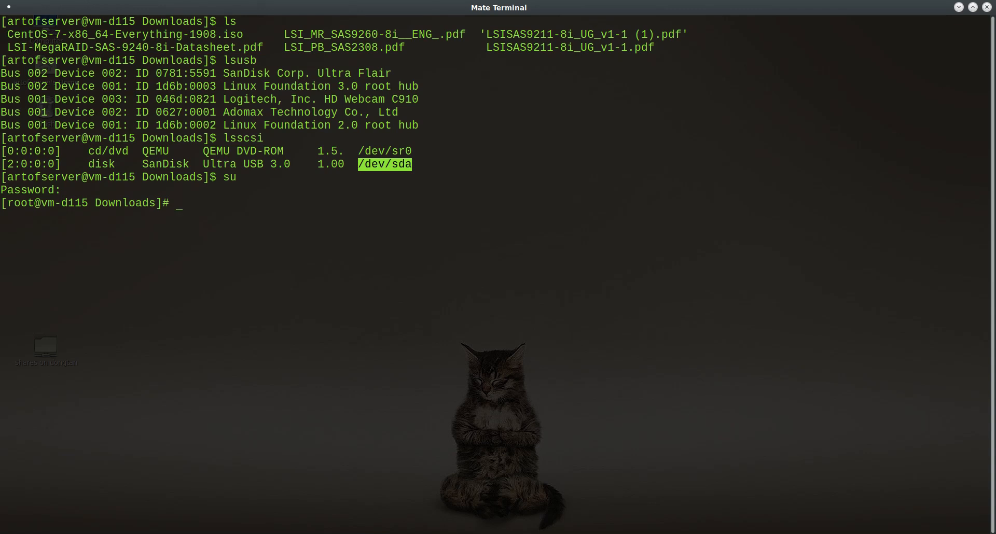
Enter dd status=progress bs=1M if=CentOS-7-x86_64-Everything-1908.iso of=/dev/sda without running it
type("dd sta")
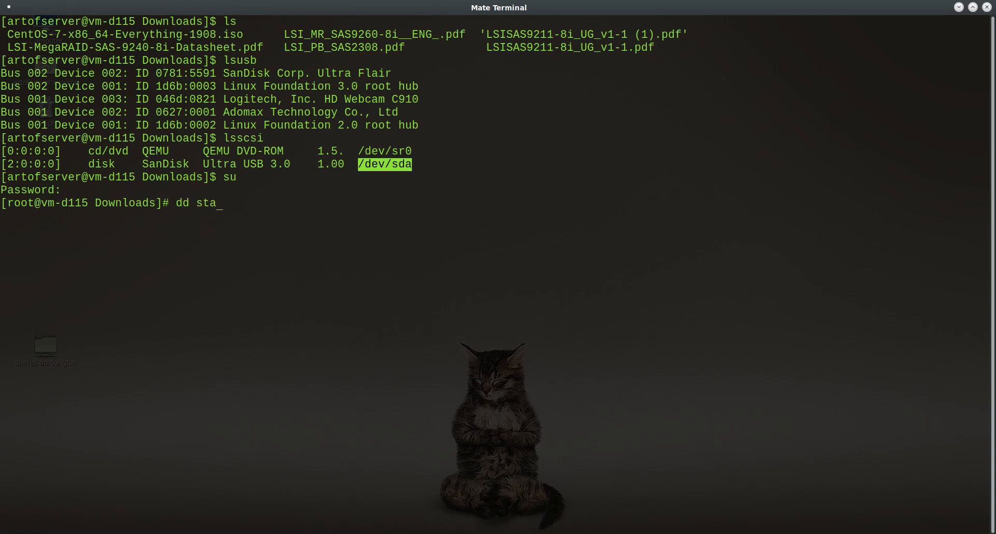
type("tus=progress")
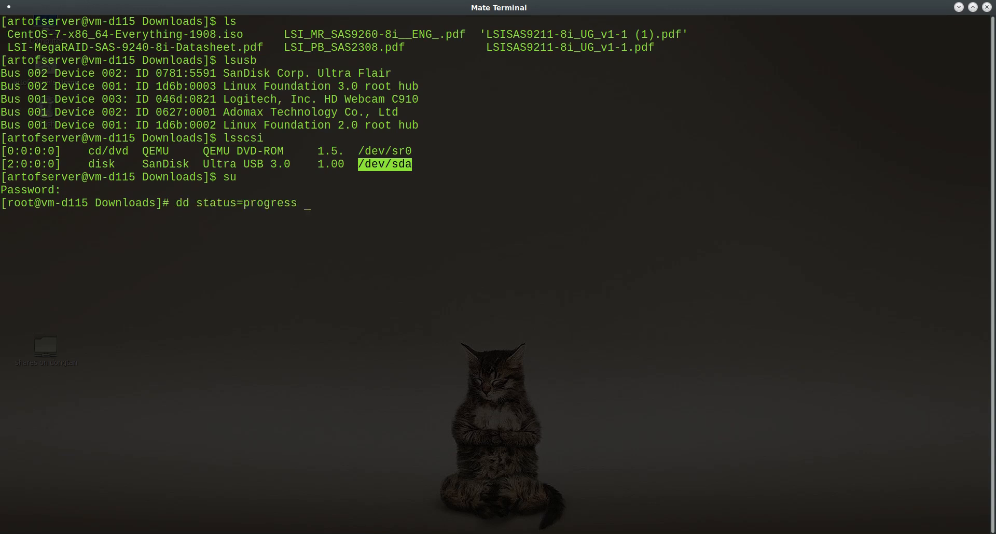
mouse_move(211, 241)
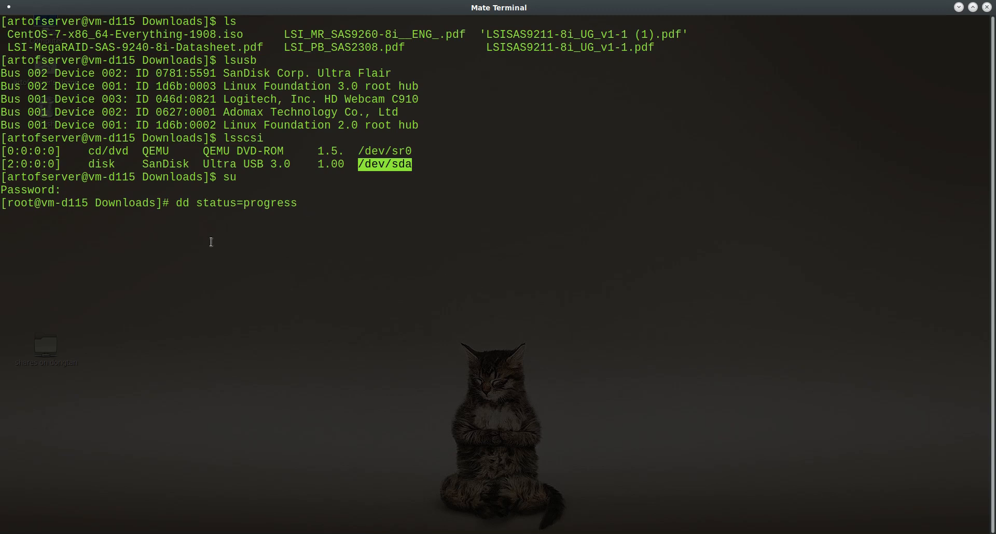
mouse_move(230, 271)
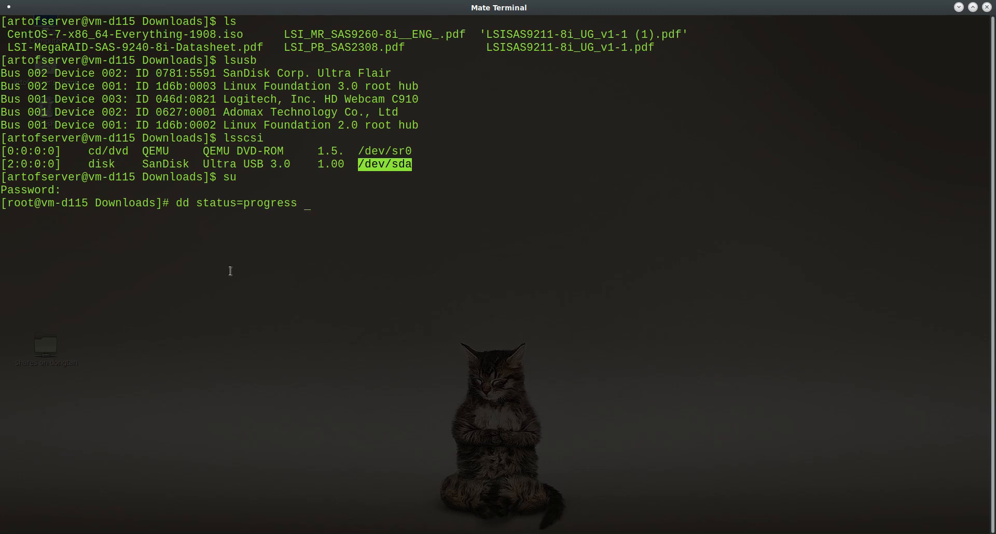
mouse_move(310, 324)
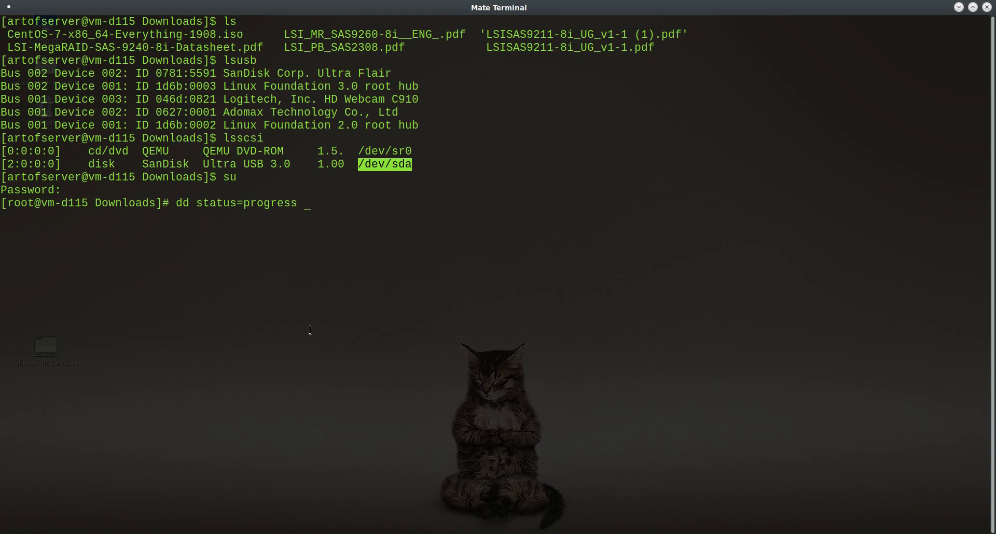
type("bs")
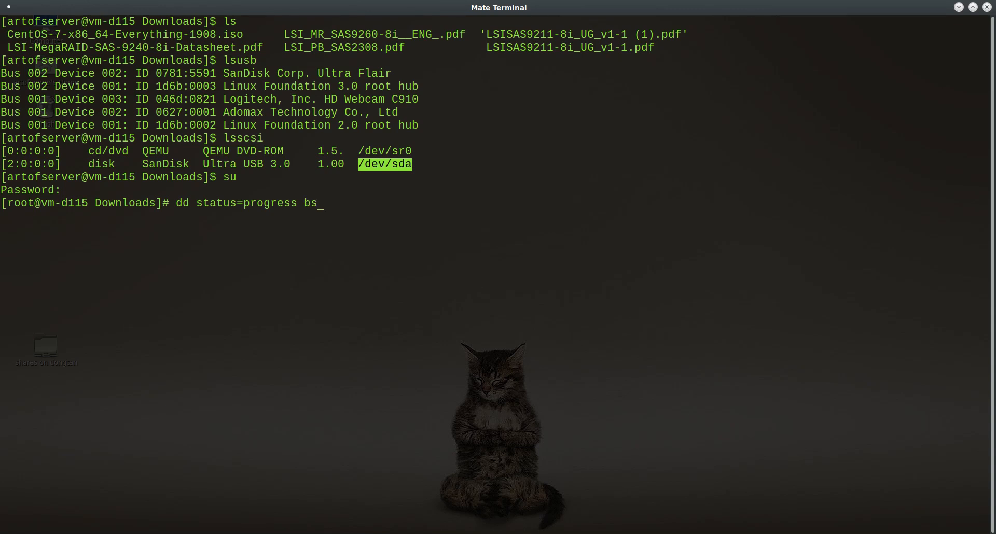
type("=1M")
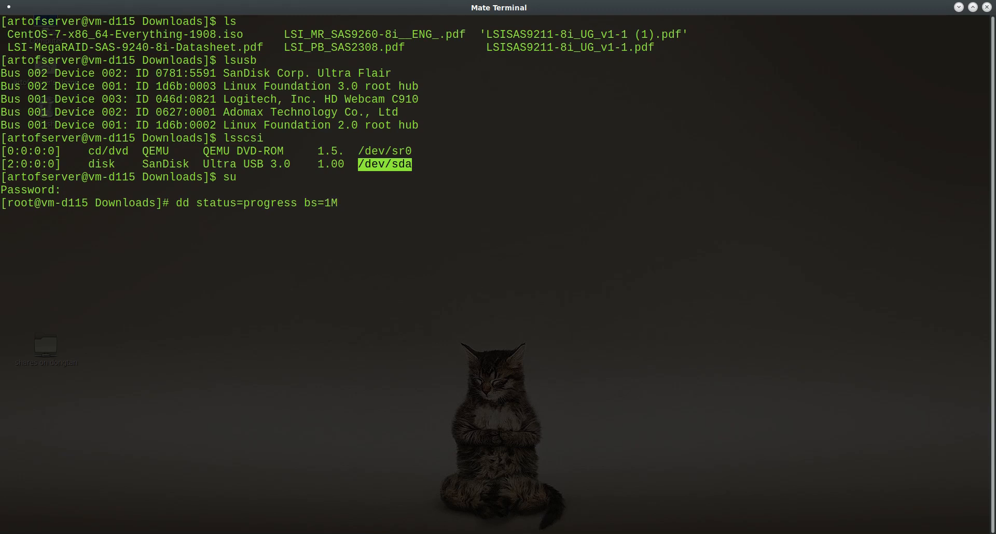
type("if")
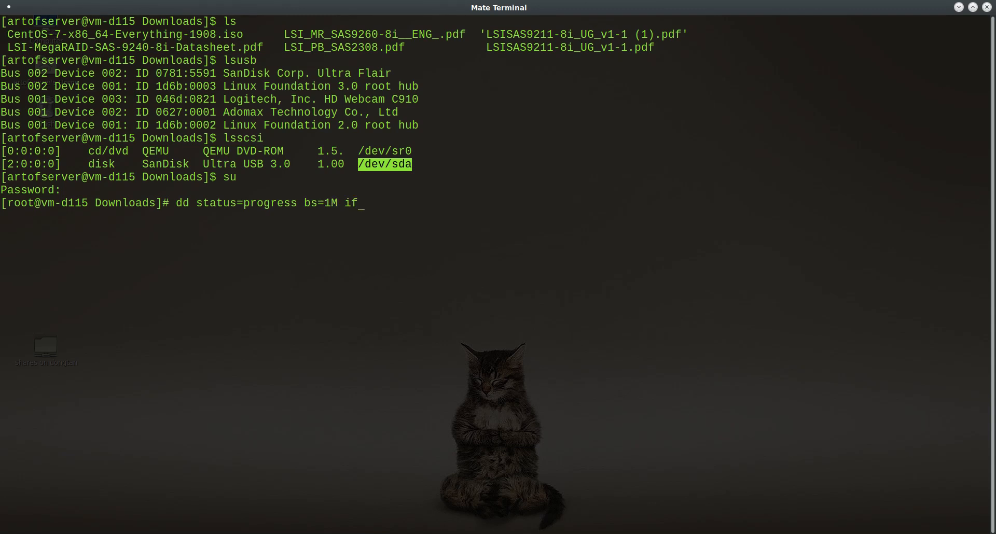
type("=")
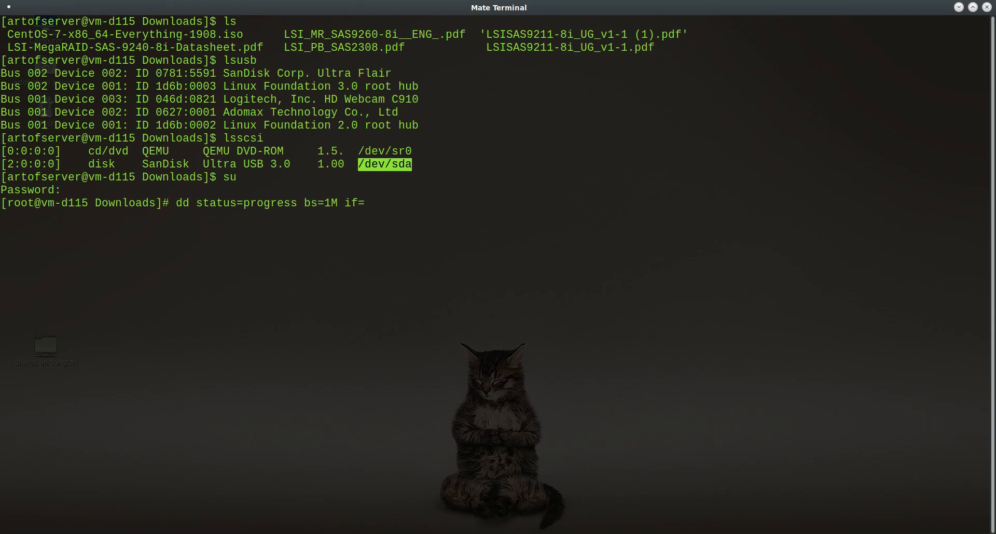
type("CentOS-7-x86_64-Everything-1908.iso of=")
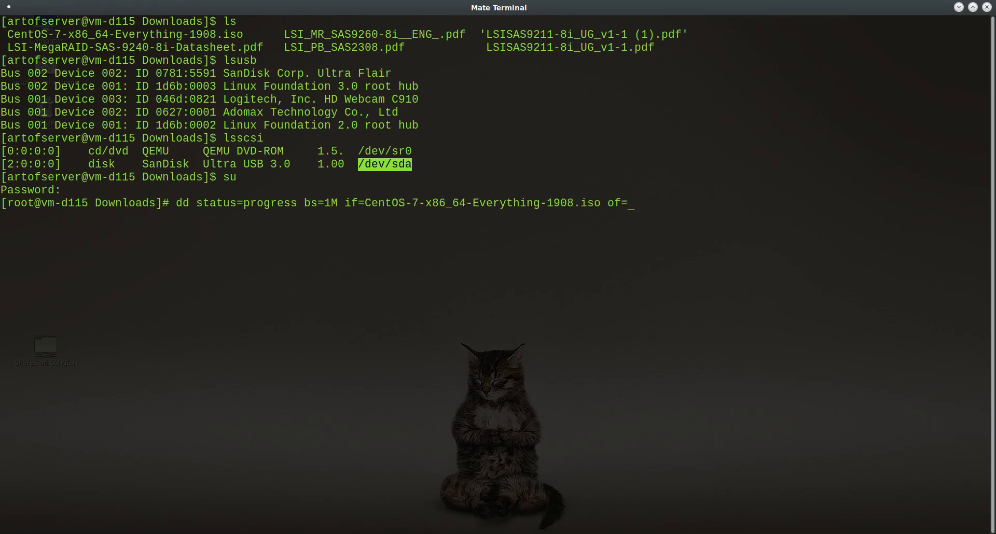
type("/dev/s")
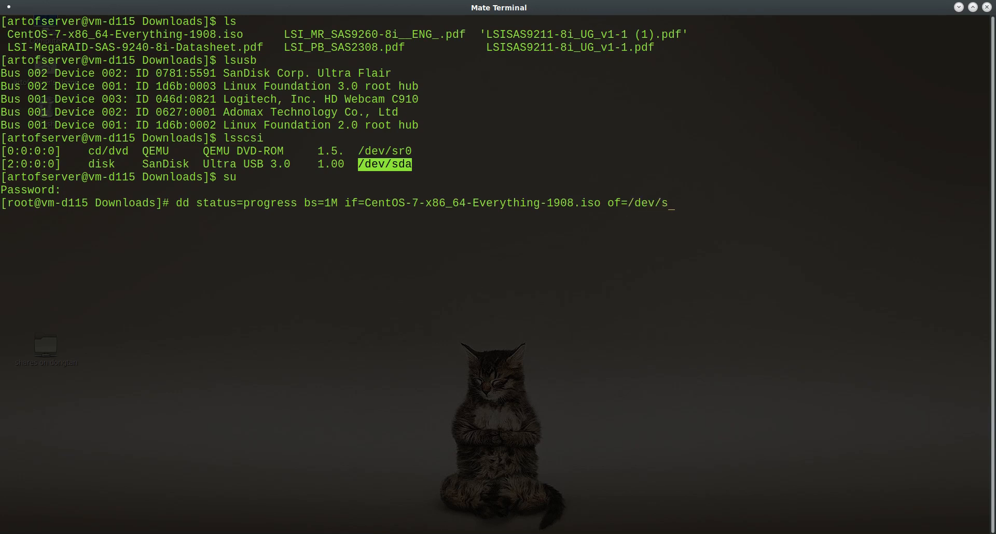
type("da")
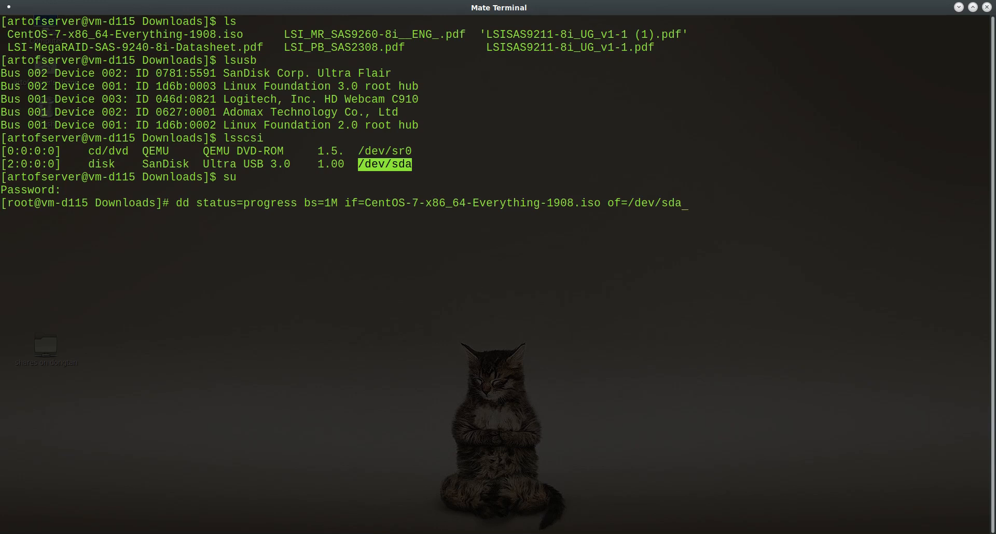
mouse_move(624, 224)
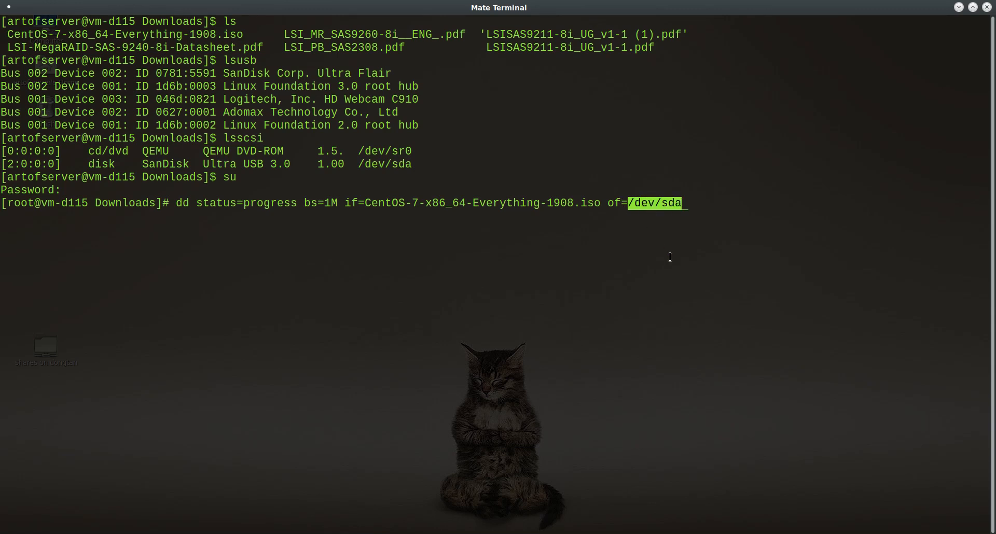
mouse_move(641, 270)
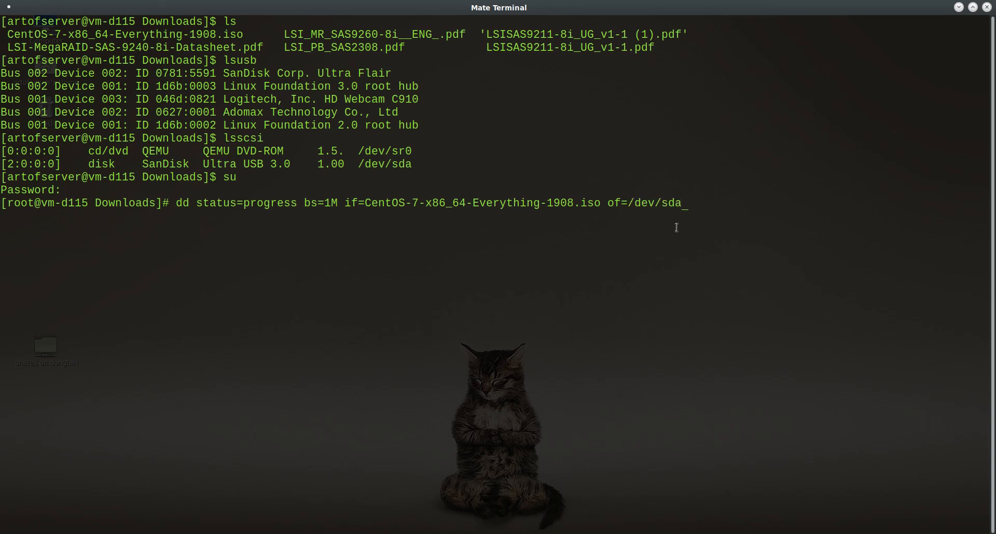
mouse_move(682, 254)
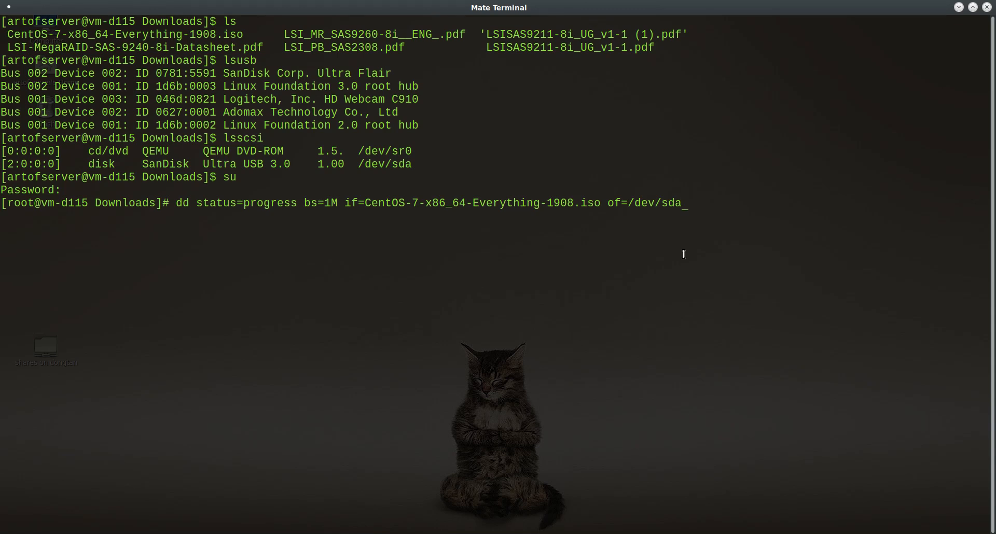
mouse_move(680, 248)
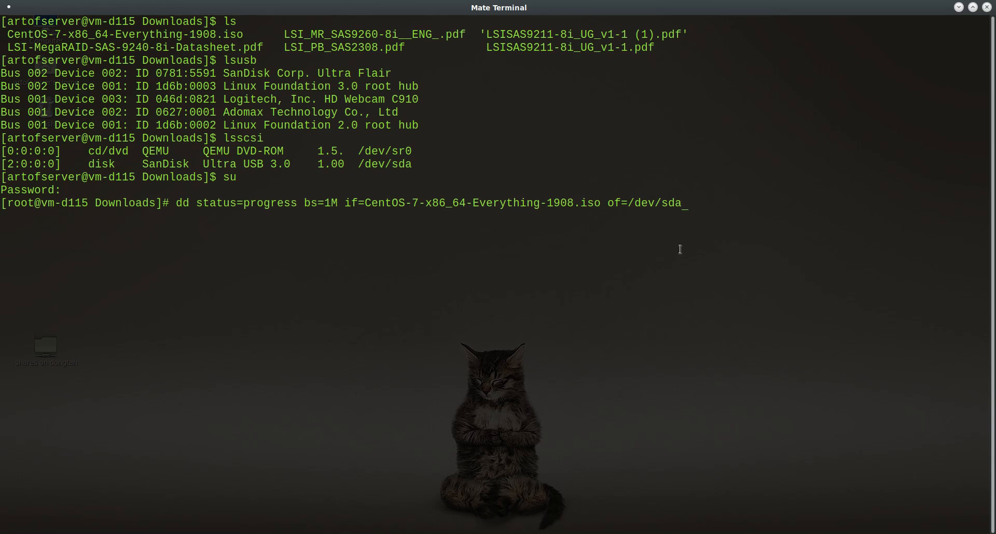
mouse_move(694, 278)
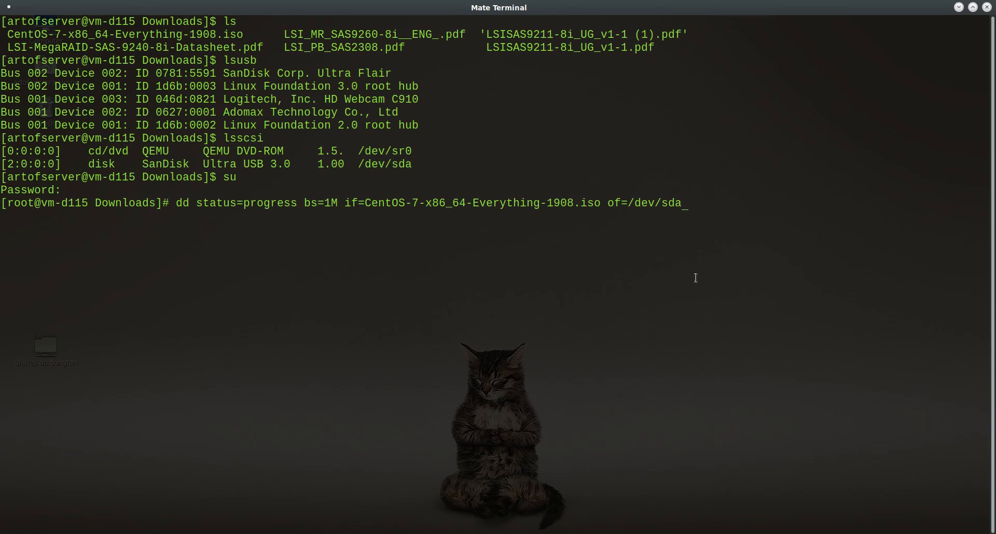
mouse_move(650, 199)
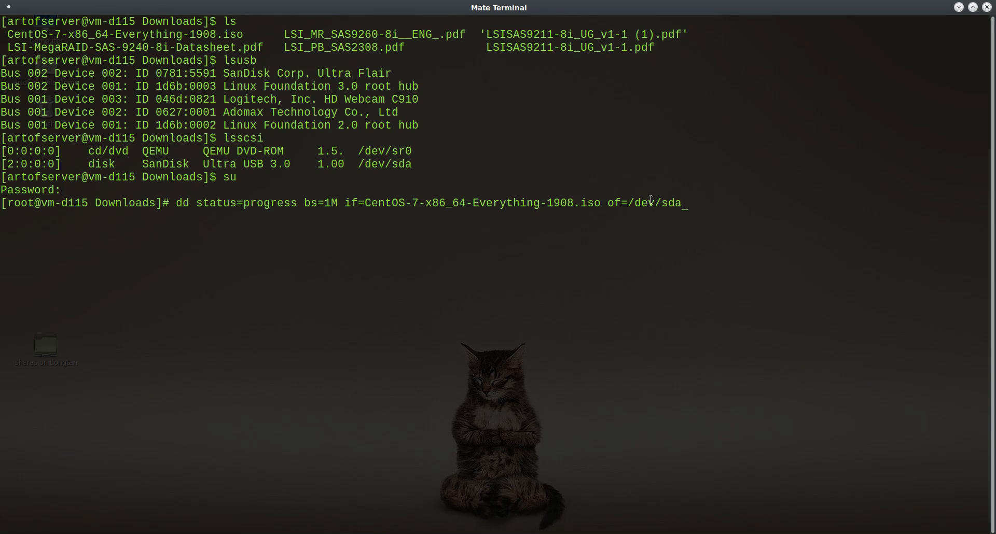
double_click(654, 202)
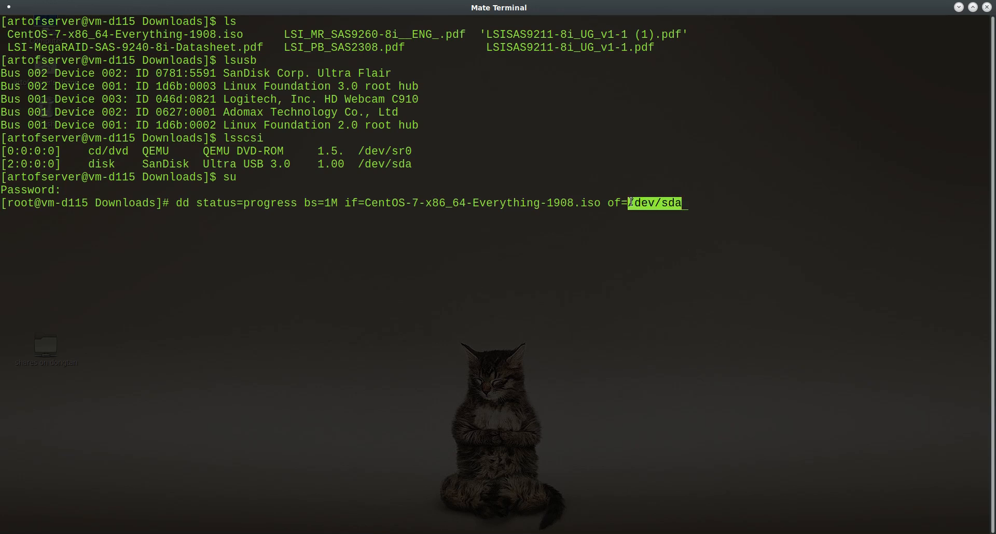
mouse_move(691, 309)
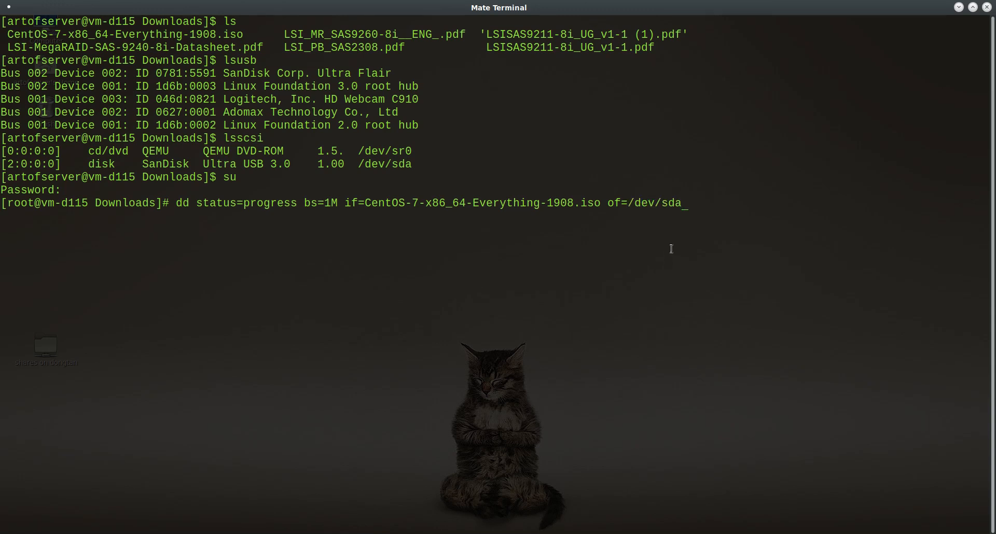
mouse_move(776, 312)
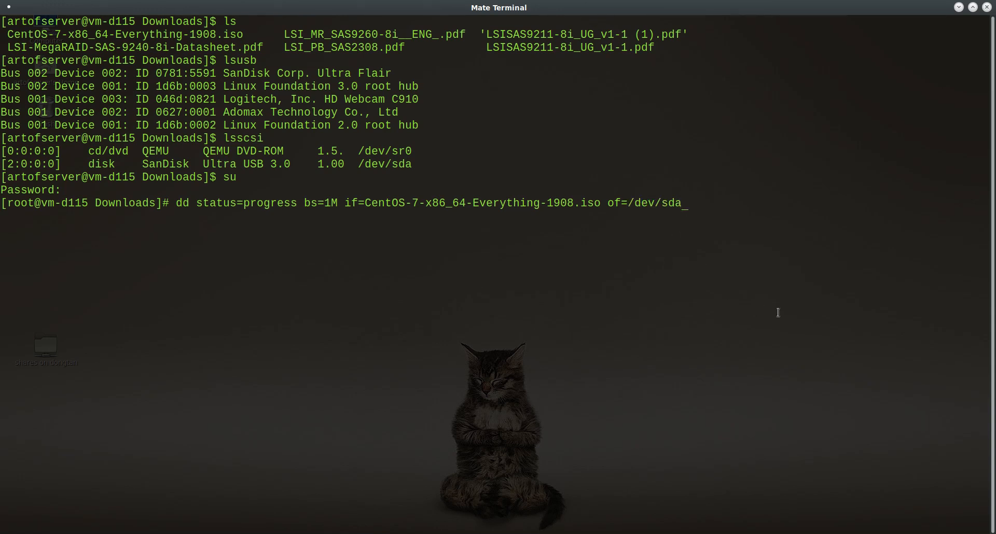
type("1")
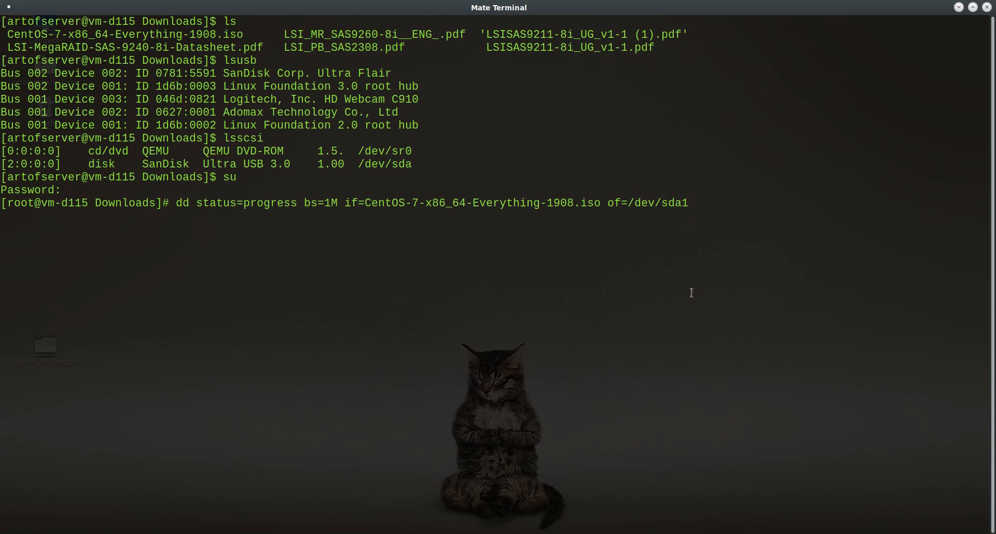
mouse_move(674, 310)
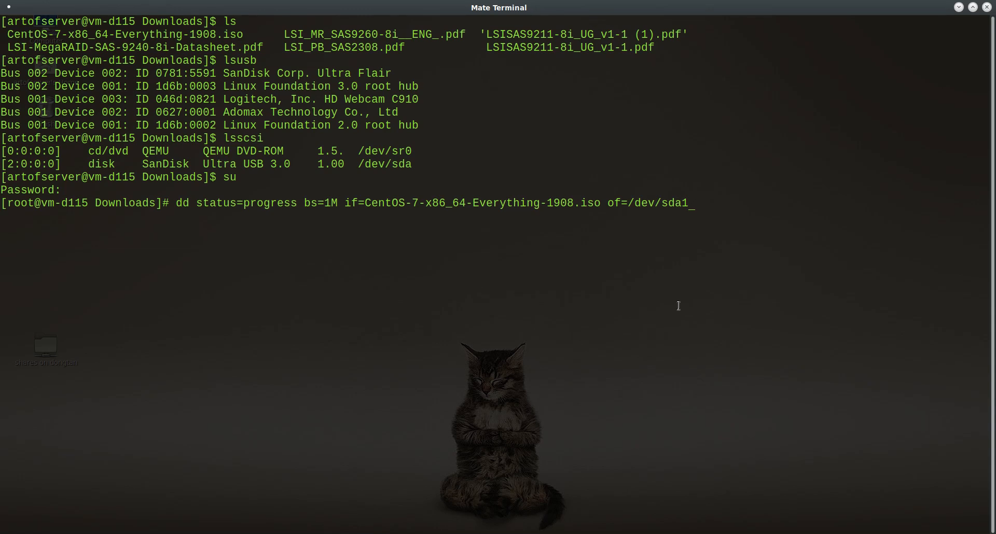
mouse_move(680, 310)
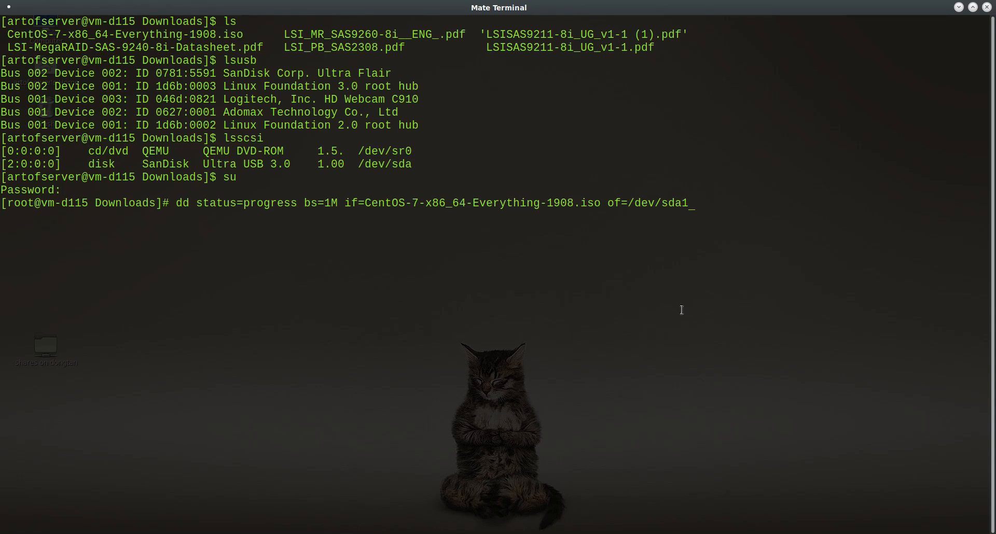
mouse_move(691, 295)
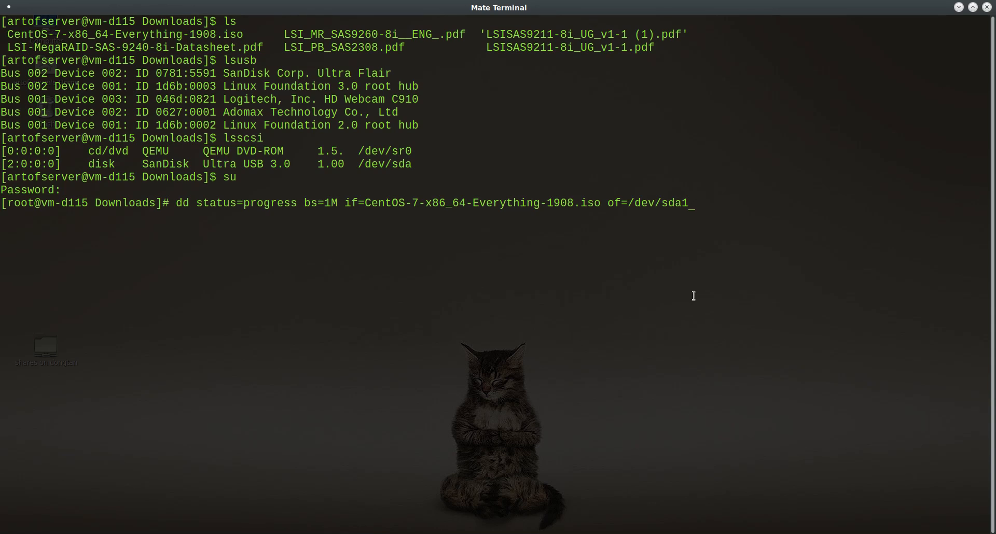
mouse_move(693, 285)
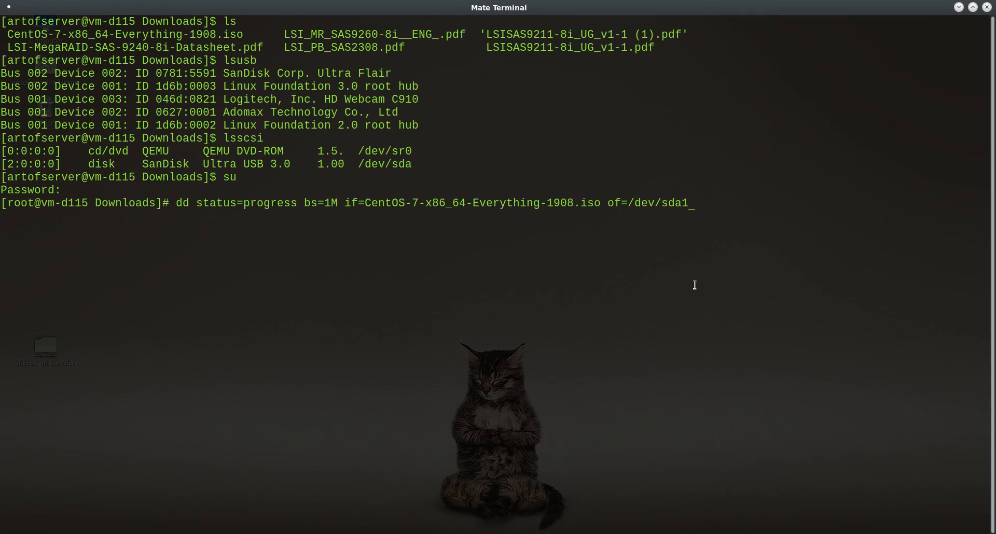
mouse_move(704, 248)
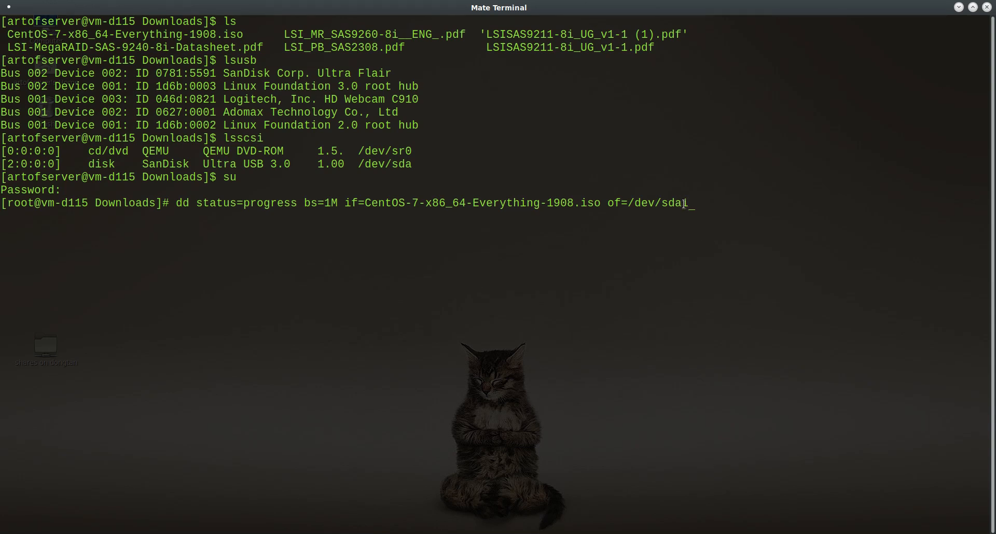
double_click(658, 202)
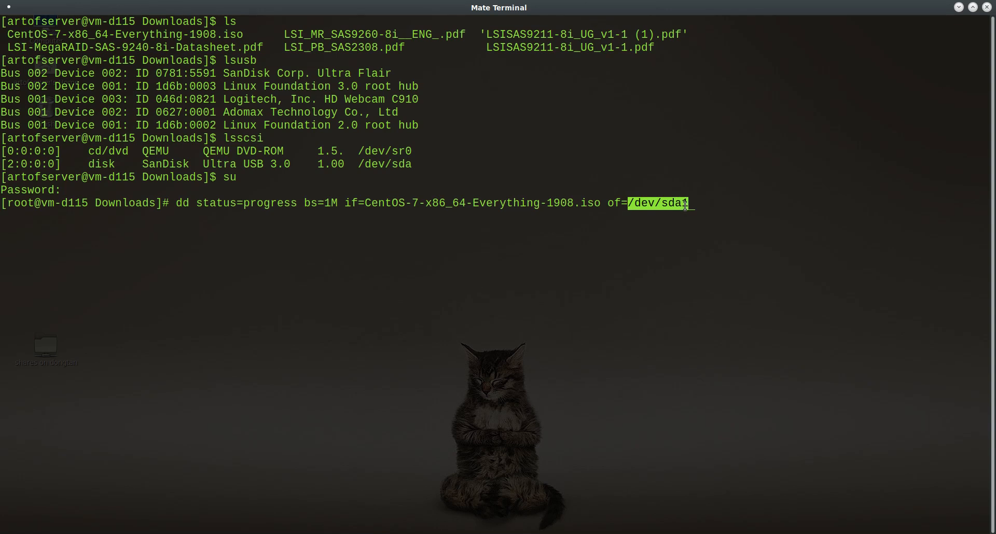
type("1")
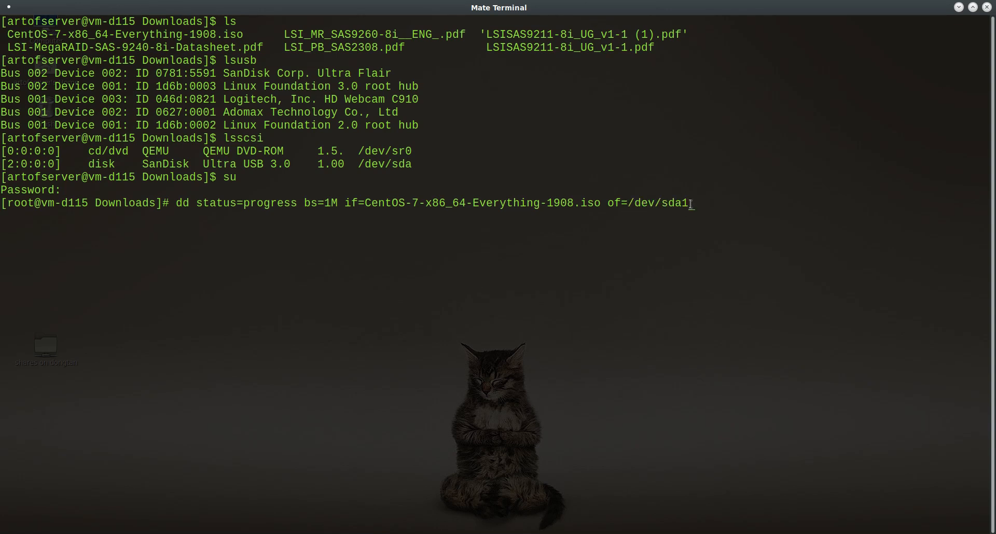
mouse_move(703, 260)
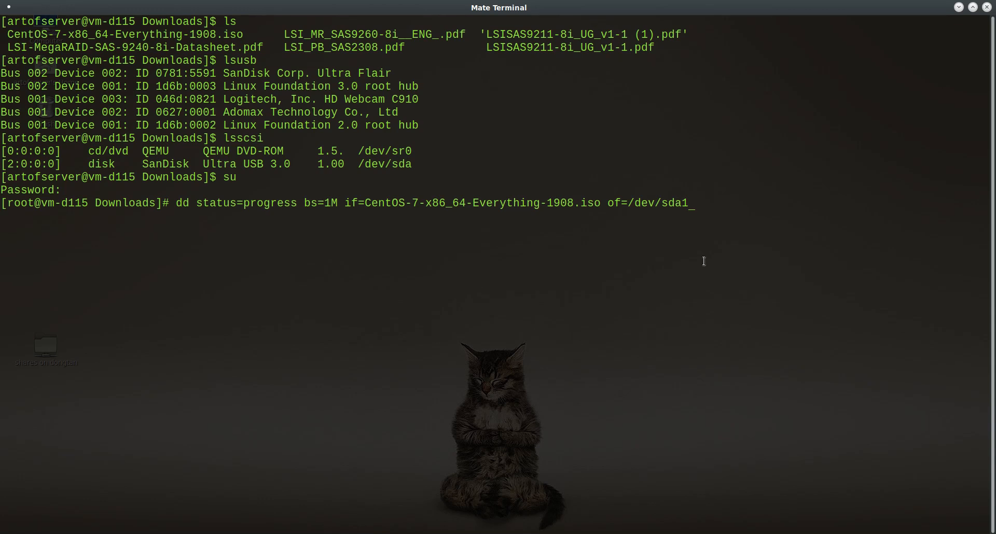
mouse_move(701, 275)
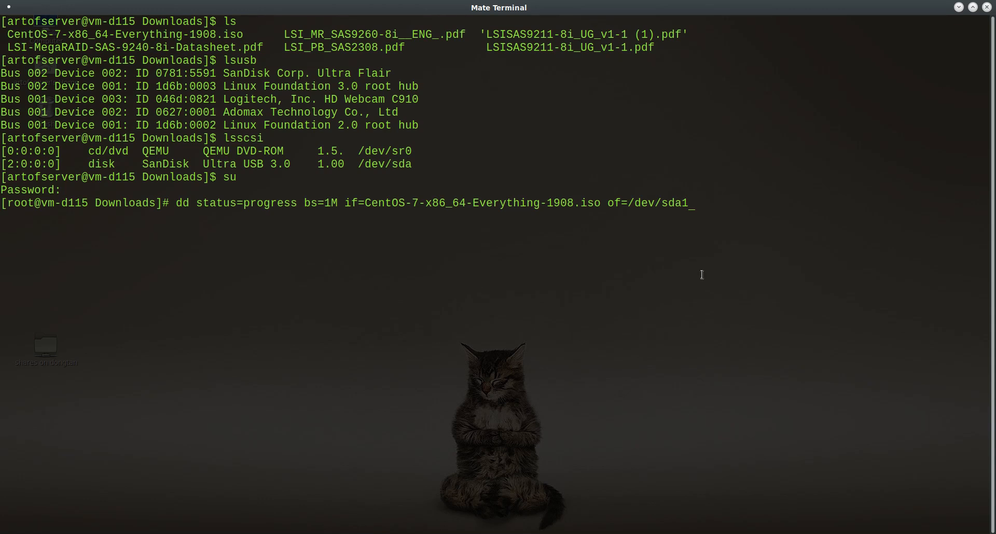
mouse_move(684, 263)
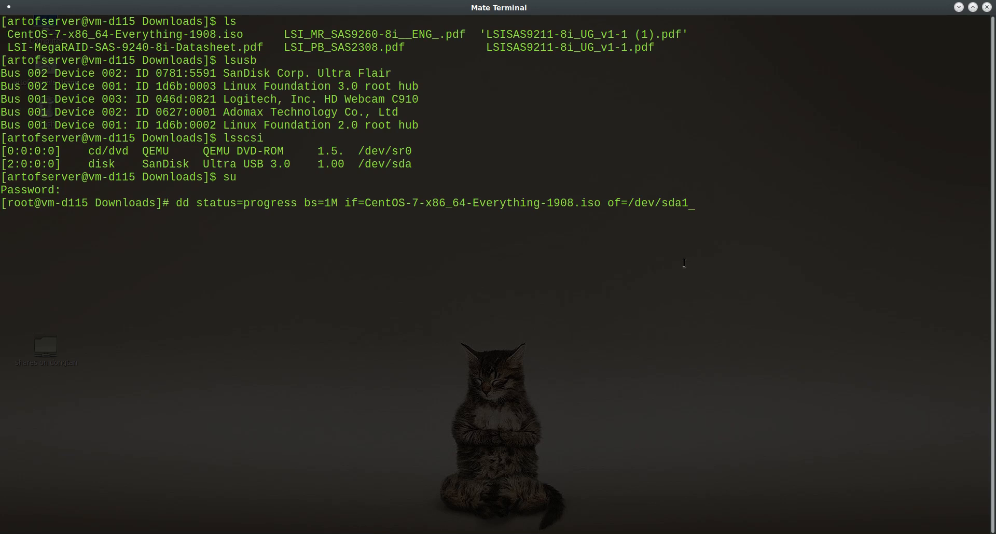
mouse_move(736, 274)
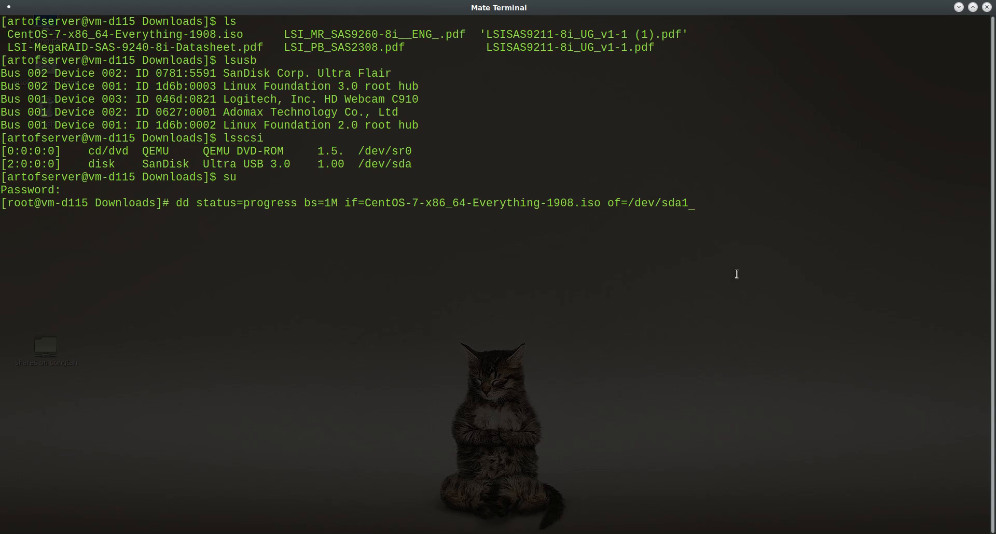
mouse_move(734, 319)
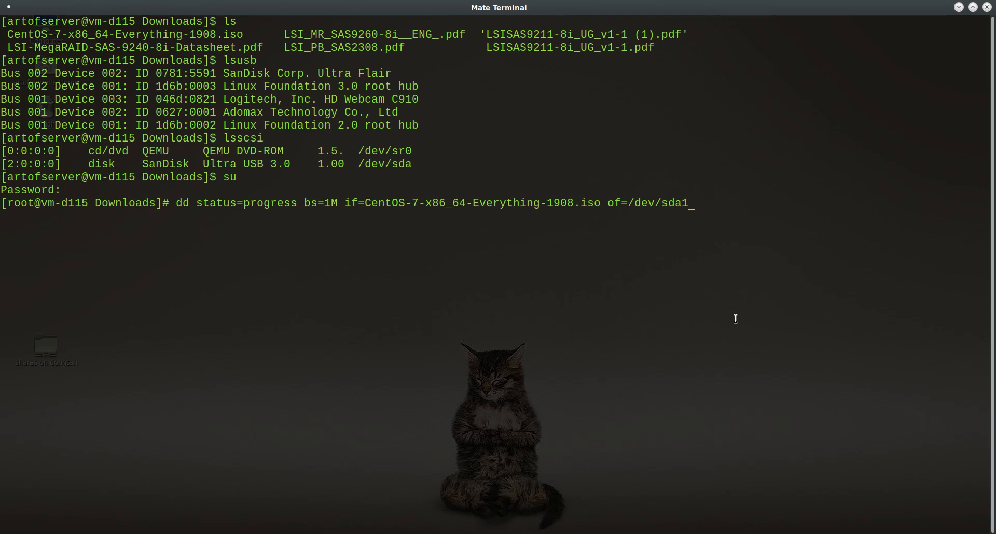
mouse_move(709, 250)
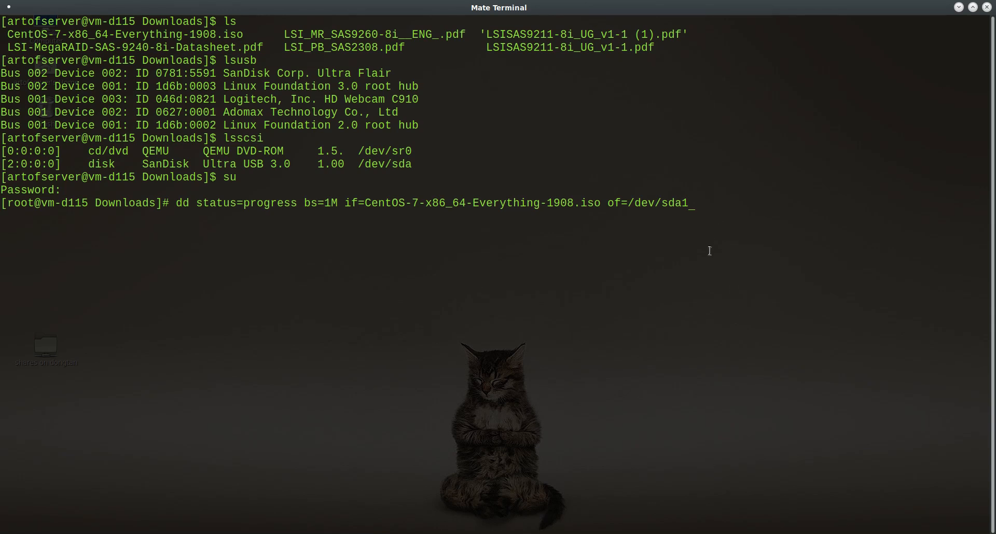
mouse_move(691, 300)
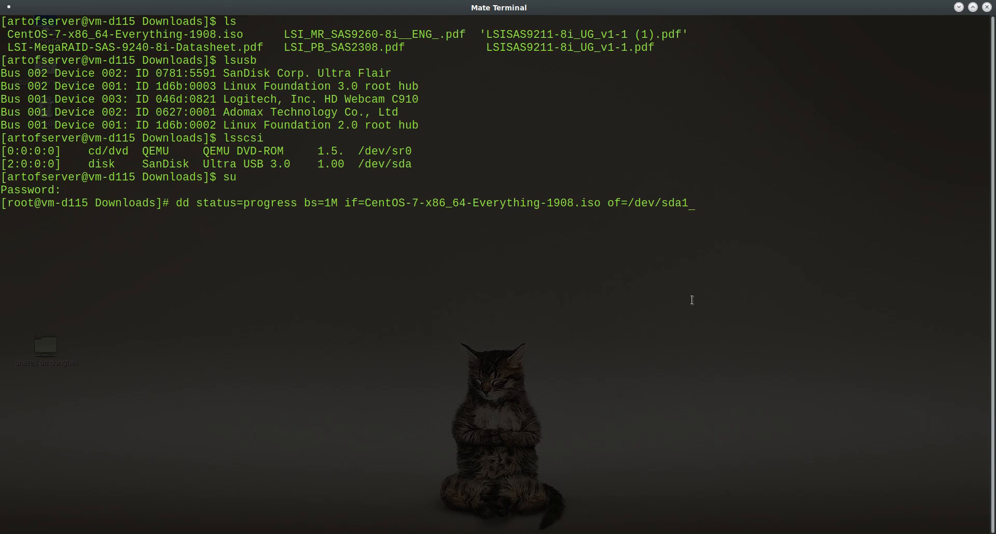
mouse_move(401, 210)
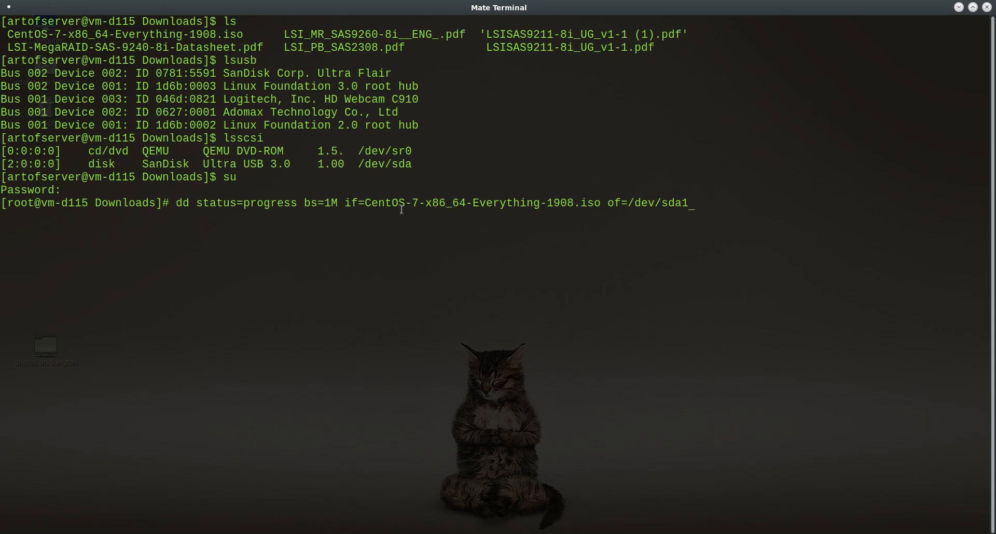
mouse_move(717, 316)
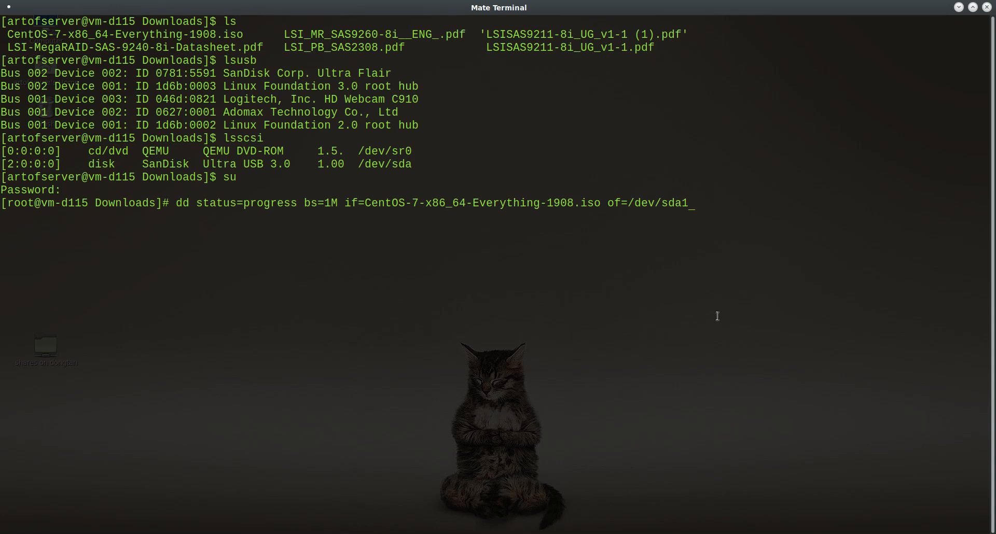
mouse_move(690, 225)
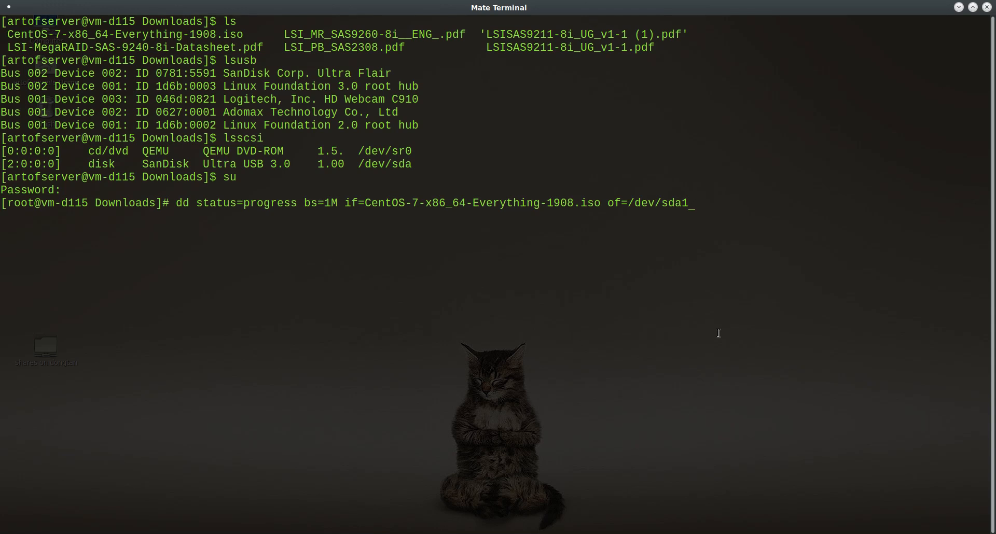
Write the CentOS 7 Everything 1908 ISO to /dev/sda with dd, copying about 11 GB
key("BackSpace")
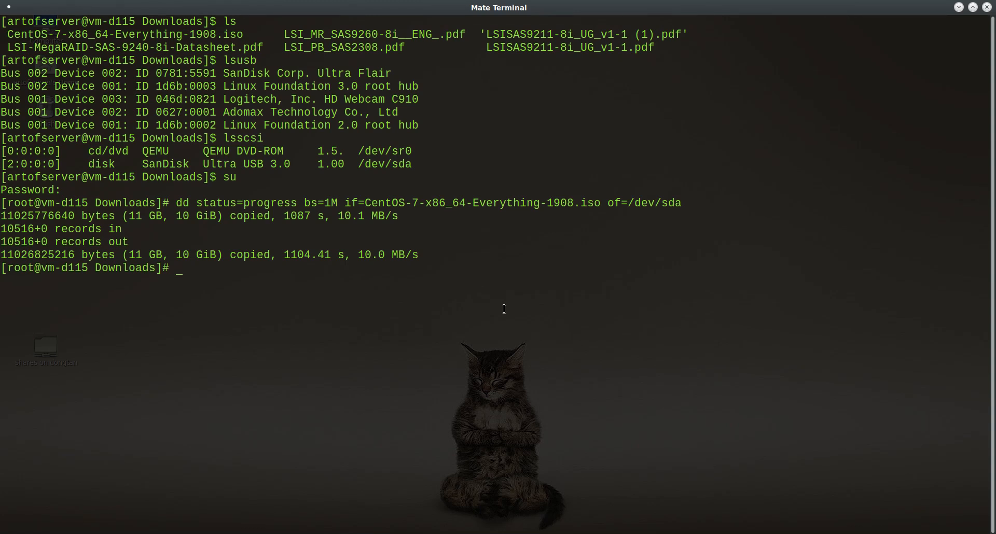
mouse_move(483, 307)
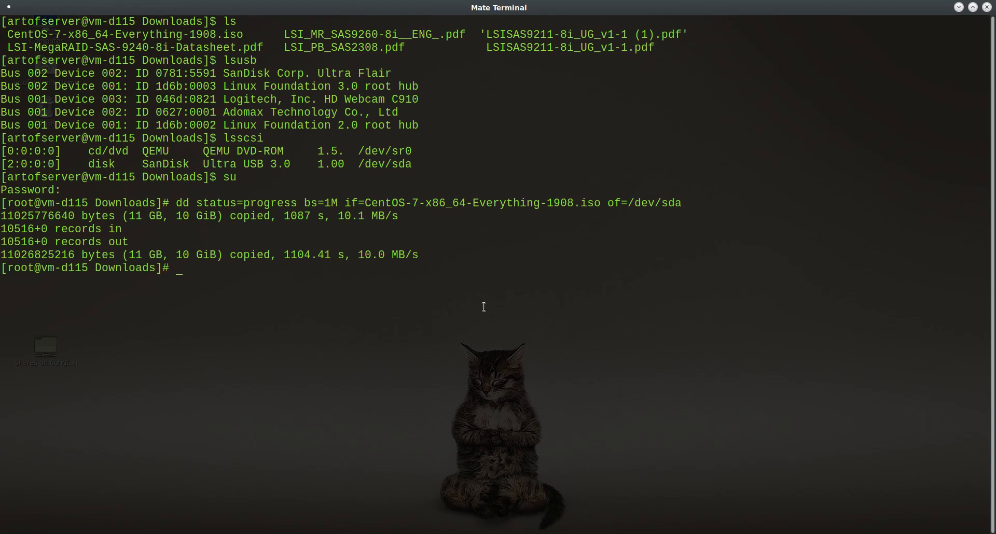
mouse_move(331, 279)
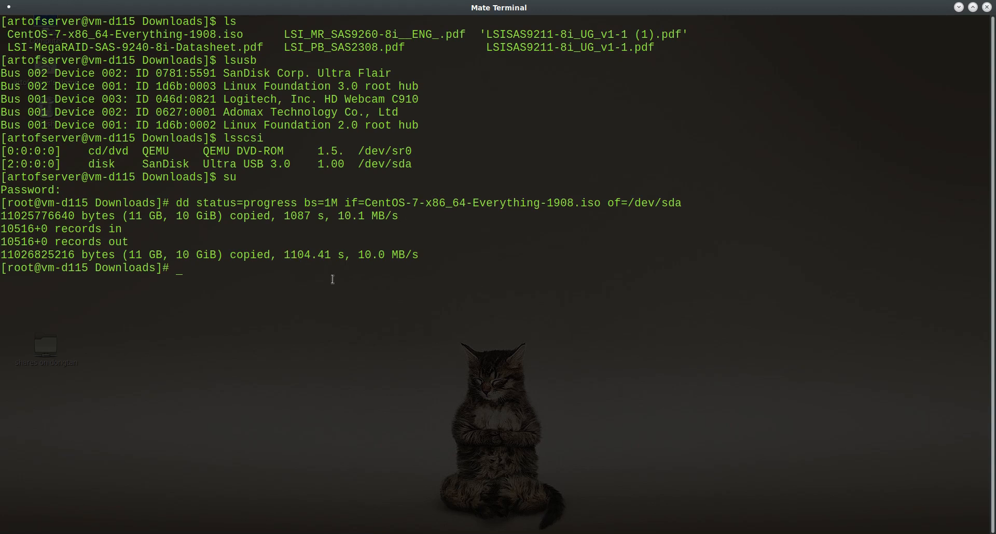
mouse_move(423, 325)
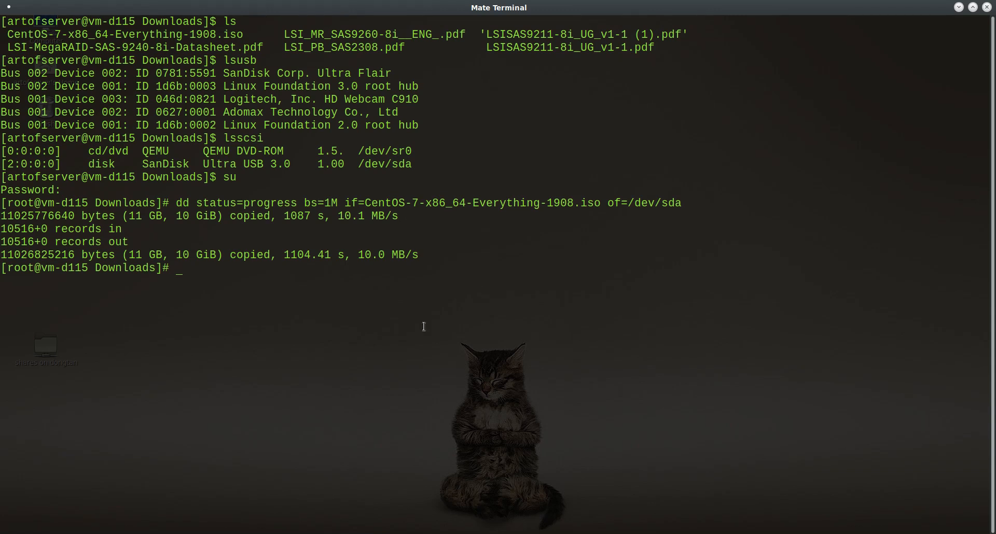
Run sync to flush pending writes and fully commit the image to the USB disk
type("syn")
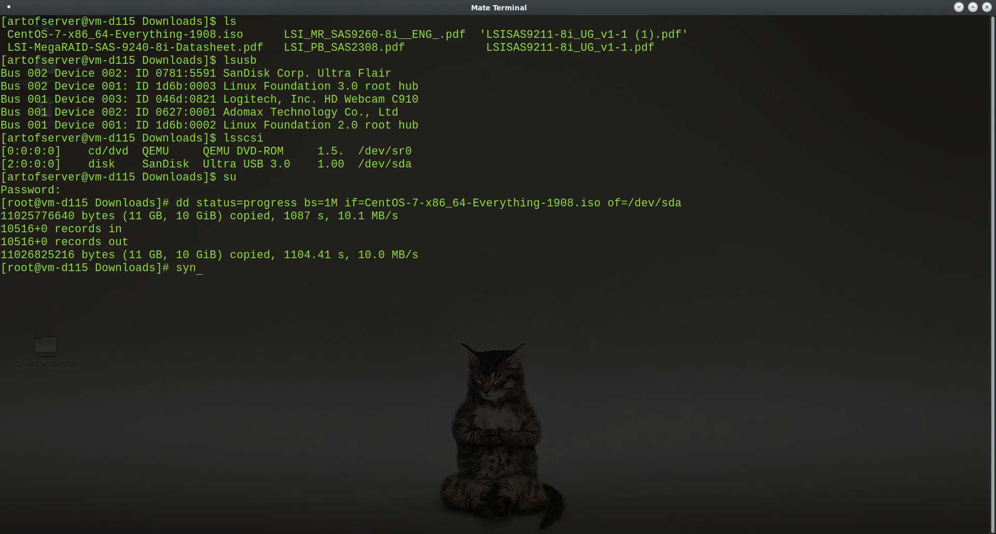
key("Return")
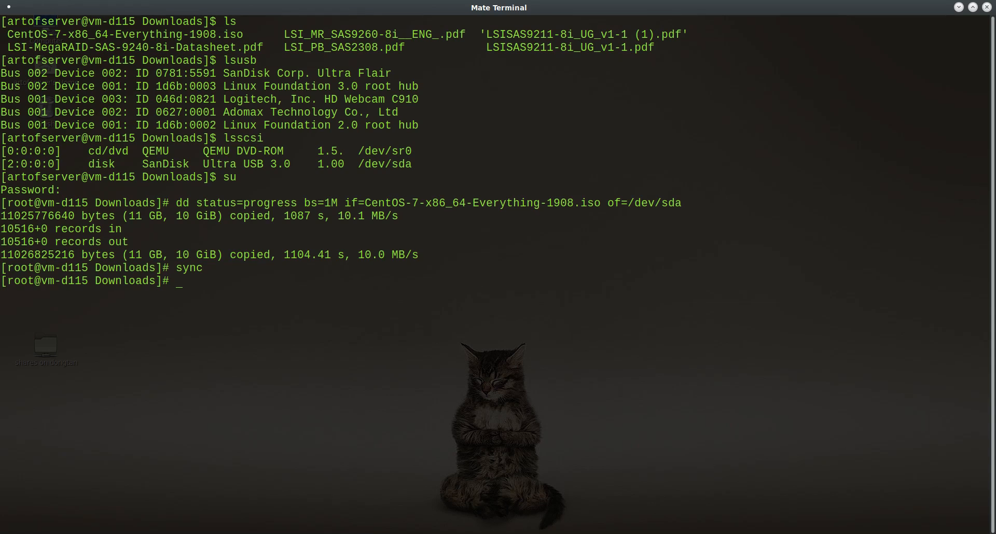
mouse_move(406, 259)
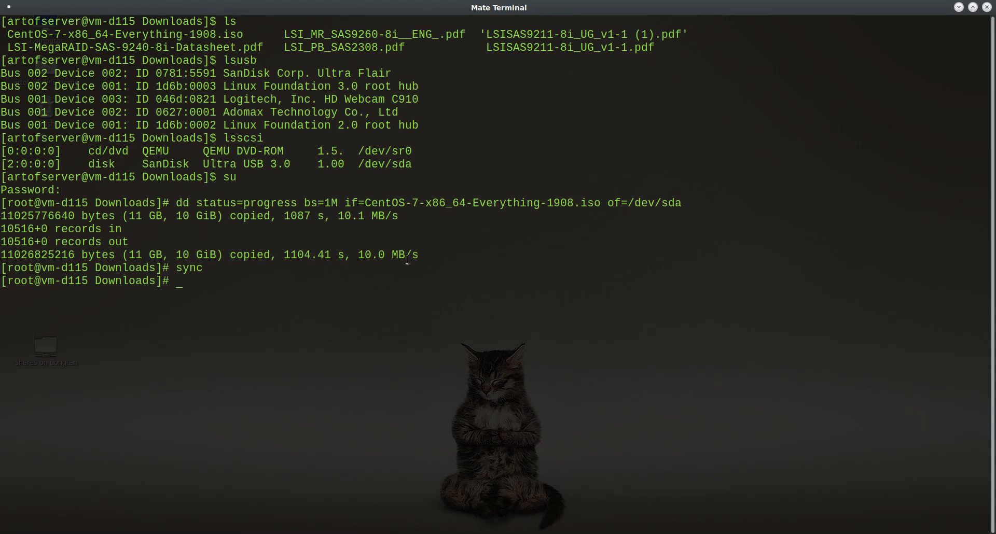
mouse_move(419, 272)
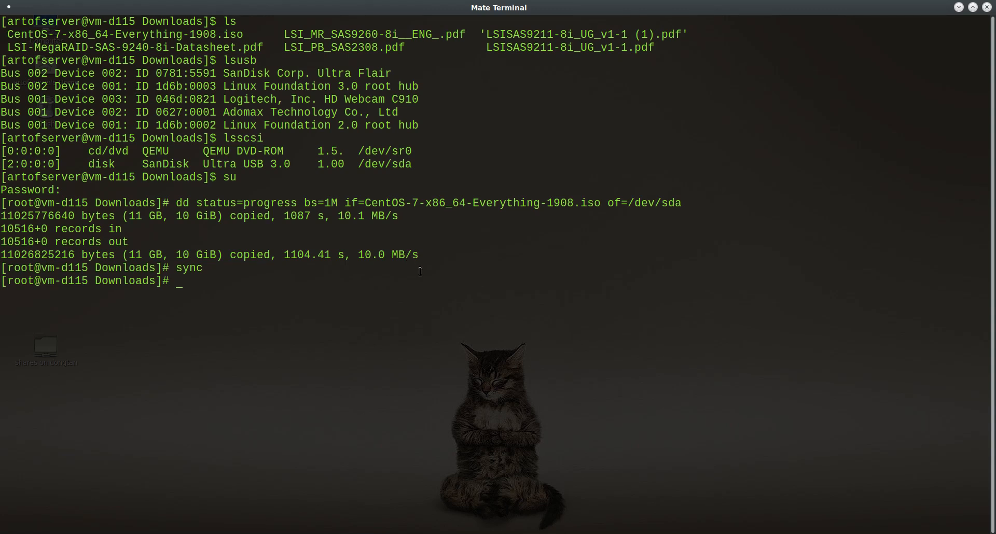